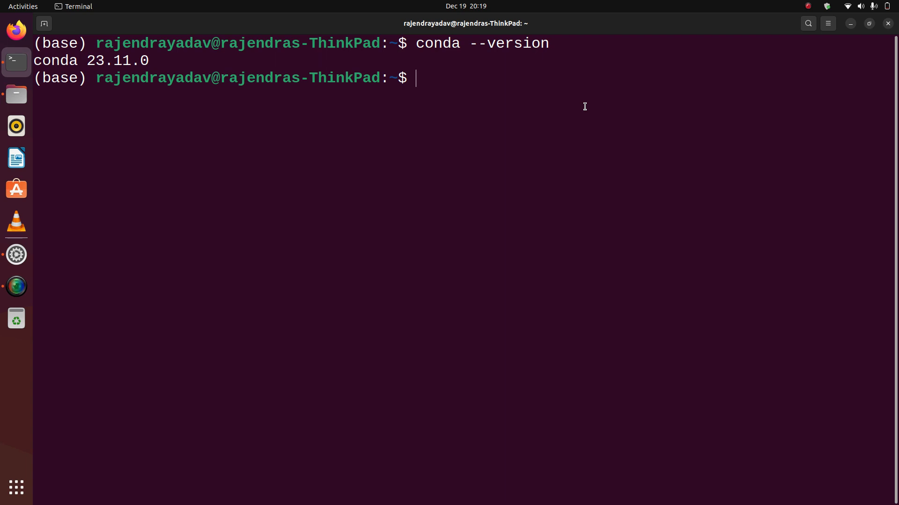
Run python --version in the base environment to confirm Python 3.11.5.
type("pytho")
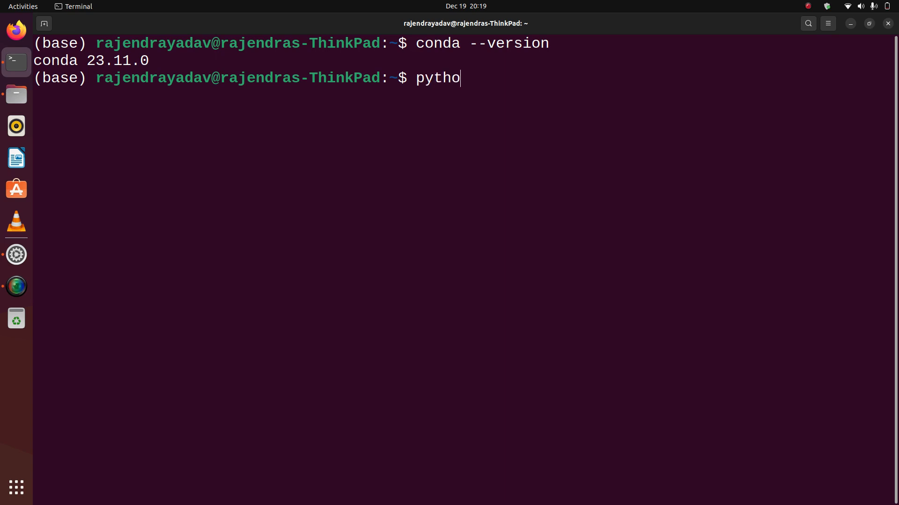
key("Return")
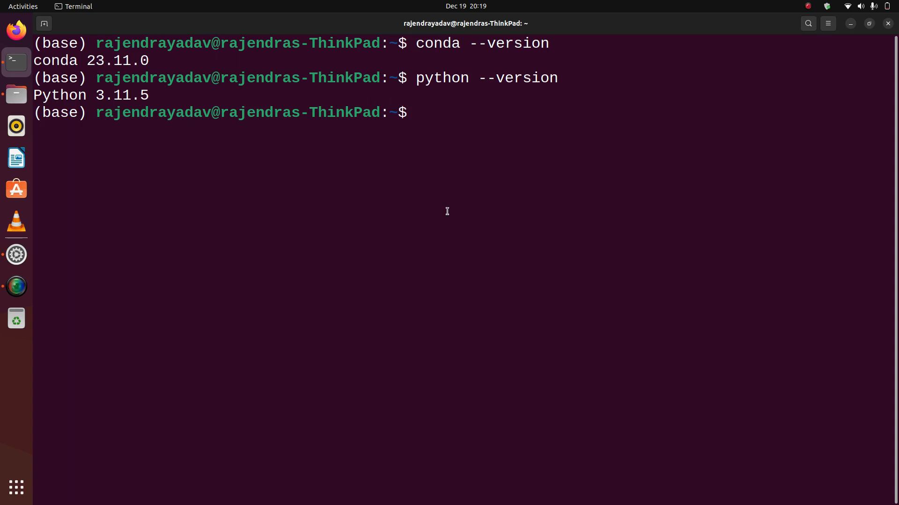
Enter the command conda create -n py37 python=3.7 pandas.
type("conda")
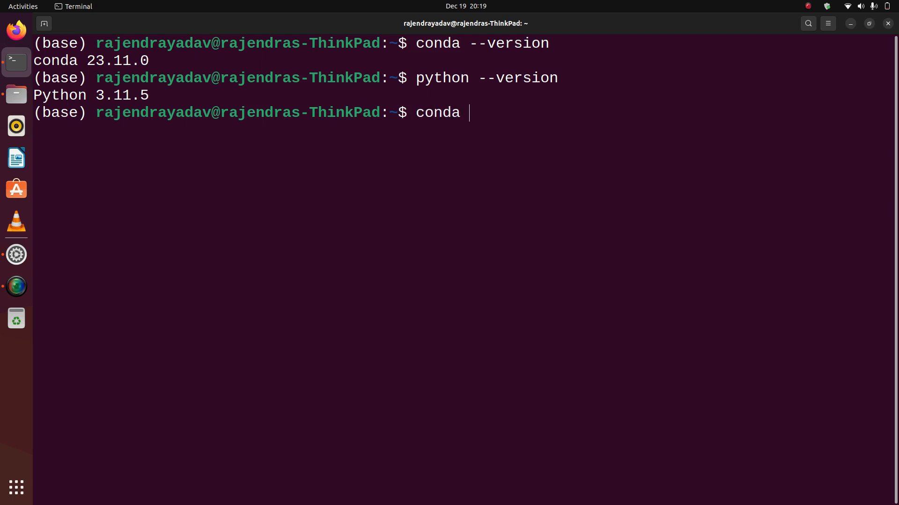
type("create -n")
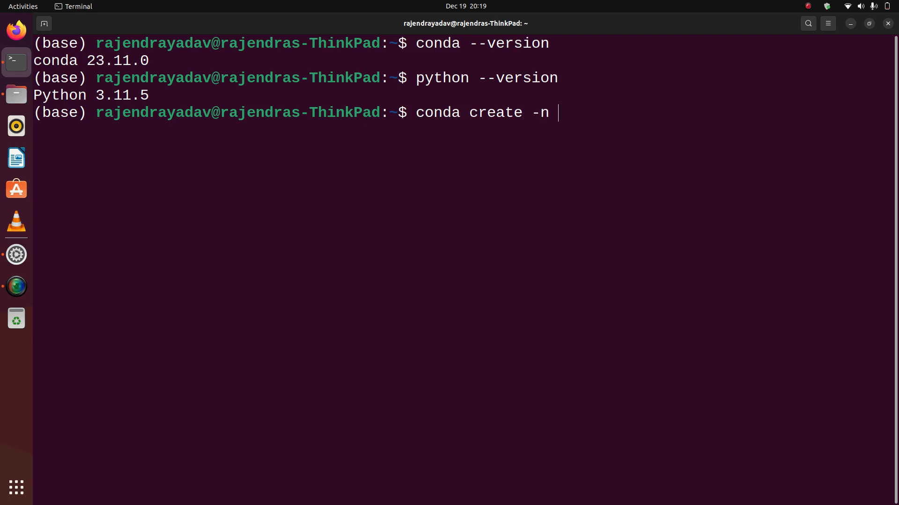
type("py37")
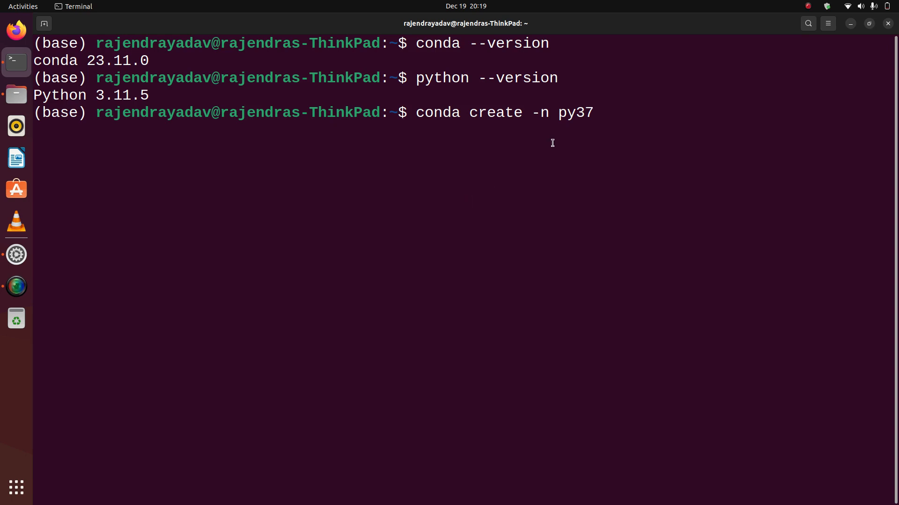
mouse_move(466, 113)
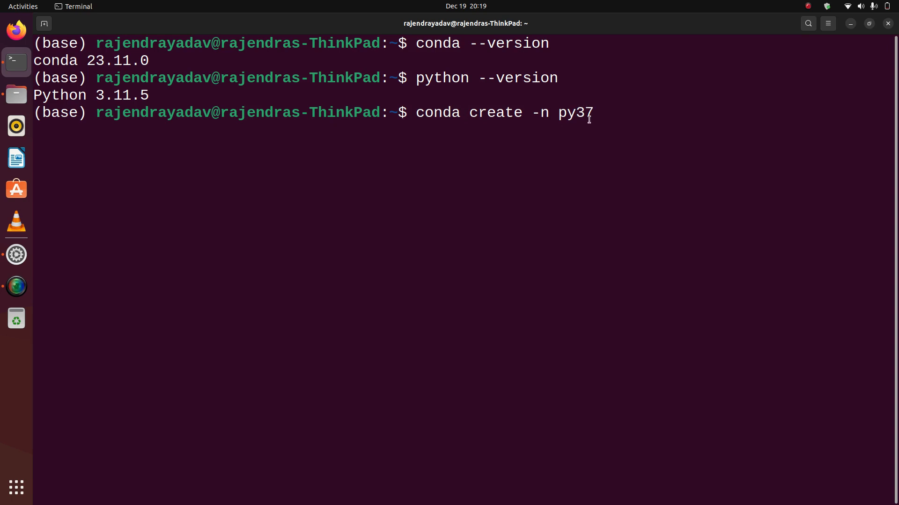
type("pytho")
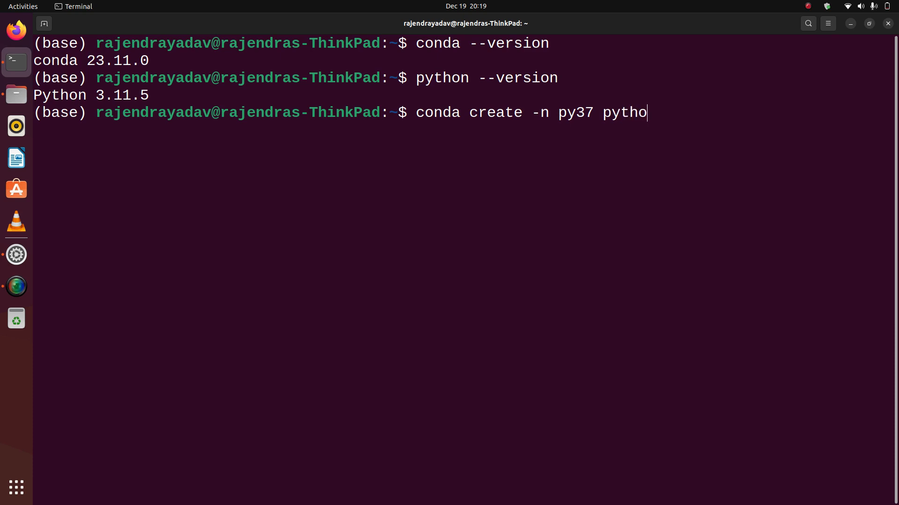
type("n=3")
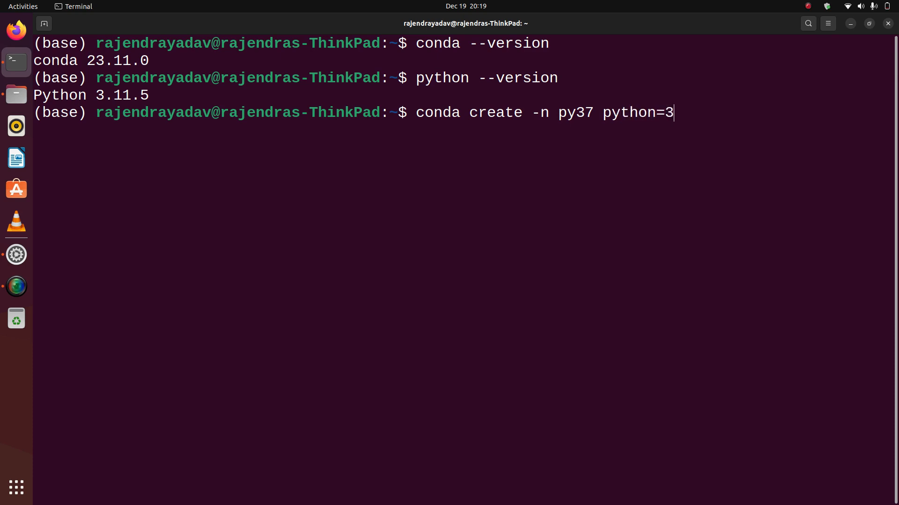
type(".7")
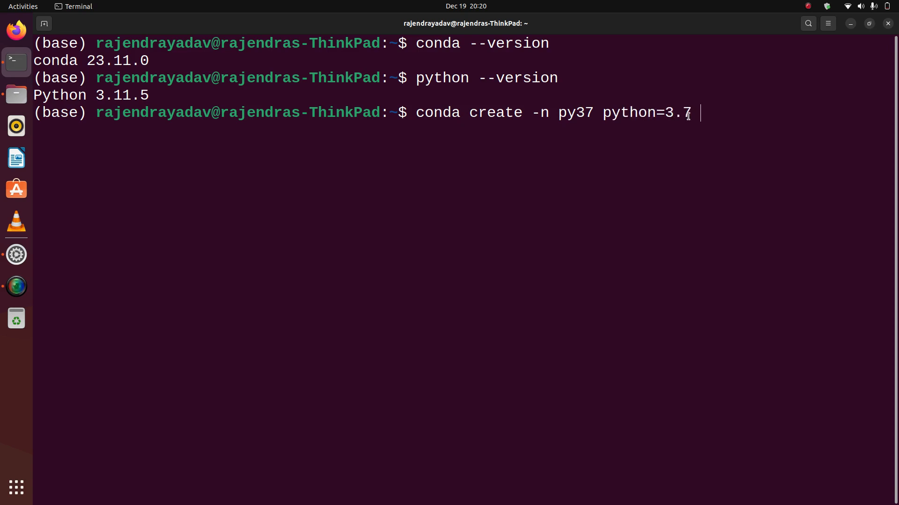
type("pandas")
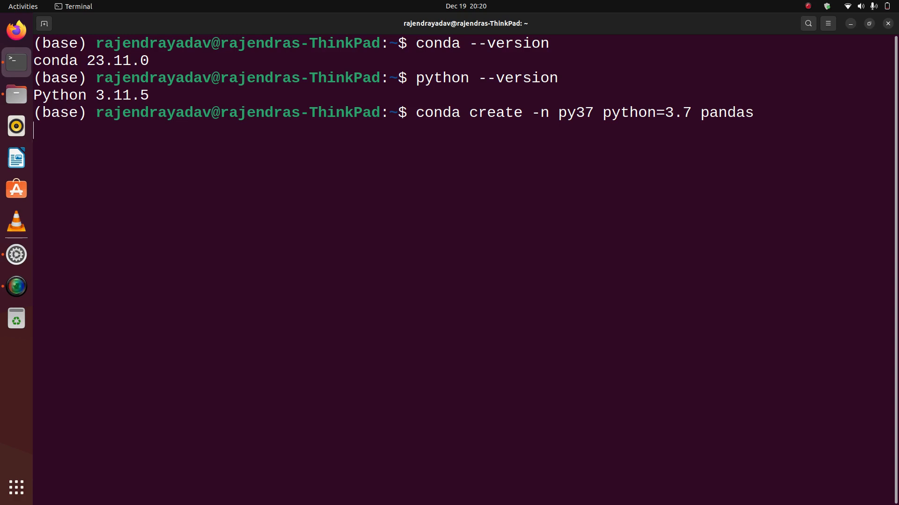
Submit the py37 creation command and let conda print the package plan.
key("Return")
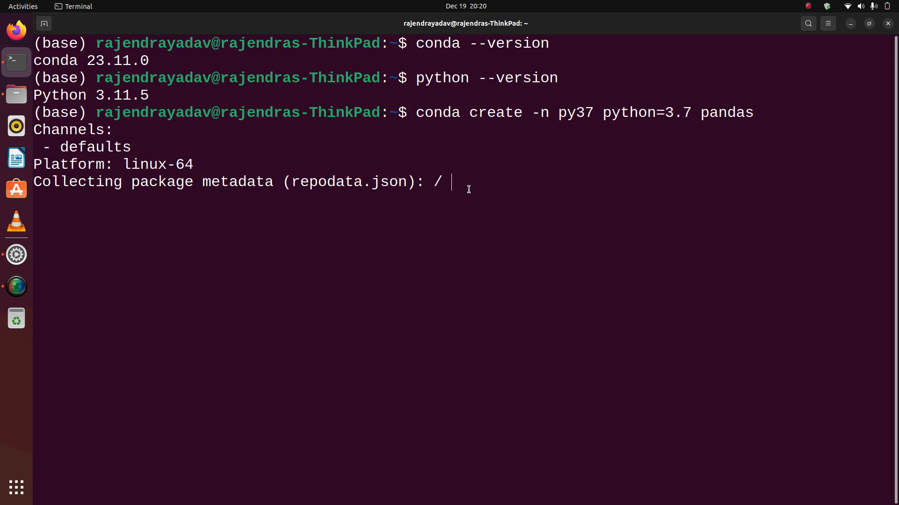
mouse_move(505, 173)
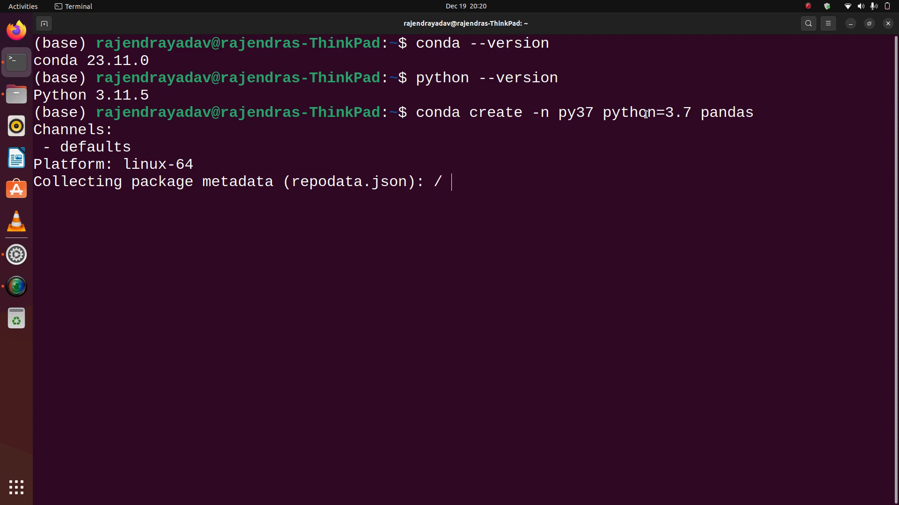
mouse_move(668, 186)
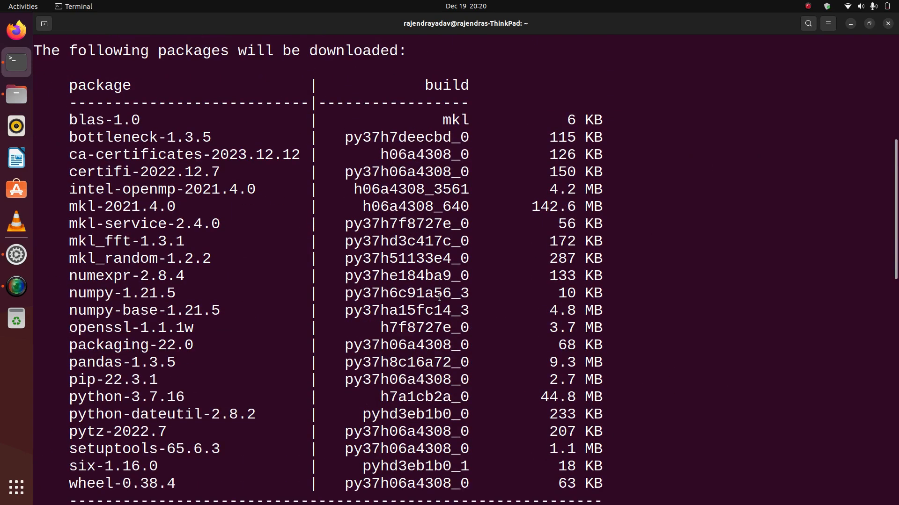
scroll("down", 3)
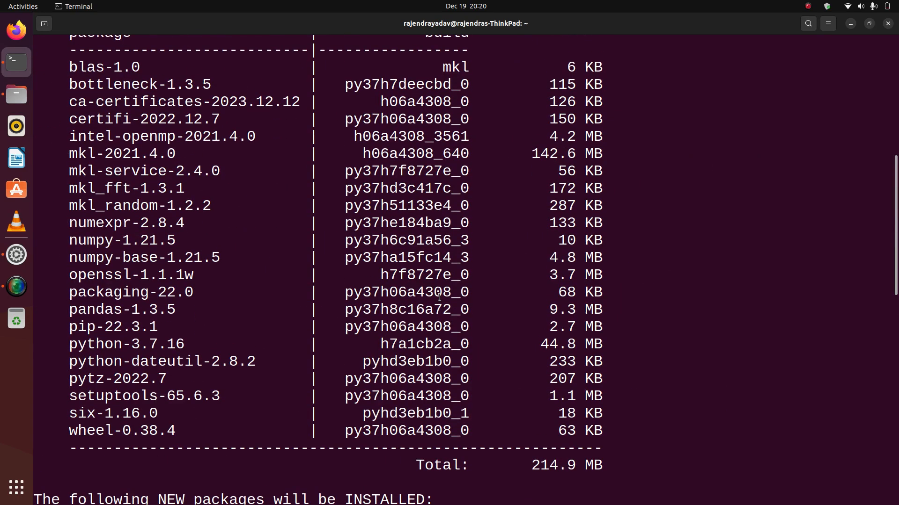
scroll("up", 3)
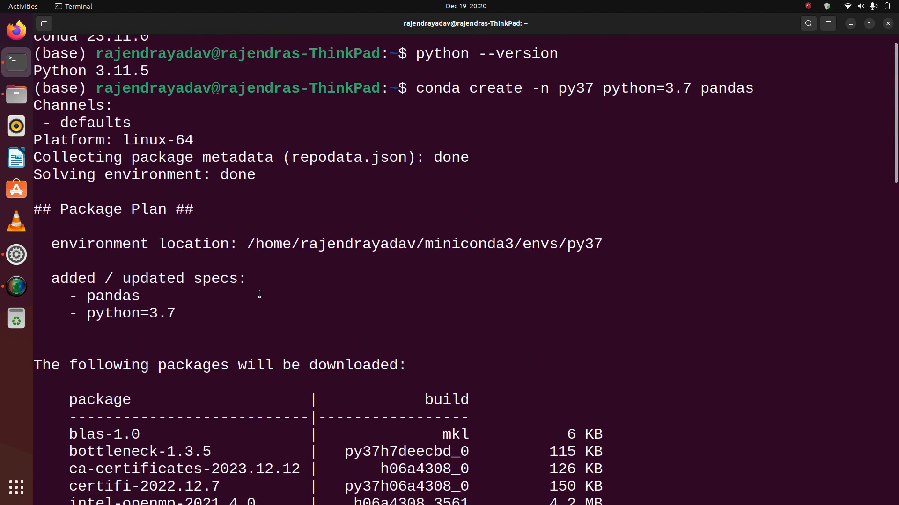
scroll("down", 3)
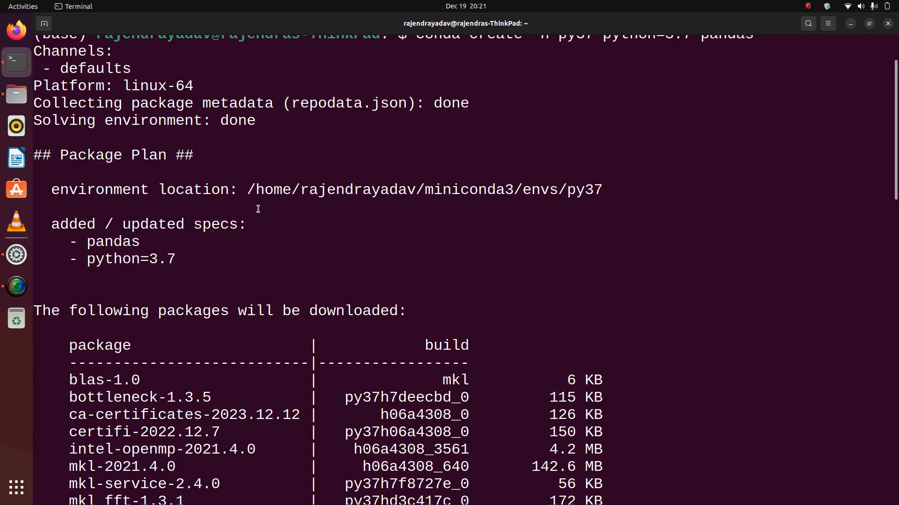
mouse_move(517, 185)
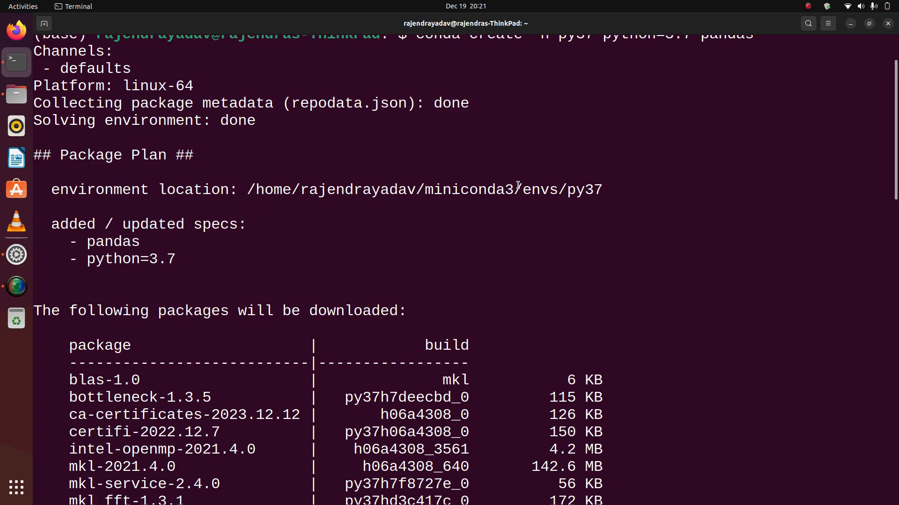
scroll("down", 3)
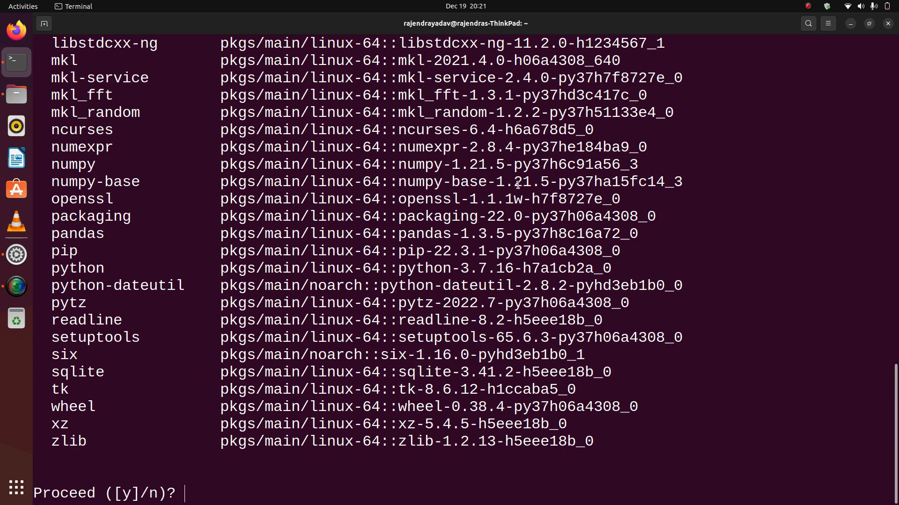
mouse_move(646, 355)
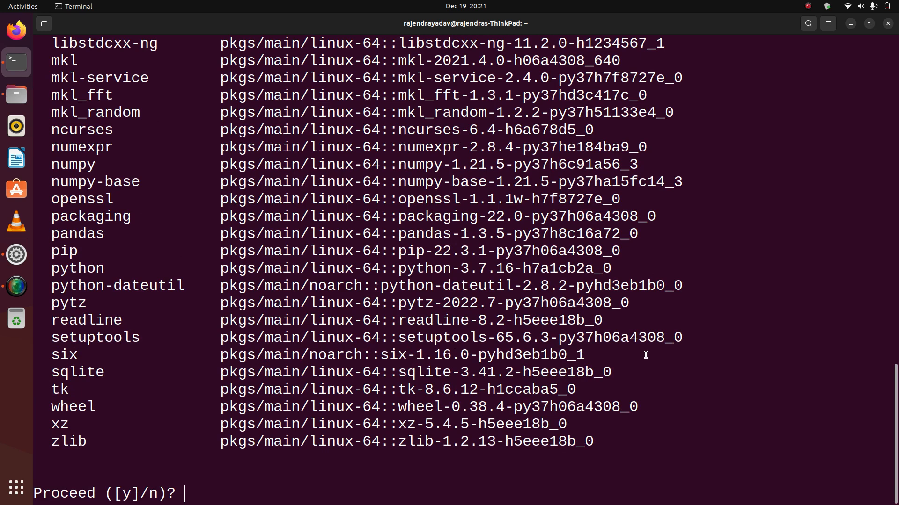
Answer y at the Proceed prompt so the py37 packages download.
type("y")
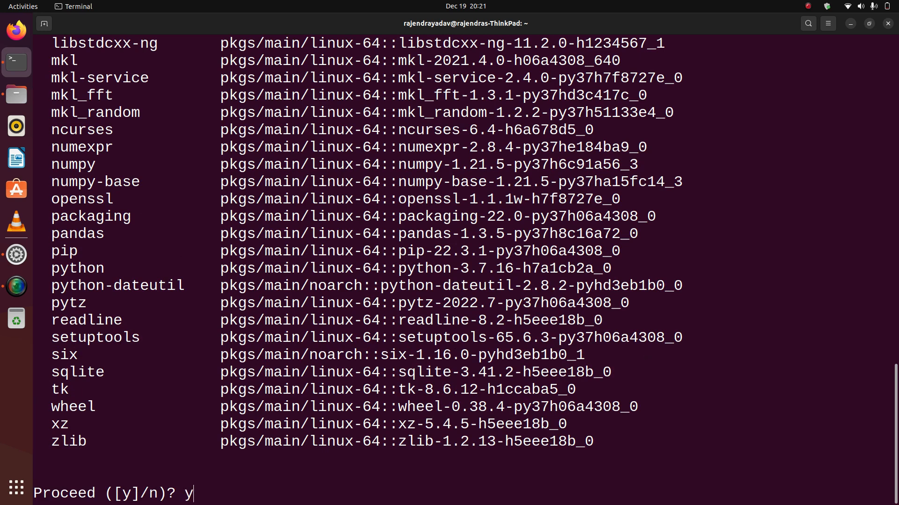
key("Return")
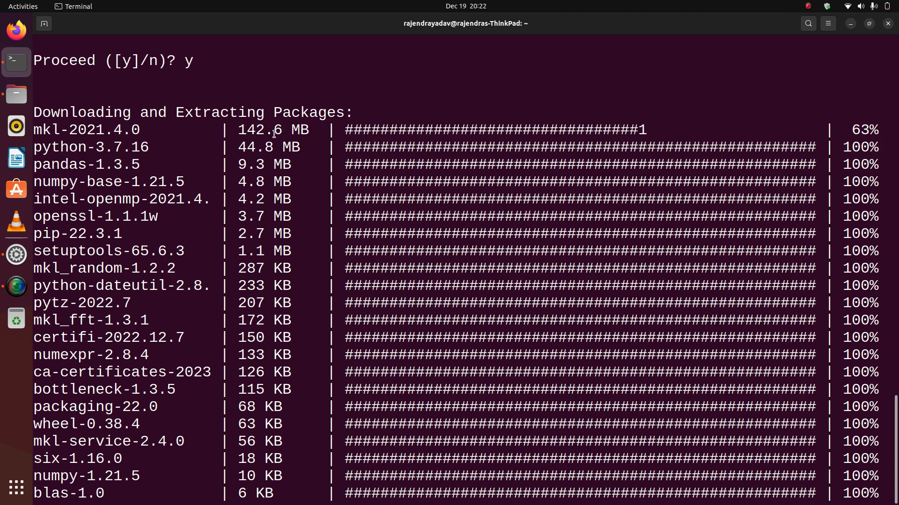
Scroll through the output while all py37 packages, including mkl-2021.4.0, reach 100%.
scroll("down", 3)
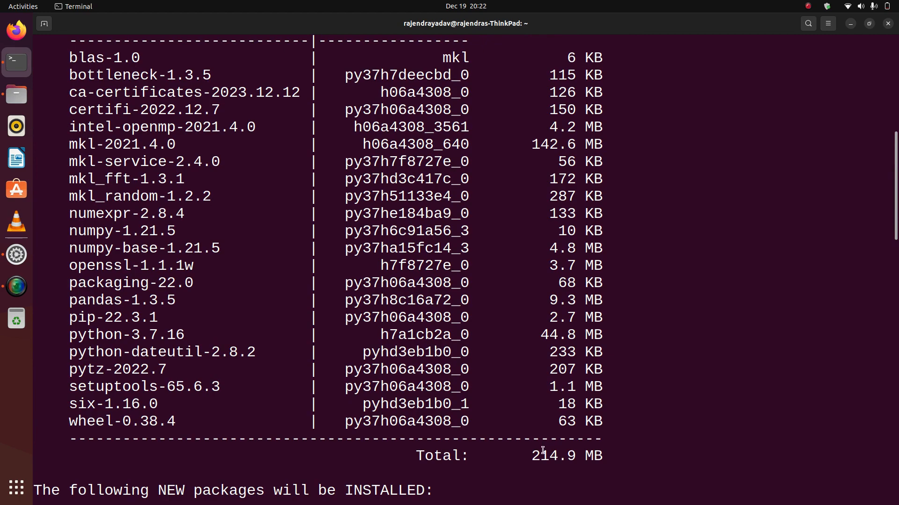
scroll("down", 3)
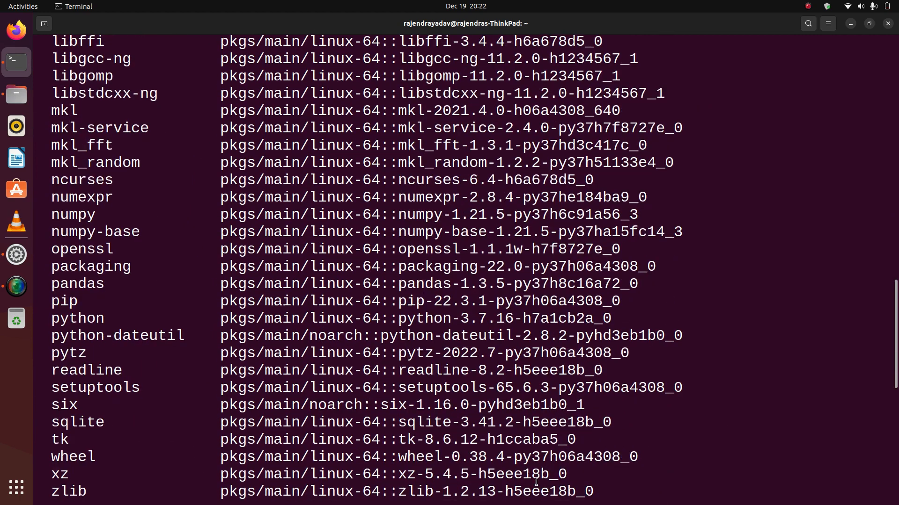
scroll("up", 3)
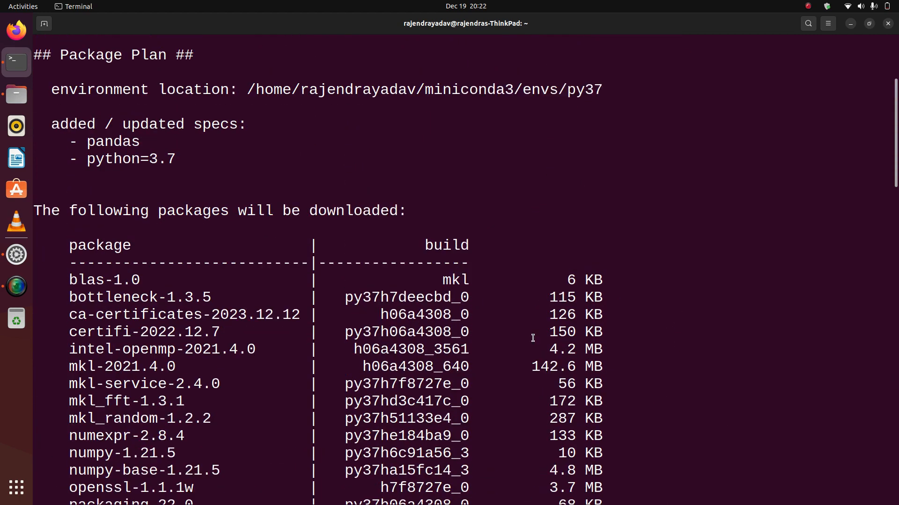
scroll("down", 3)
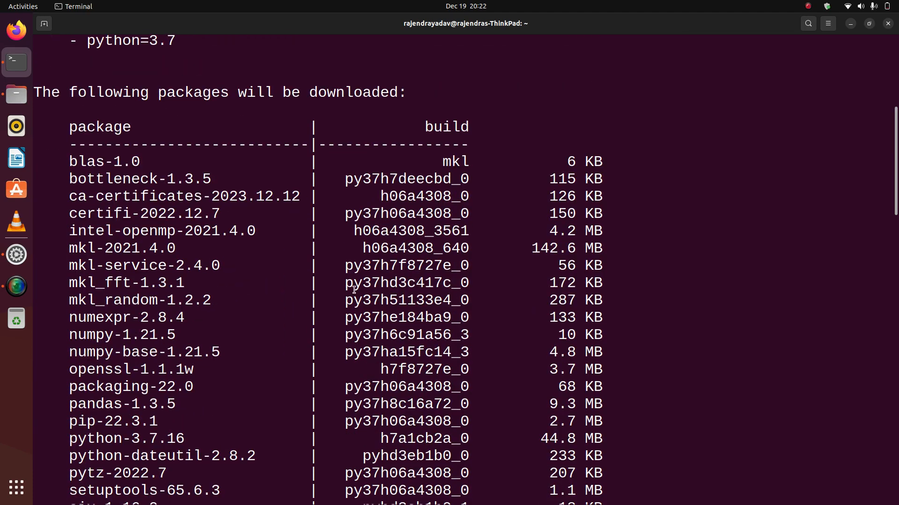
scroll("down", 3)
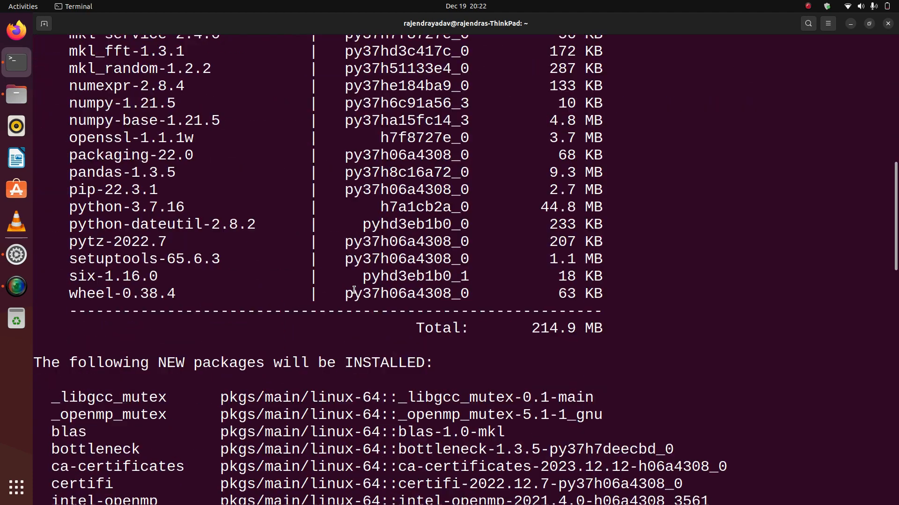
type("y]/n)? y")
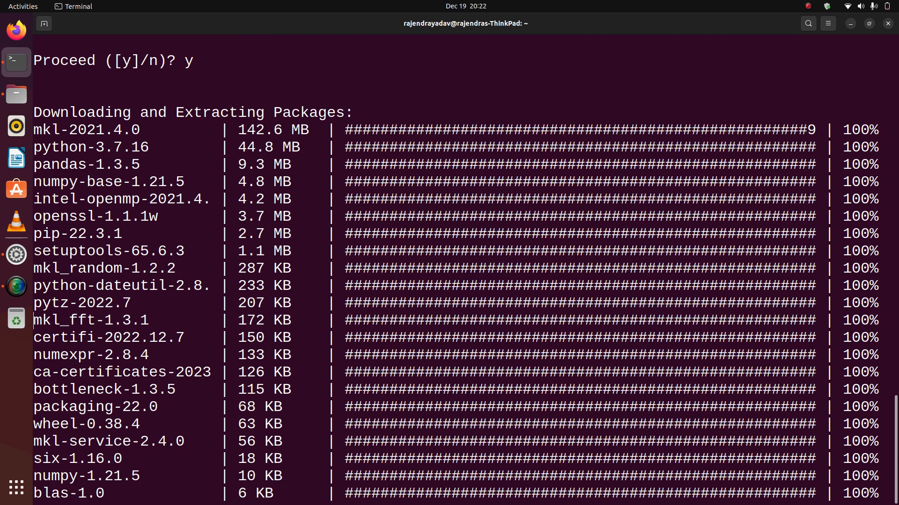
Scroll down while conda prepares, verifies and executes the py37 transaction.
scroll("down", 3)
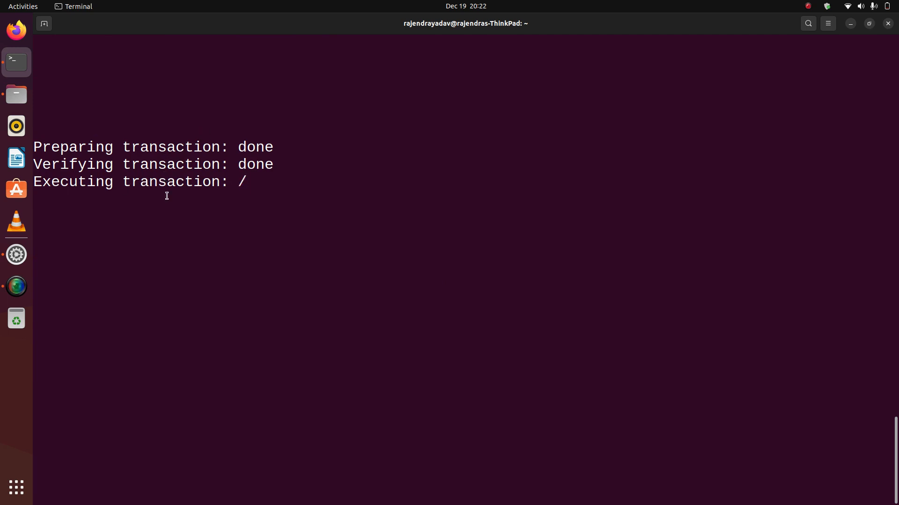
mouse_move(257, 207)
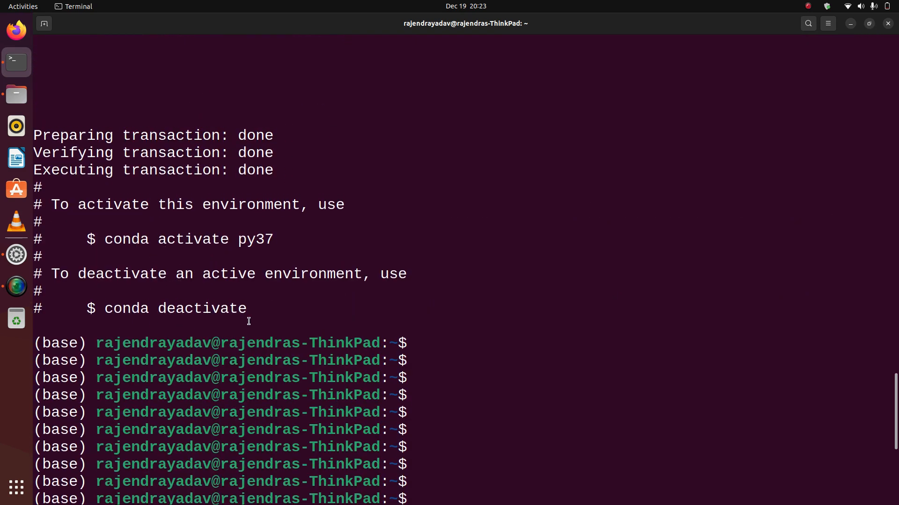
scroll("up", 3)
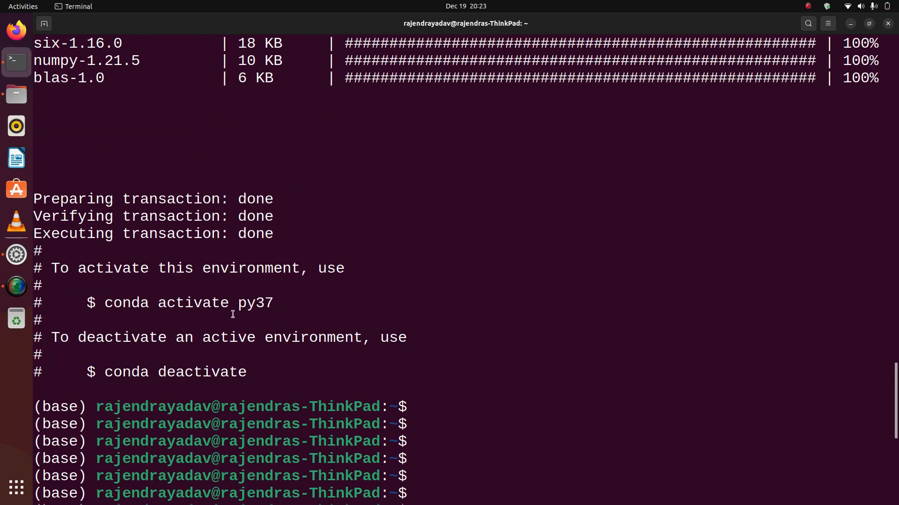
mouse_move(205, 329)
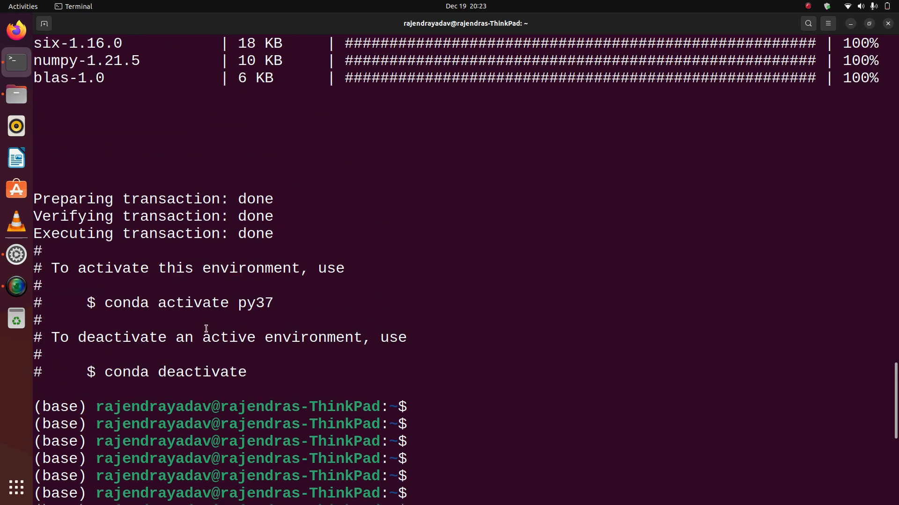
mouse_move(198, 304)
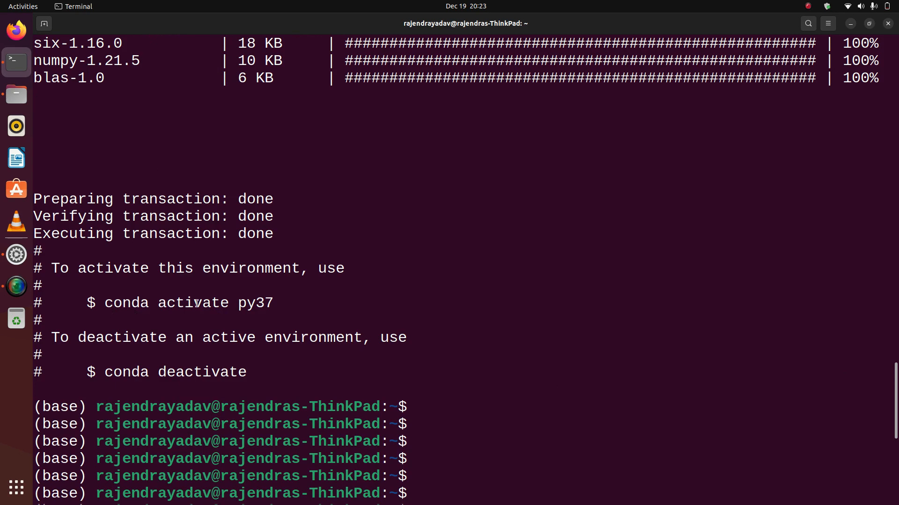
mouse_move(215, 307)
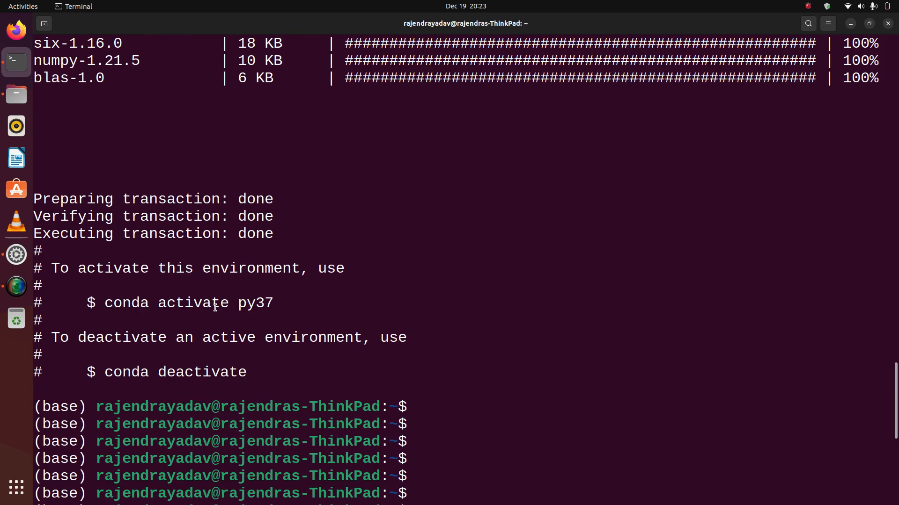
scroll("down", 3)
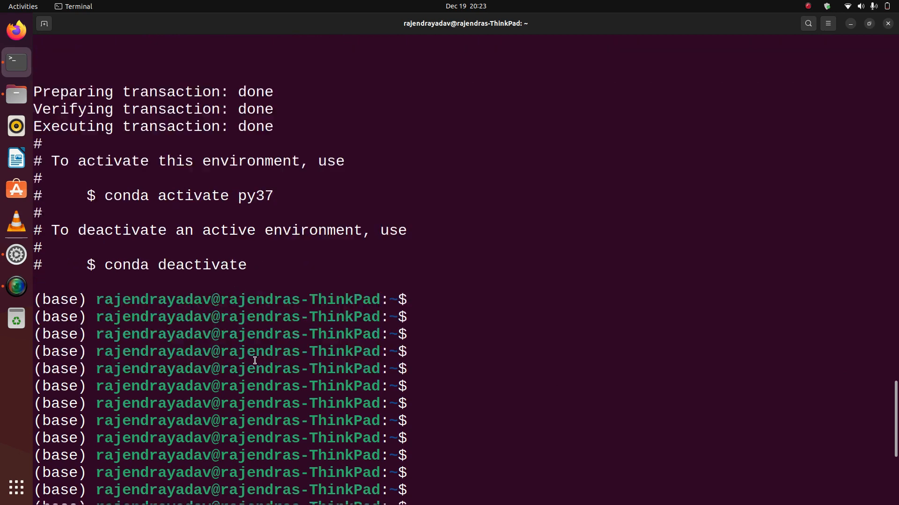
scroll("down", 3)
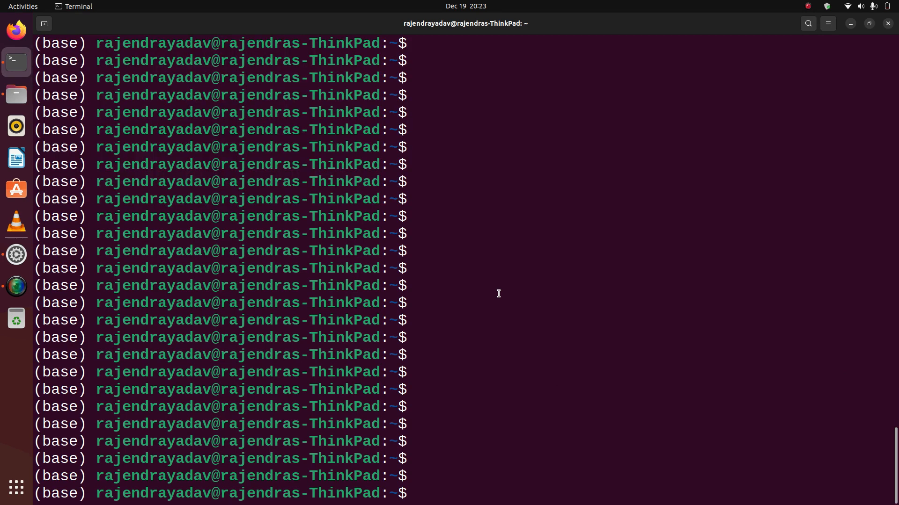
Leave the base environment with conda deactivate.
type("conda ac")
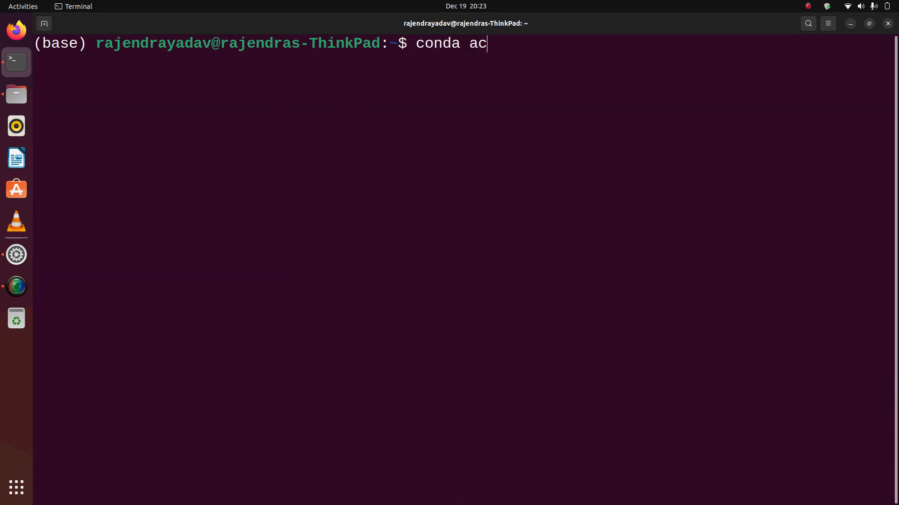
type("deactivae")
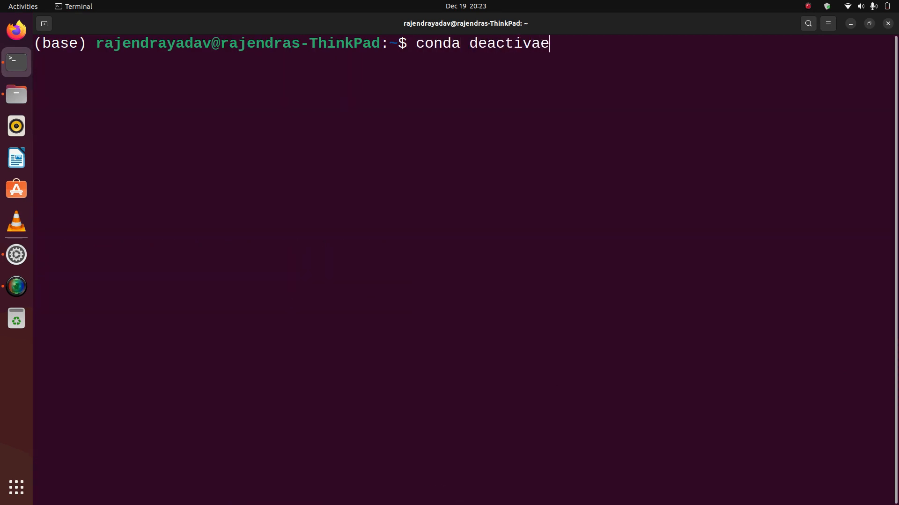
key("Return")
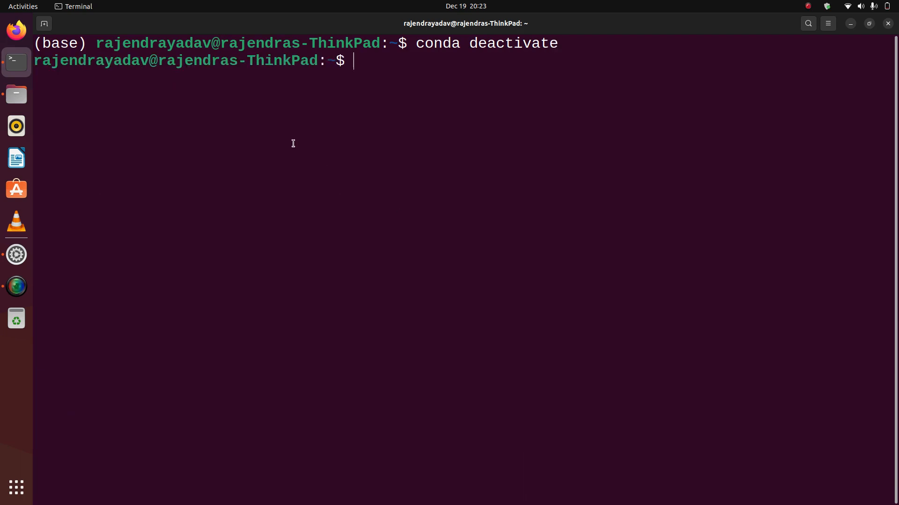
Activate py37 and check its Python version, which shows 3.7.16.
type("conda")
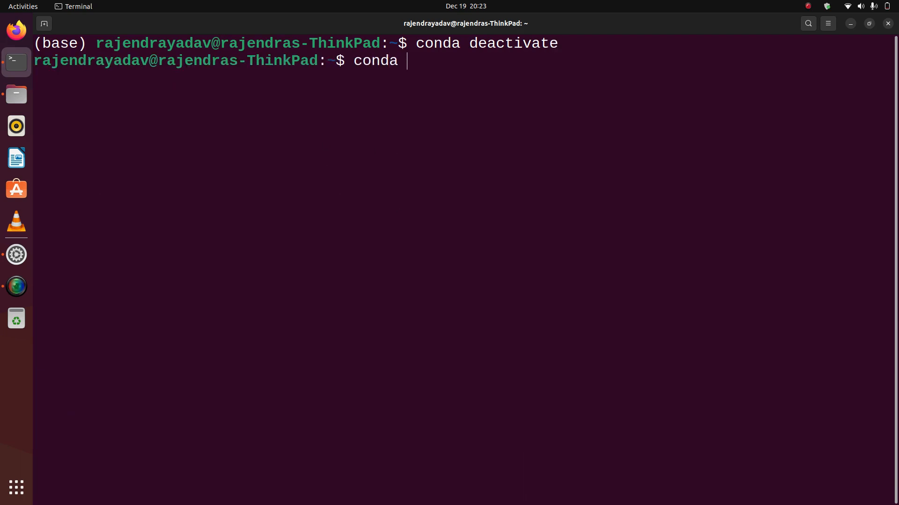
type("py37")
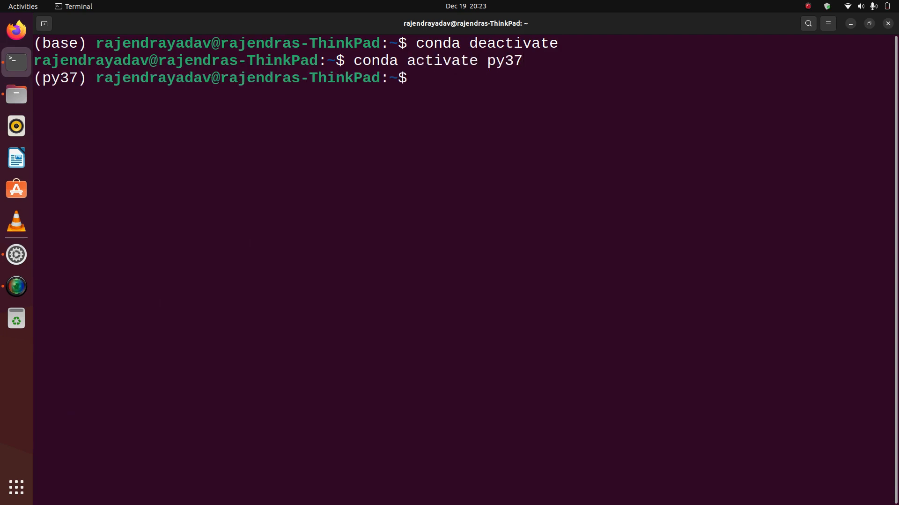
type("pyrhon --ver")
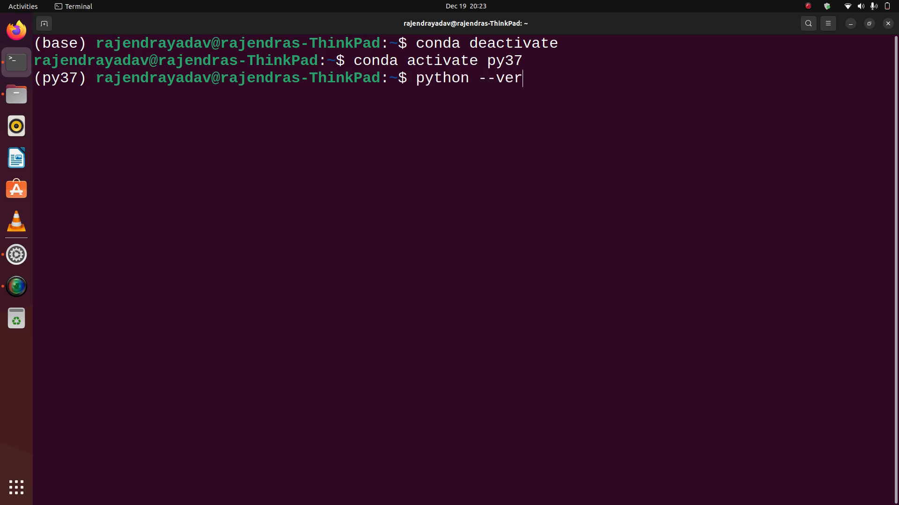
key("Return")
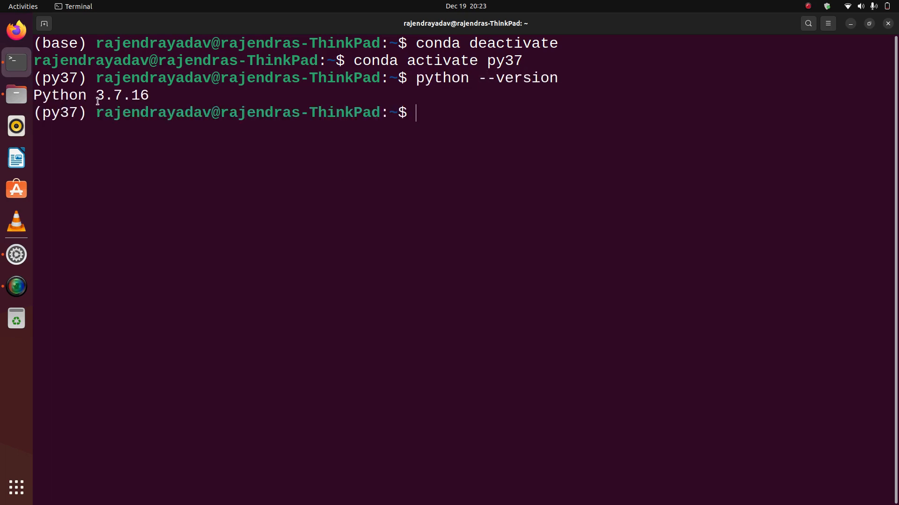
mouse_move(339, 166)
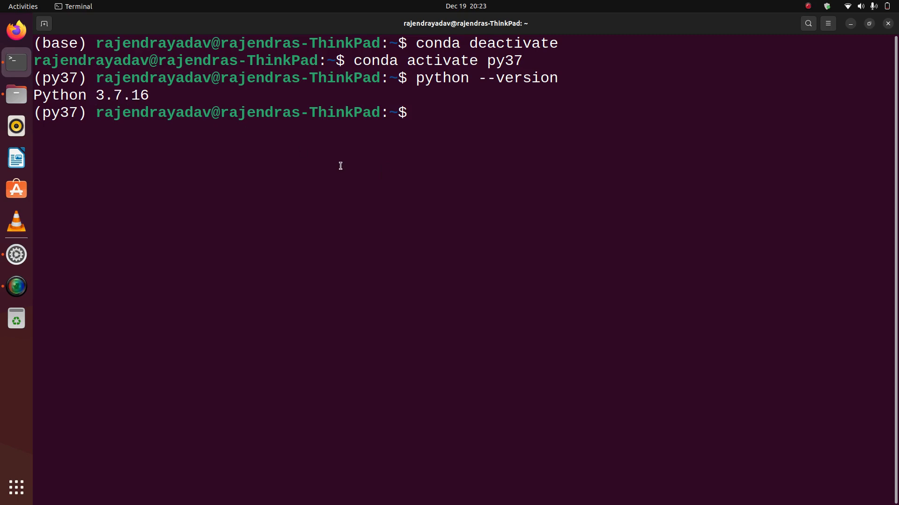
Start Python and import pandas as pd, confirming pandas version 1.3.5.
type("python")
type("im")
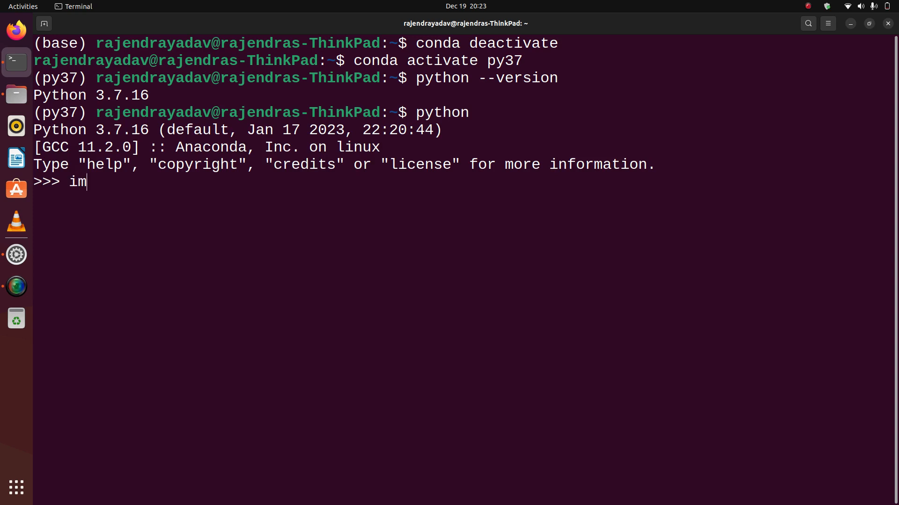
type("port pandas as pd")
type("pd.__version__")
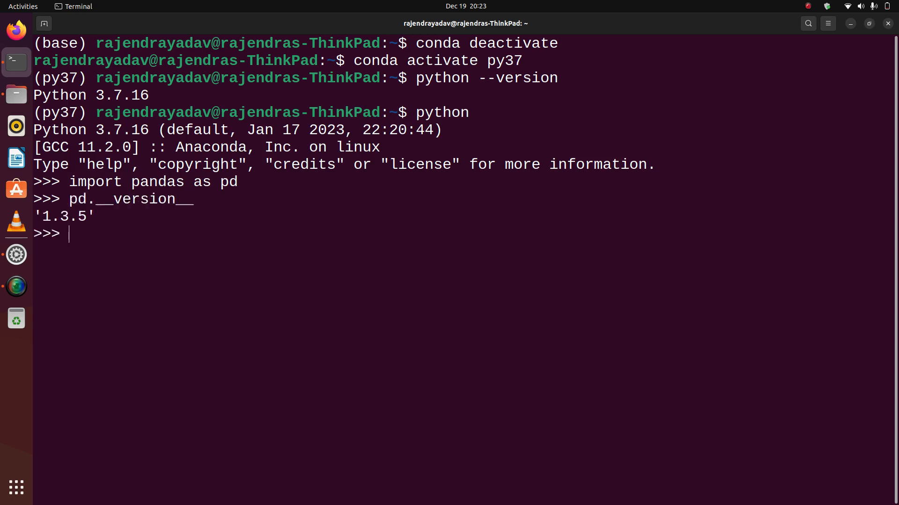
mouse_move(199, 255)
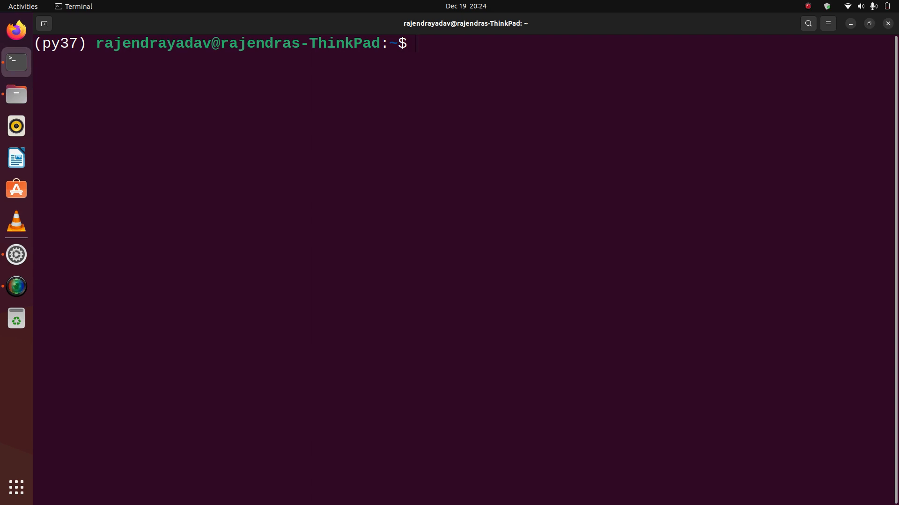
Cancel a partly typed conda install command with Ctrl+C.
type("conda")
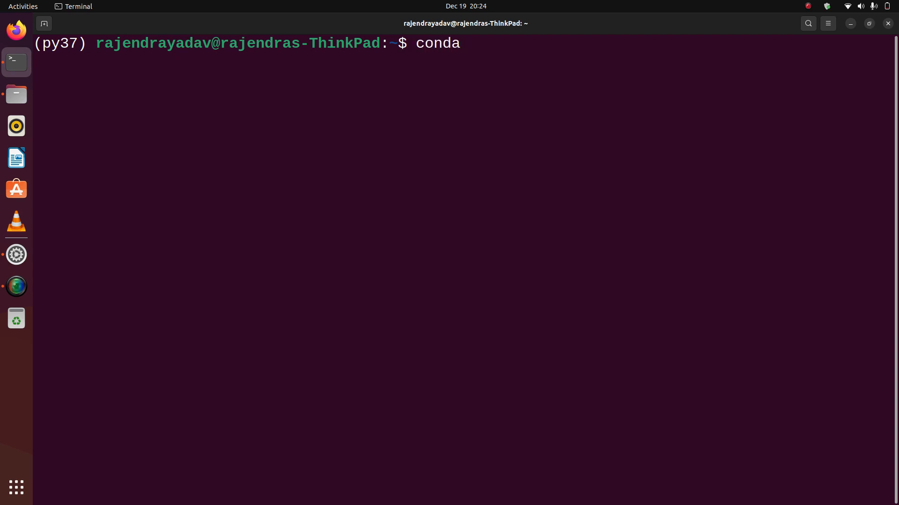
type("insta")
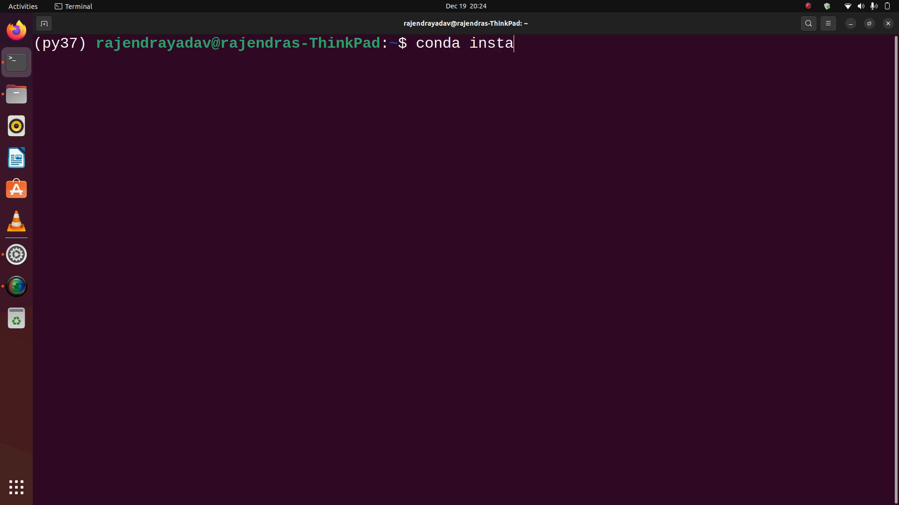
type("ll")
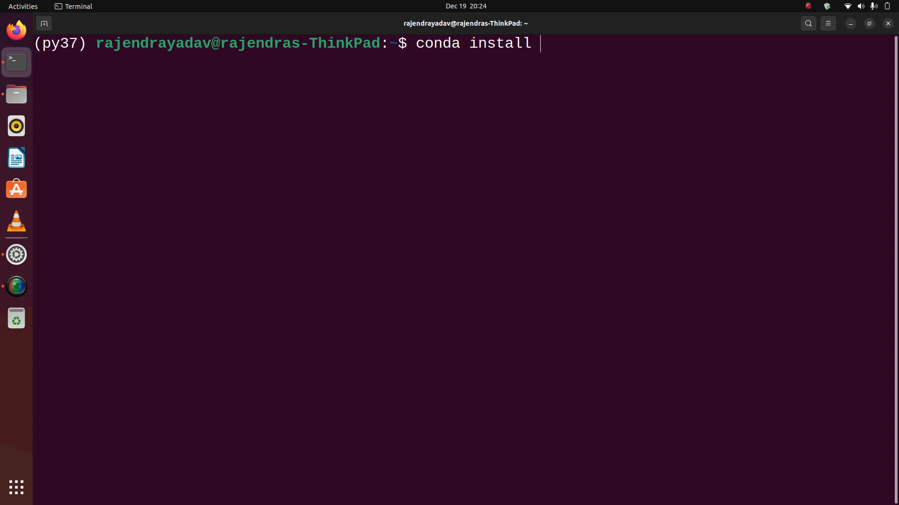
key("ctrl+c")
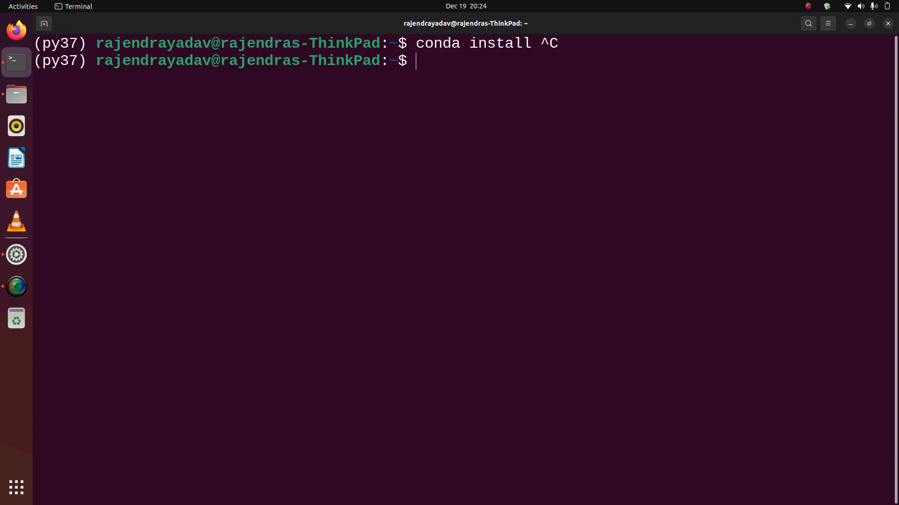
Run pip --version in py37, showing pip 22.3.1 for Python 3.7.
type("pip -")
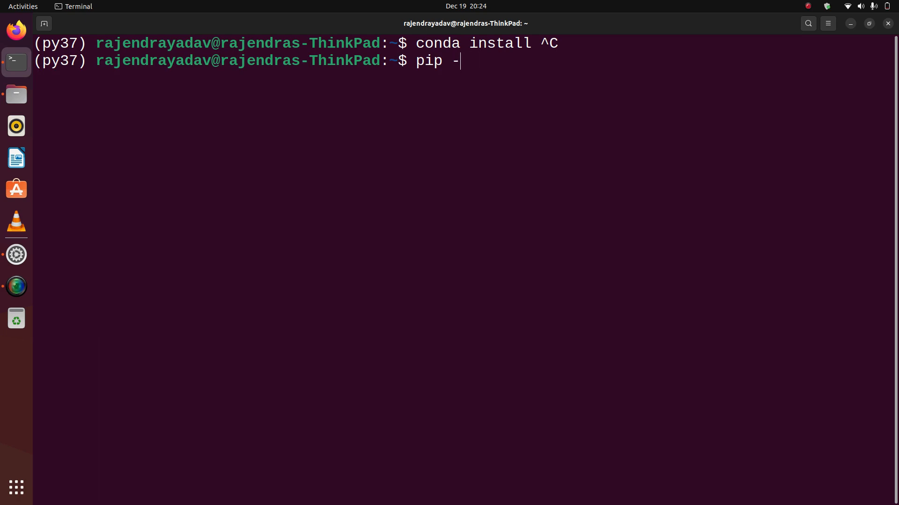
type("-version")
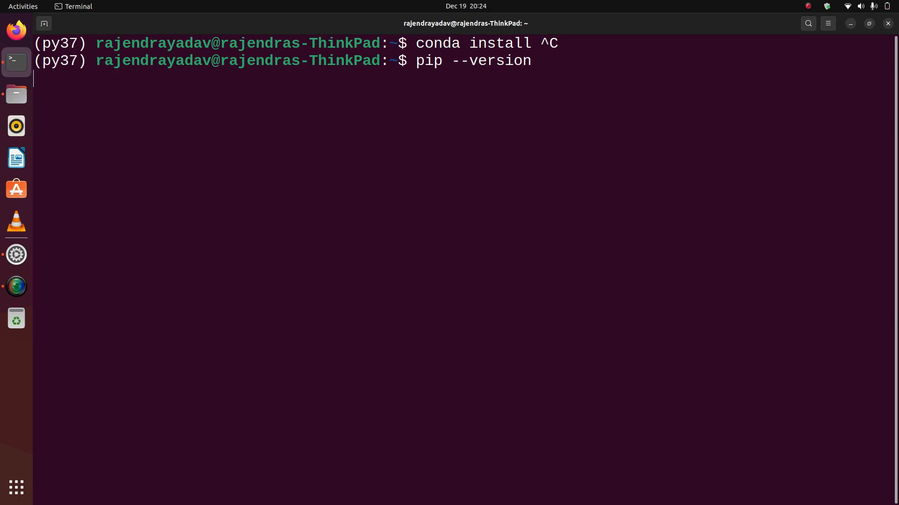
key("Return")
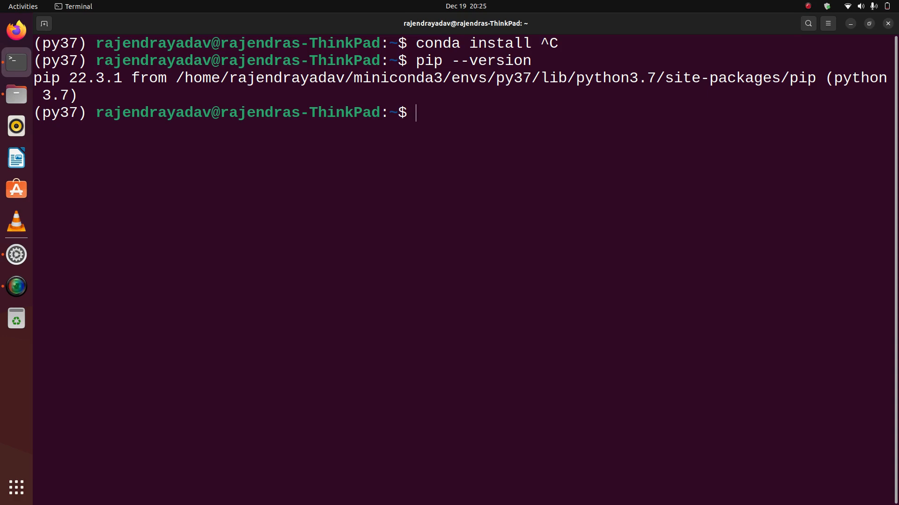
mouse_move(267, 265)
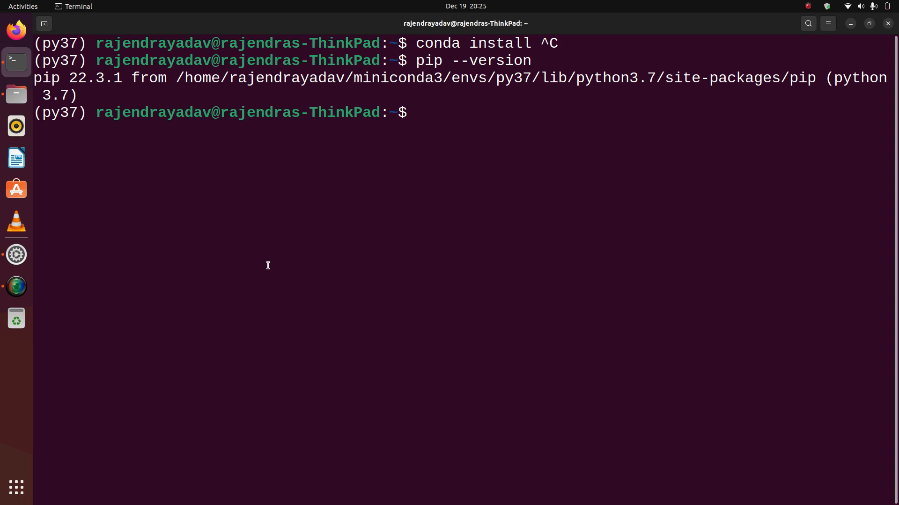
type("cle")
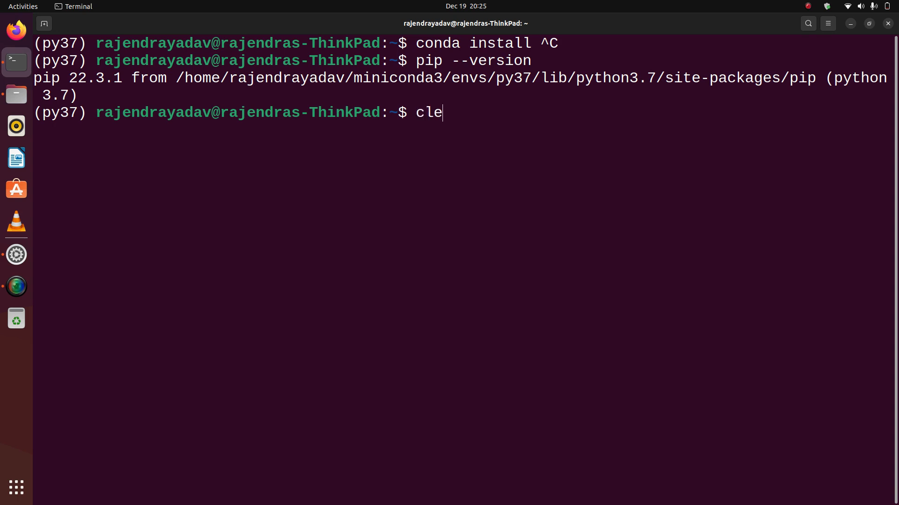
Clear the screen, then run conda env export -n py37 environment.yml, which fails.
key("Return")
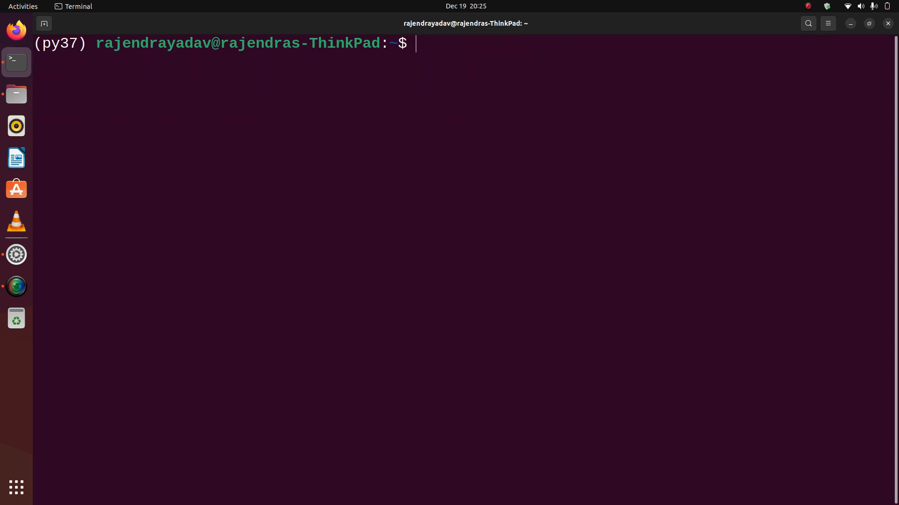
type("con")
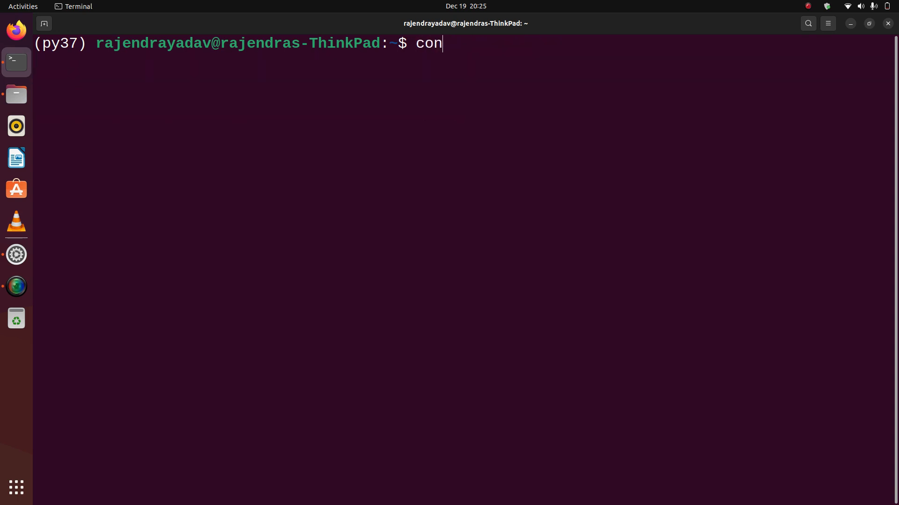
type("da env")
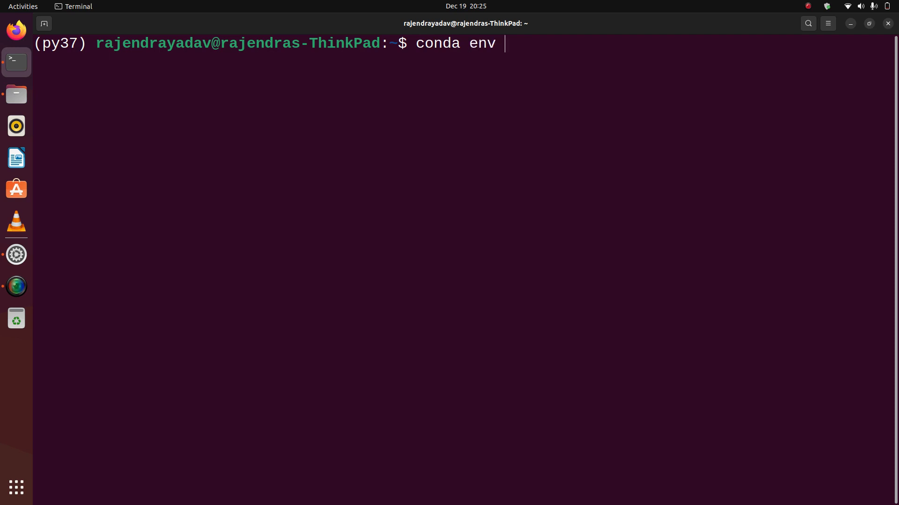
type("export")
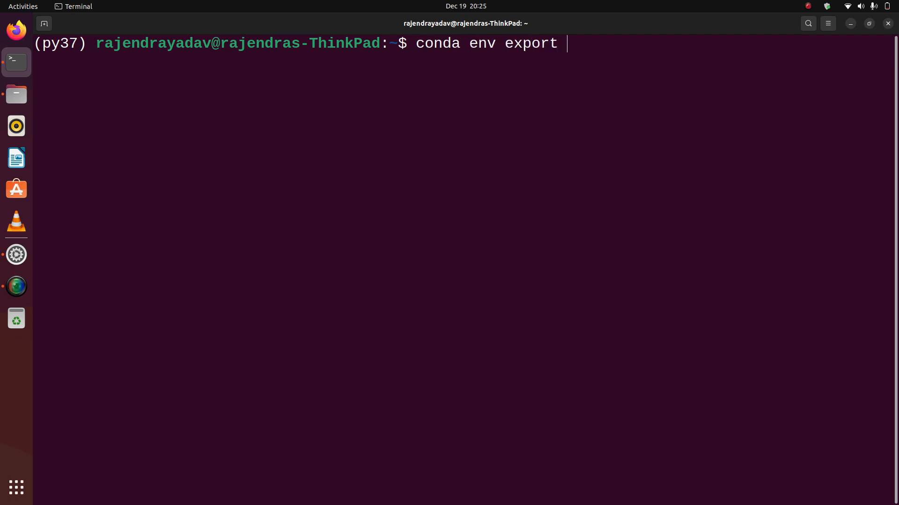
type("-n")
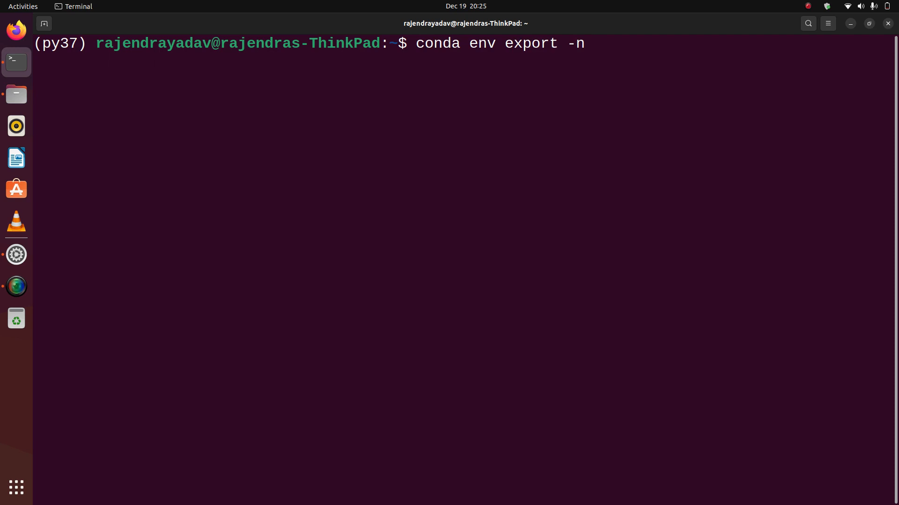
type("py3")
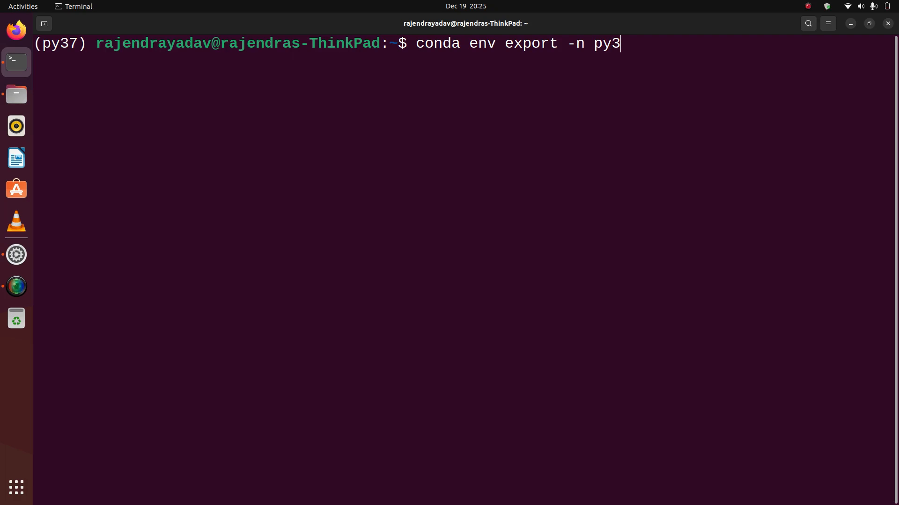
type("7")
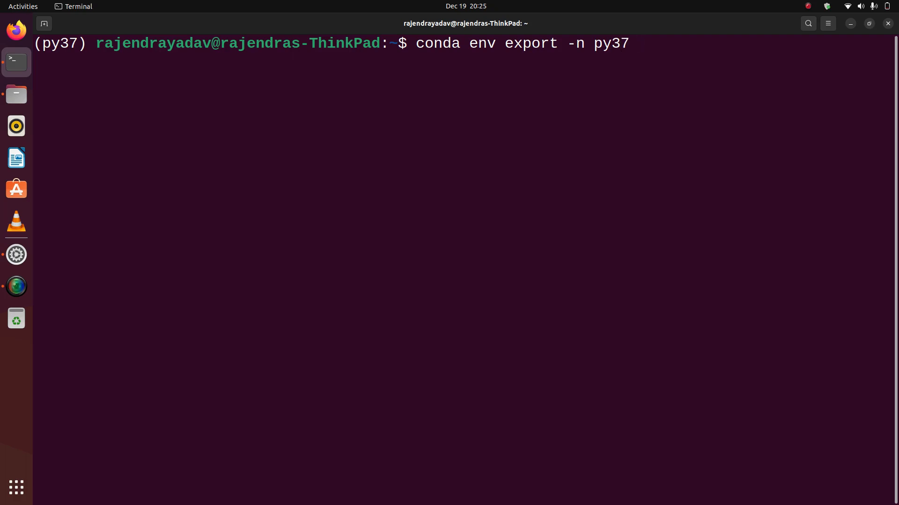
type("enviro")
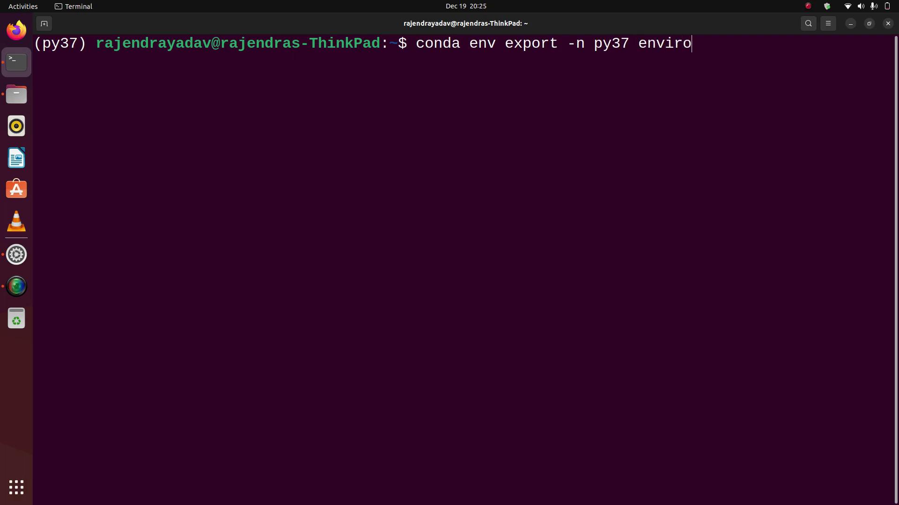
type("nments.")
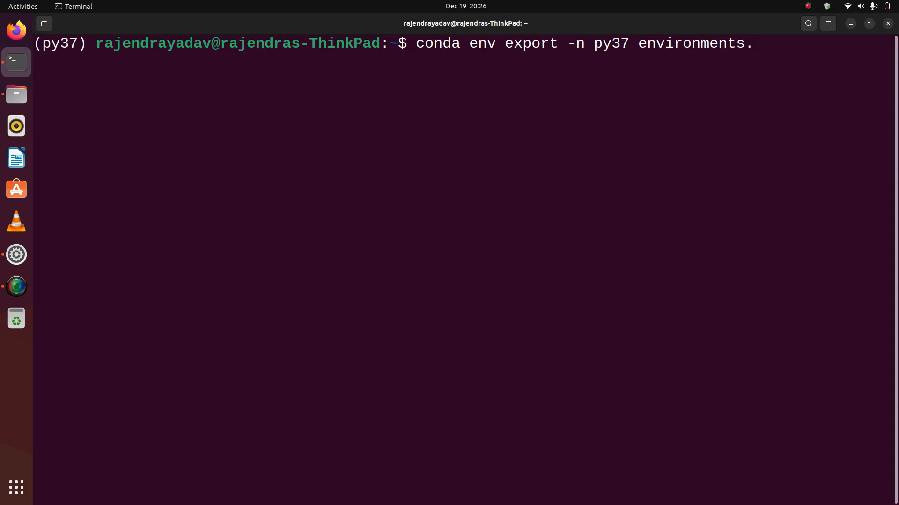
type("ym")
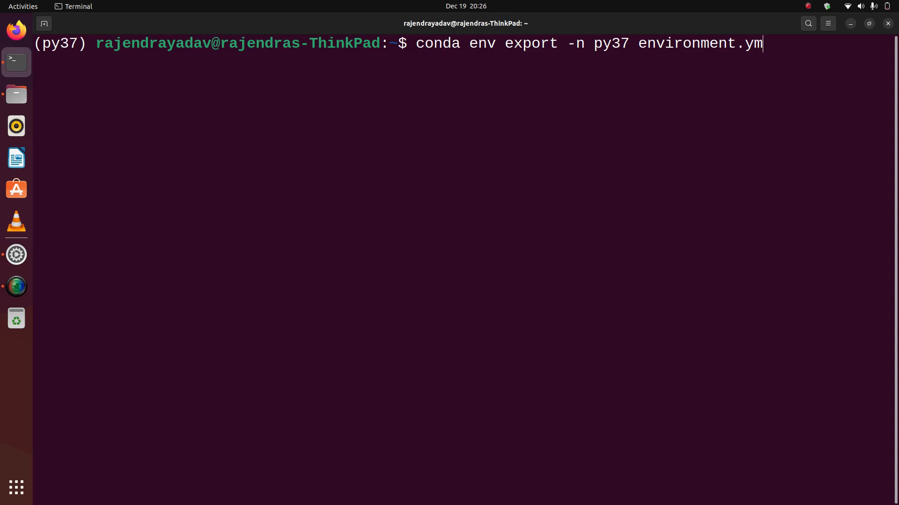
type("l")
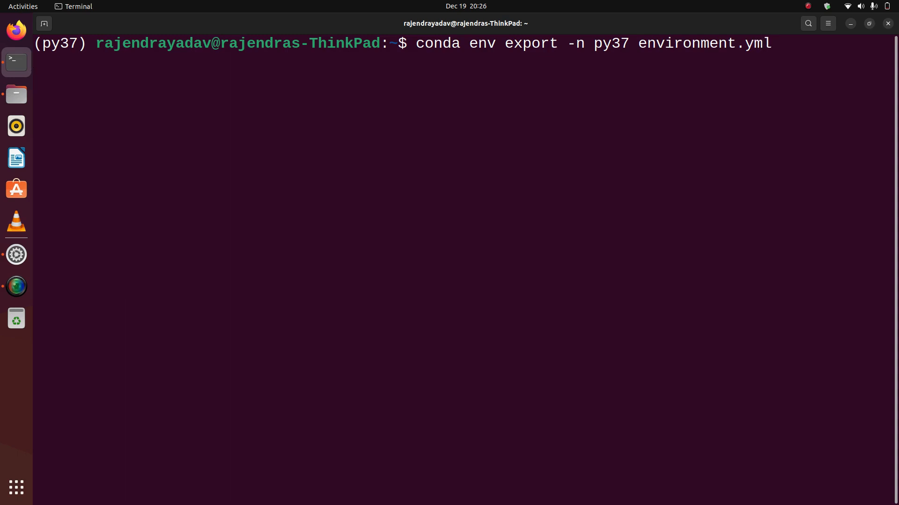
key("Return")
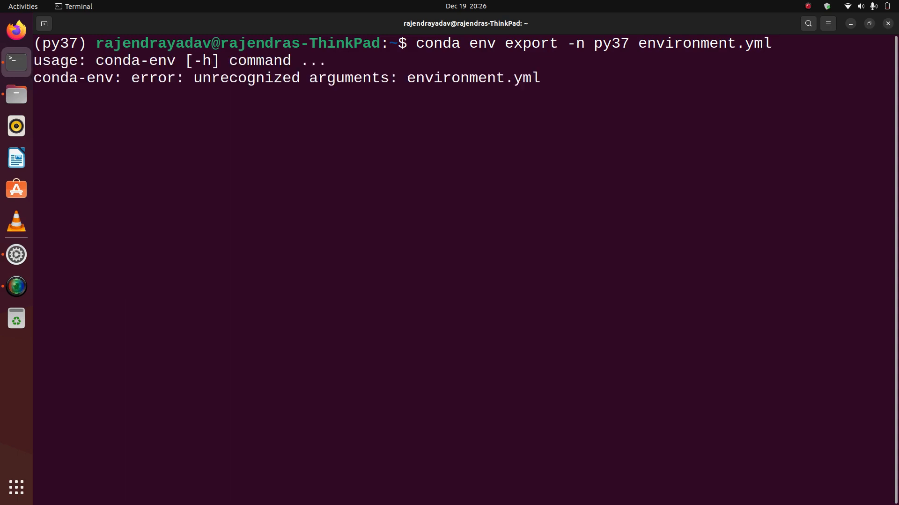
key("Return")
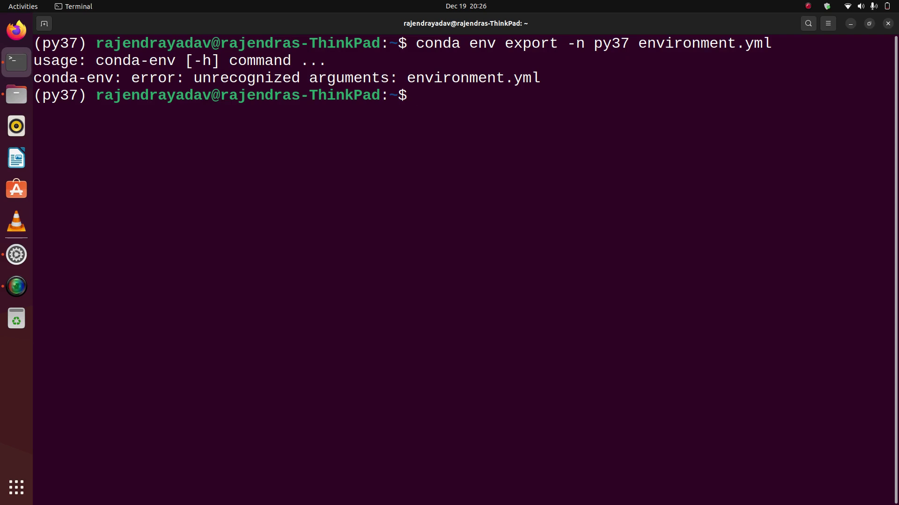
Retry the export with ./environment.yml, then display the conda env help text.
key("Up")
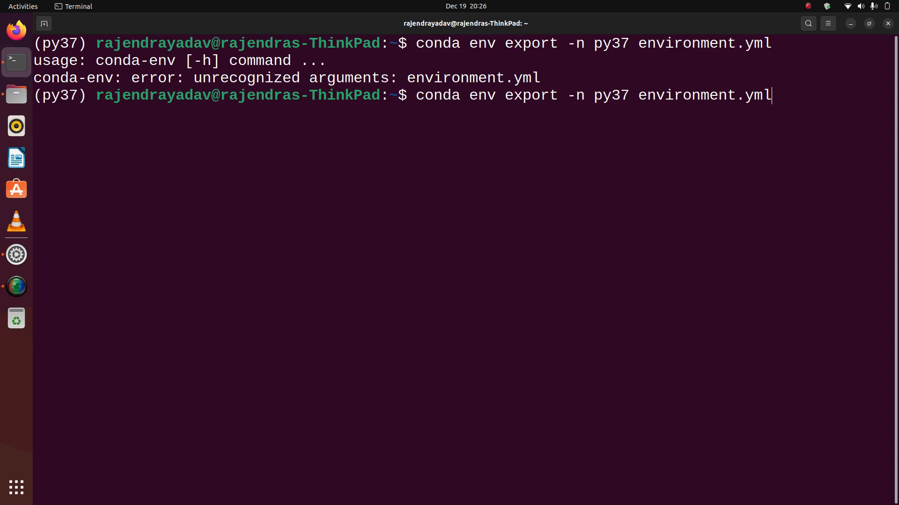
key("Left")
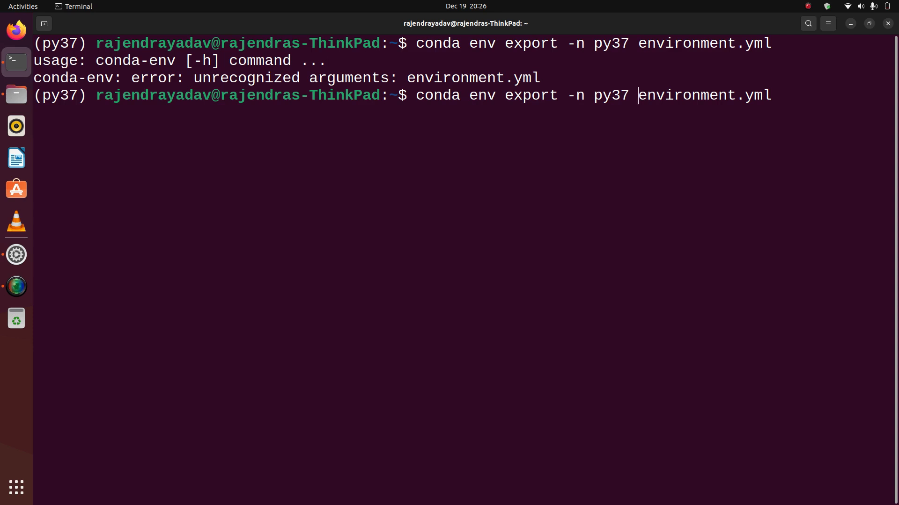
type("./")
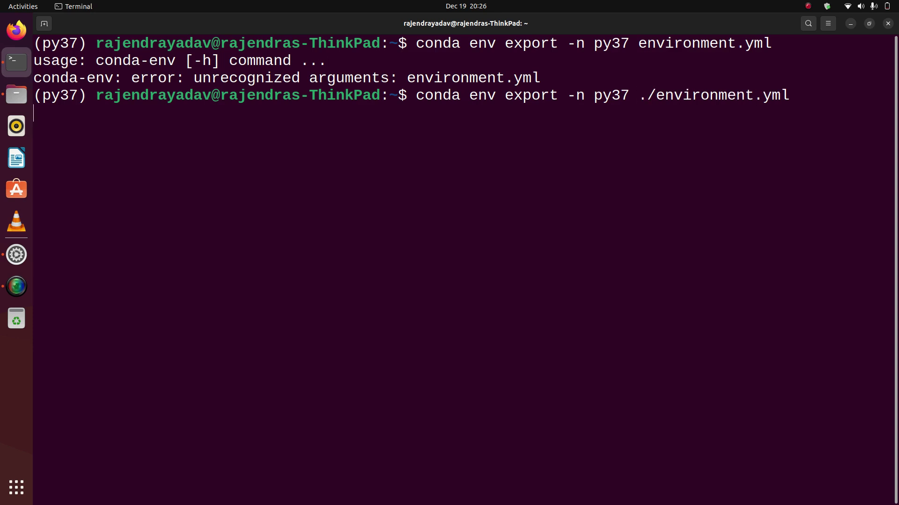
key("Return")
type("conda env --help")
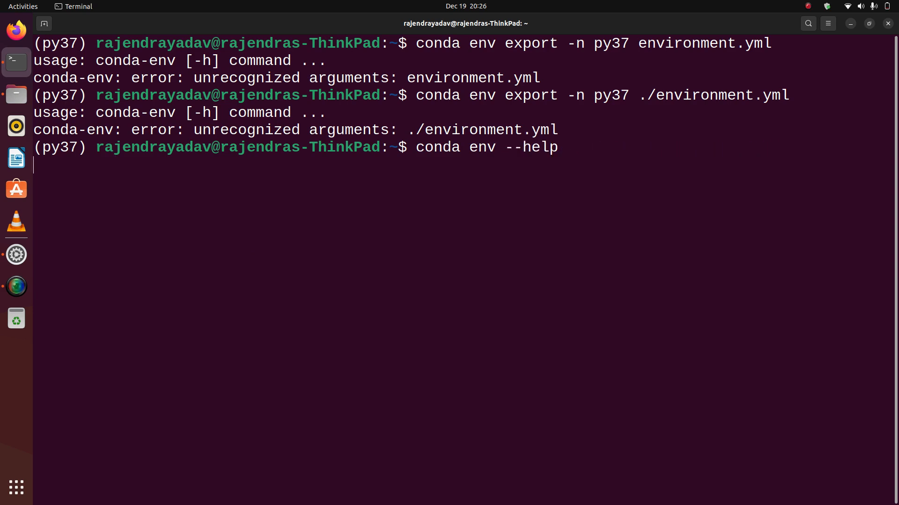
mouse_move(526, 153)
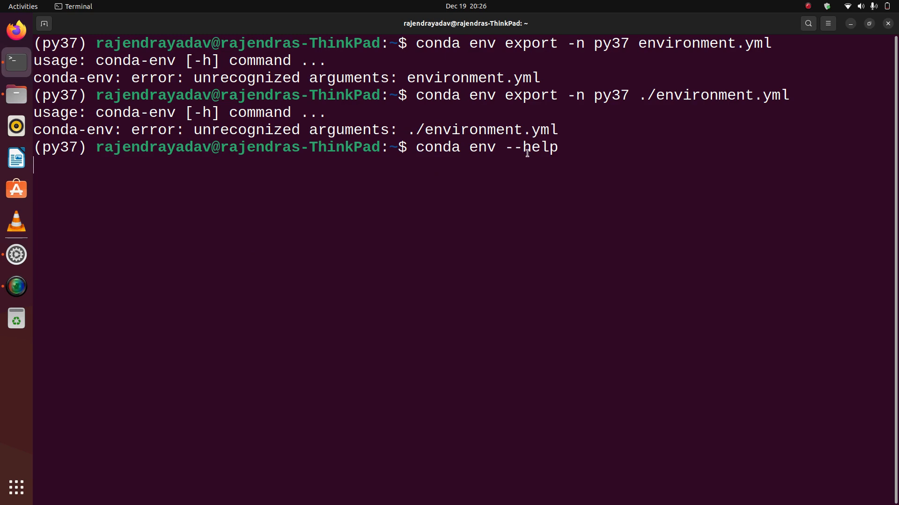
key("Return")
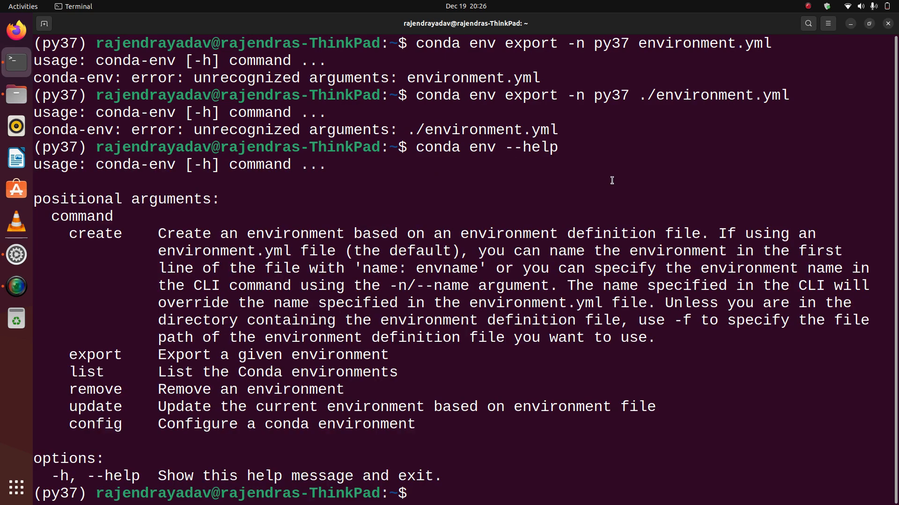
type("conda env --help")
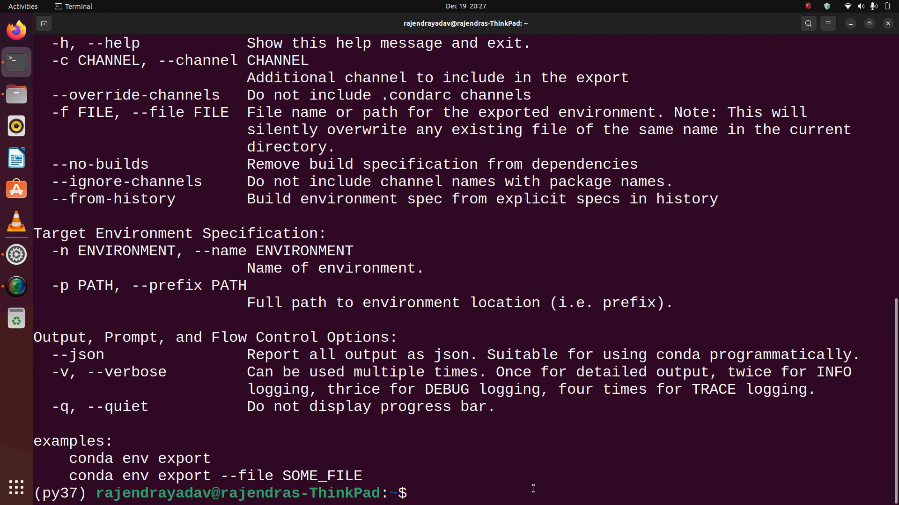
mouse_move(352, 446)
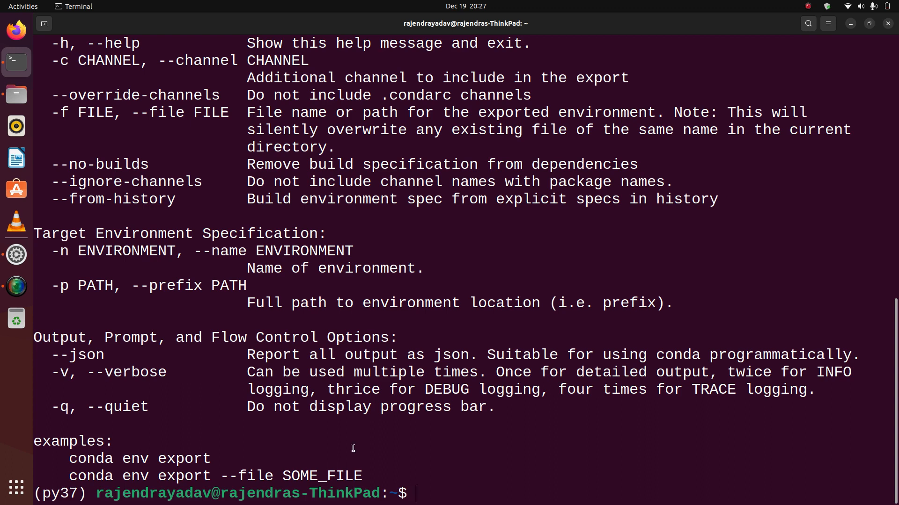
Export py37 with conda env export -n py37 -f environment.yml.
type("conda env export -n py37 ./environment.yml")
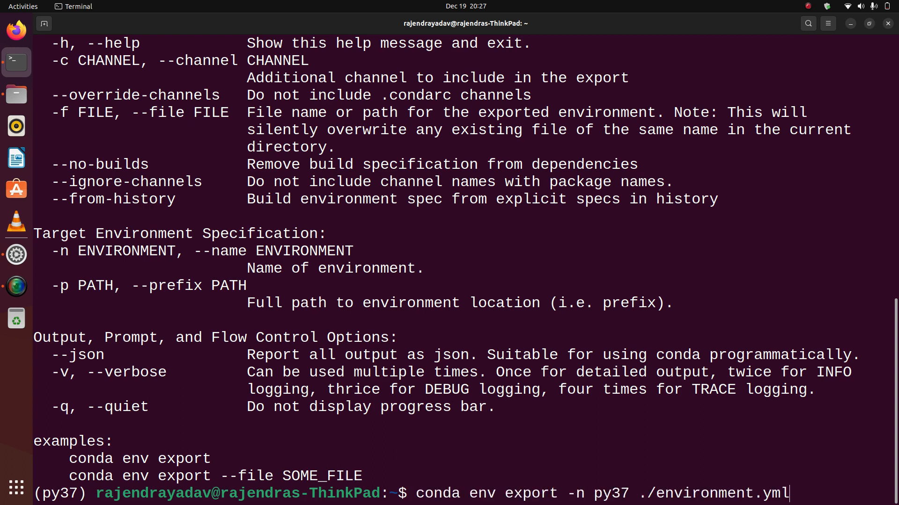
key("Left")
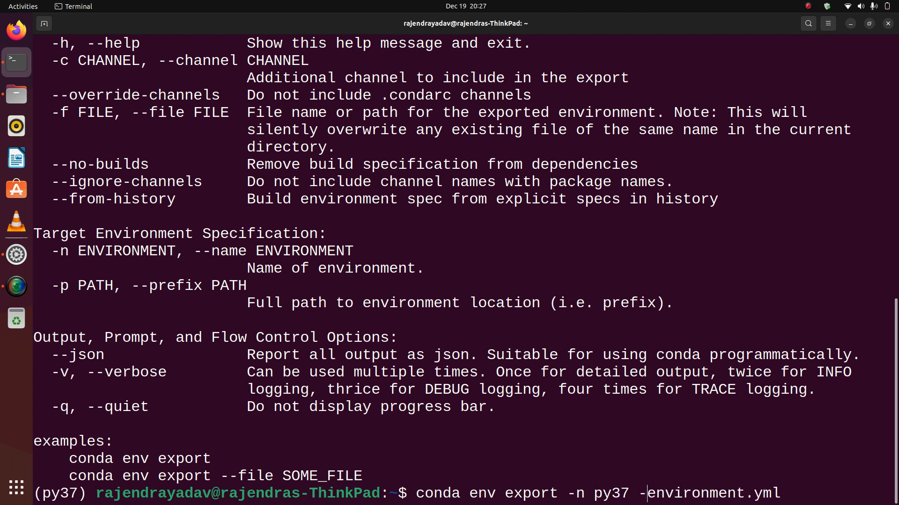
type("f")
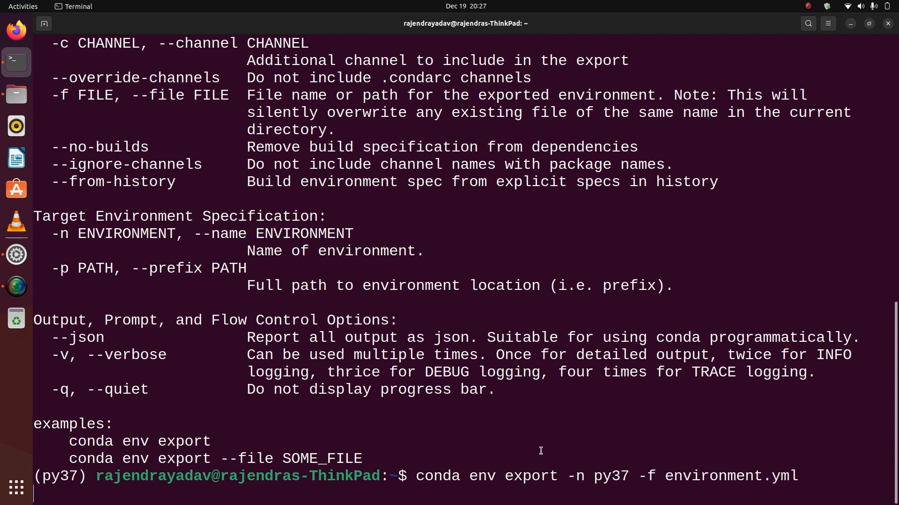
mouse_move(149, 202)
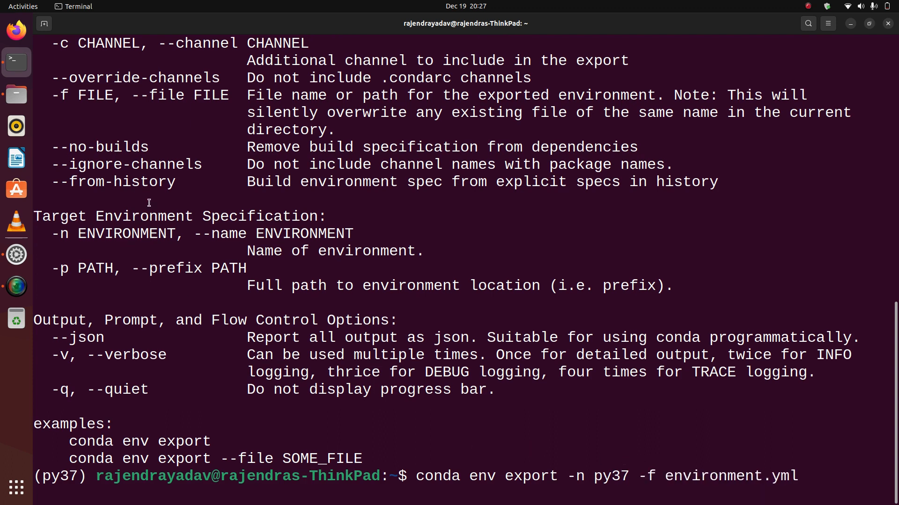
key("Return")
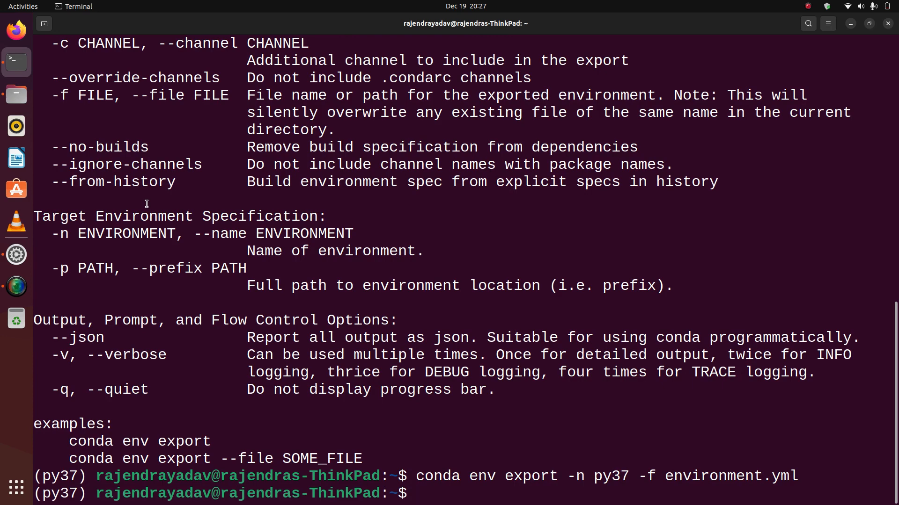
Clear the screen and select the export command text.
type("clear")
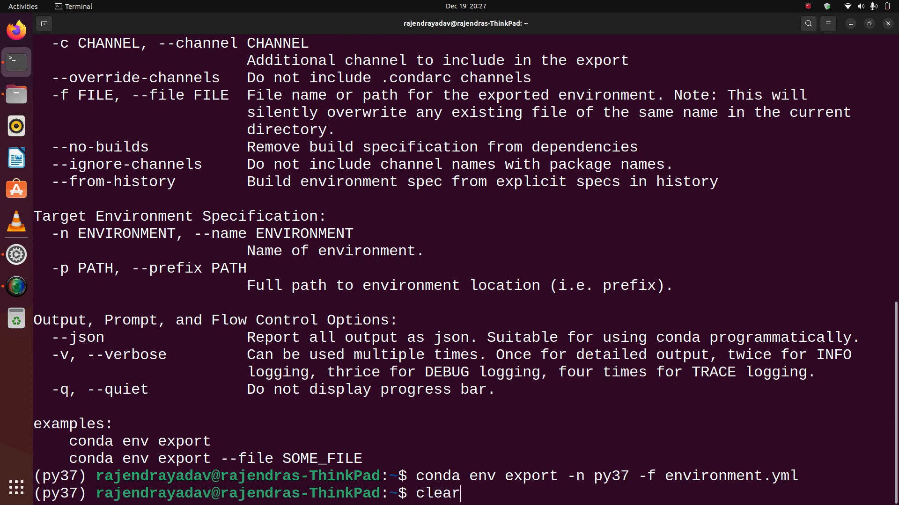
key("Return")
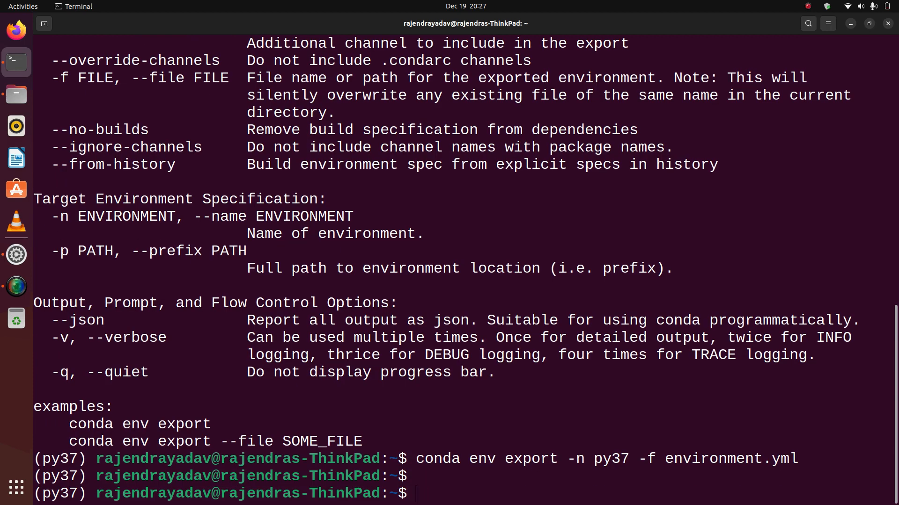
key("Return")
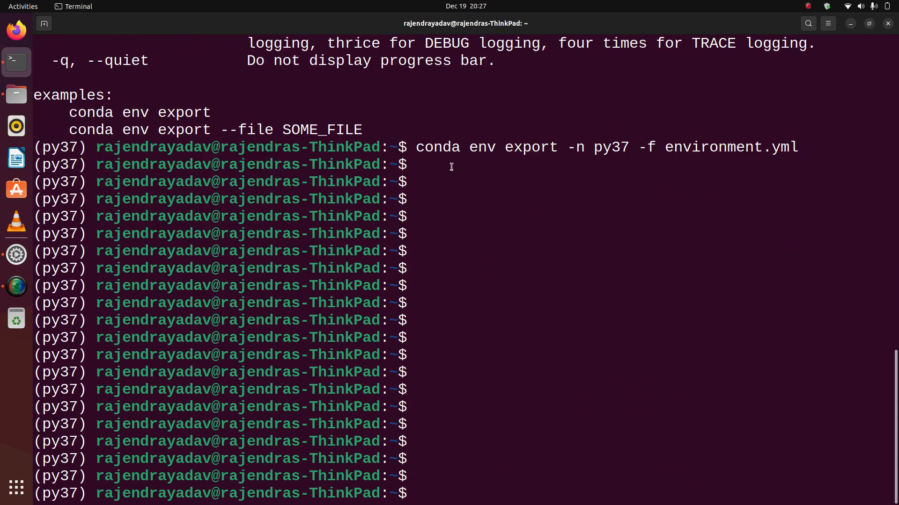
double_click(481, 147)
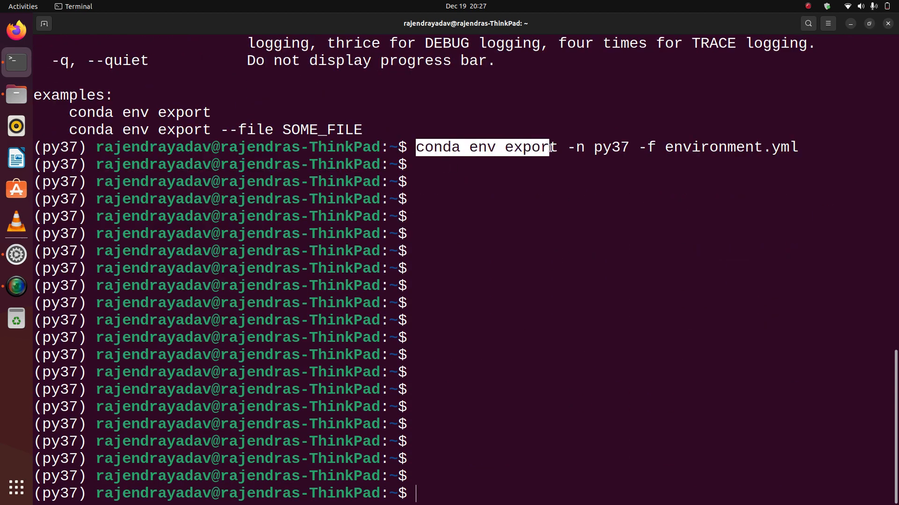
left_click(596, 147)
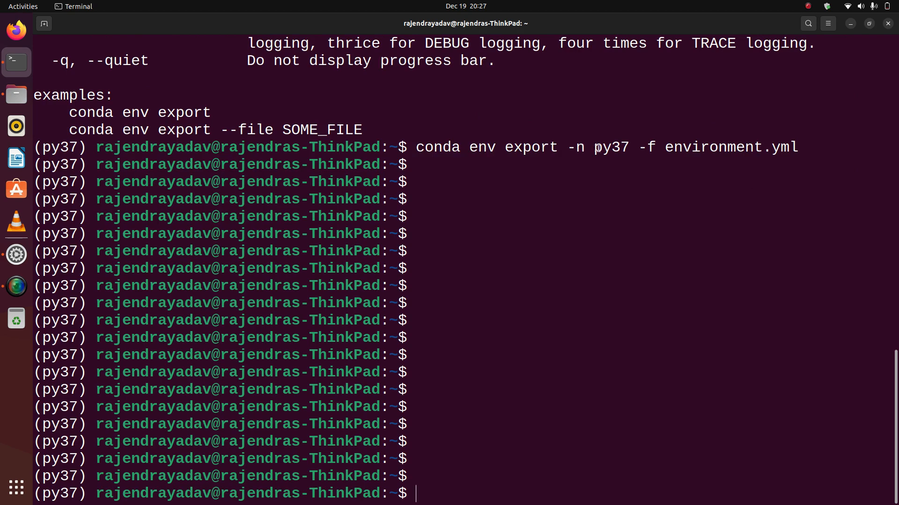
double_click(610, 148)
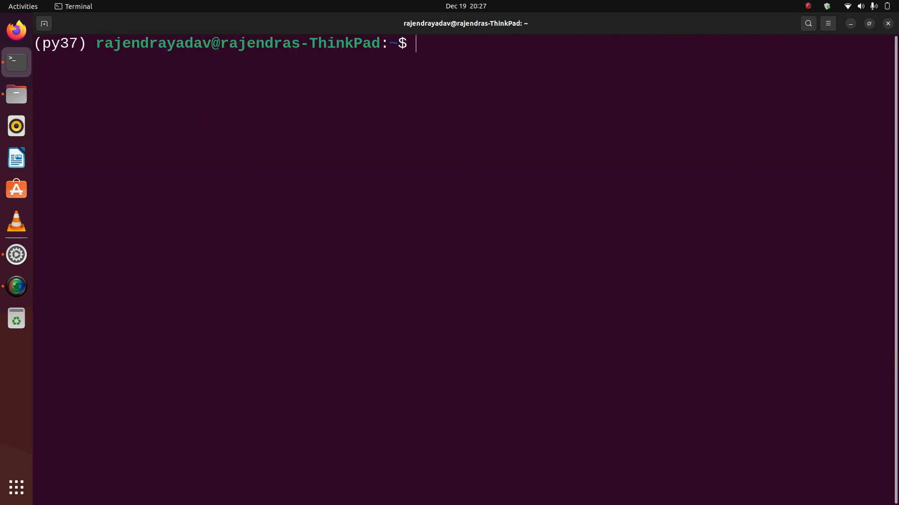
Scroll through environment.yml from the py37 name and defaults channel to the prefix line.
key("Return")
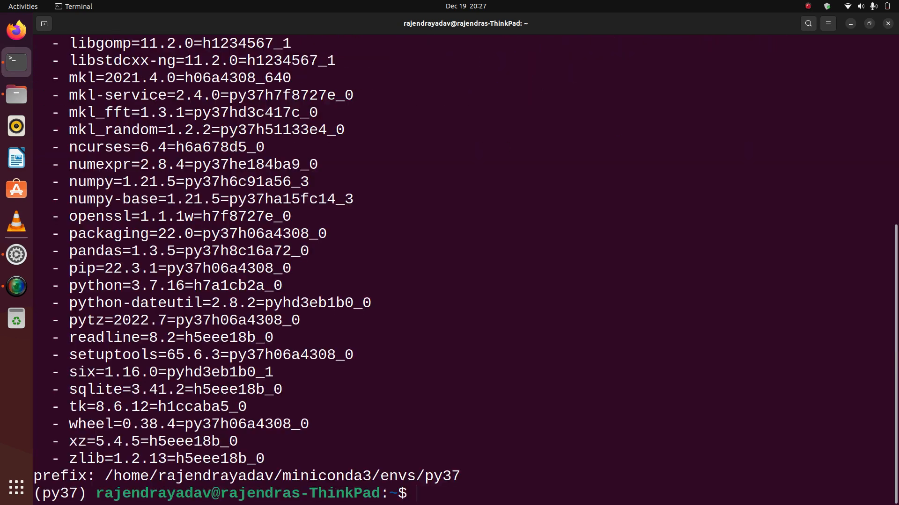
scroll("up", 3)
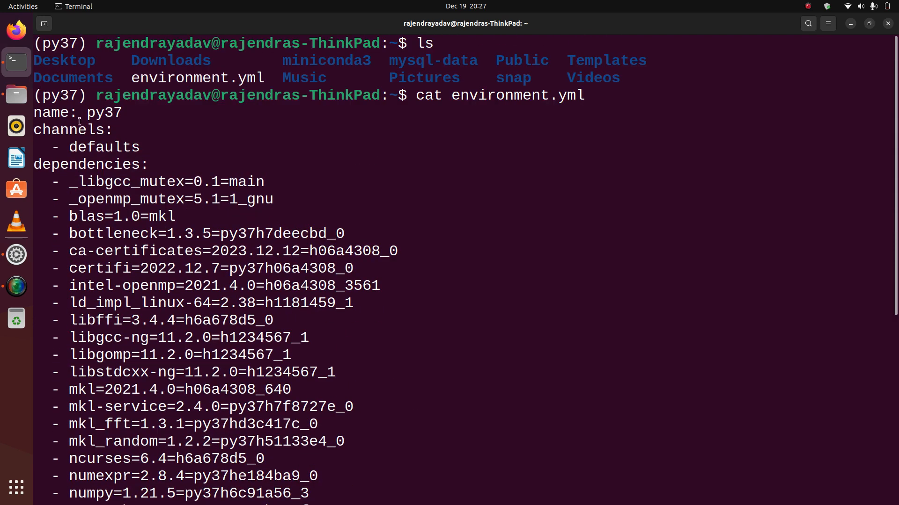
mouse_move(95, 111)
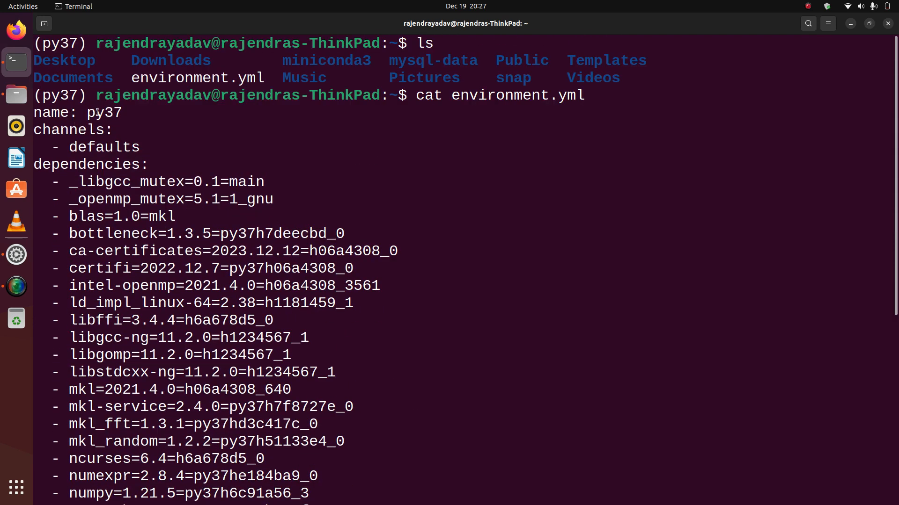
scroll("down", 3)
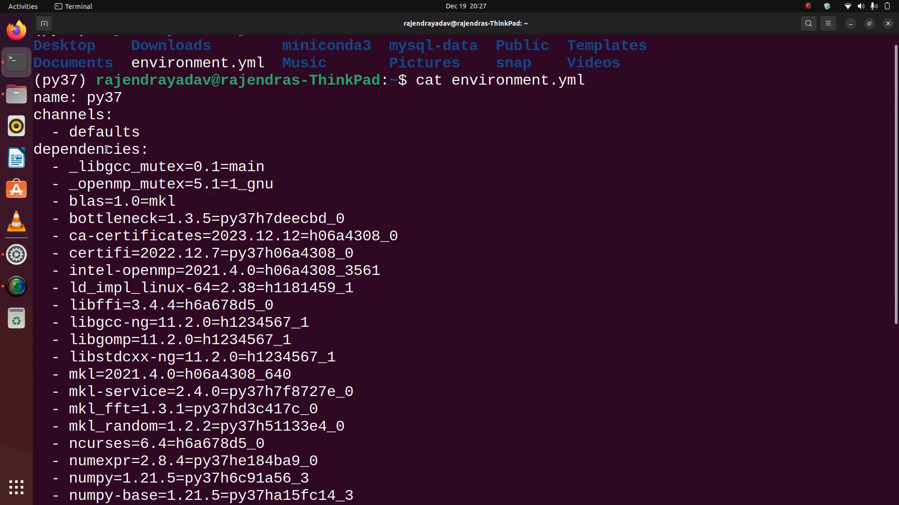
scroll("down", 3)
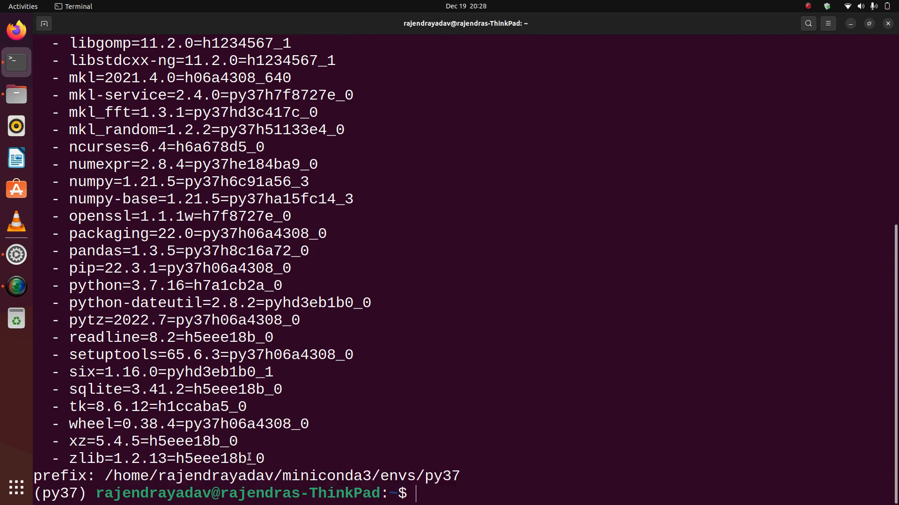
type("clear")
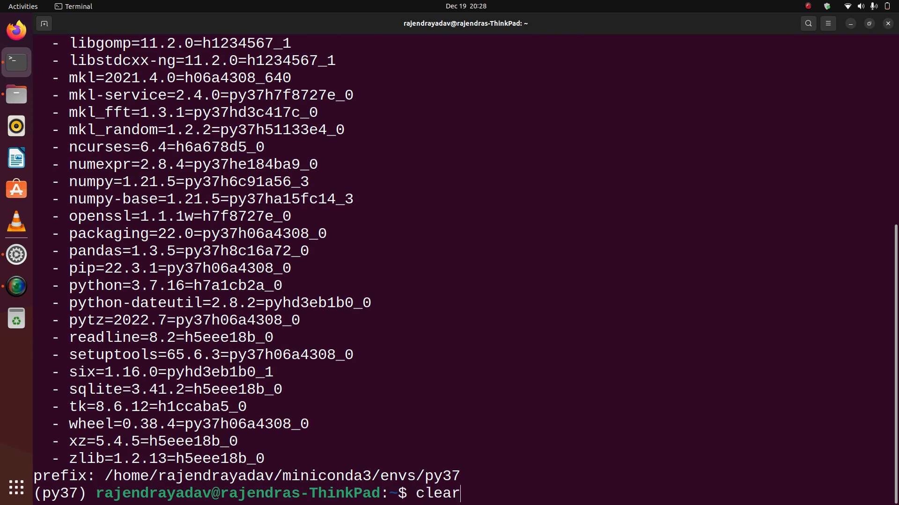
Clear the screen, erase a stray character, and try cd ..
key("Return")
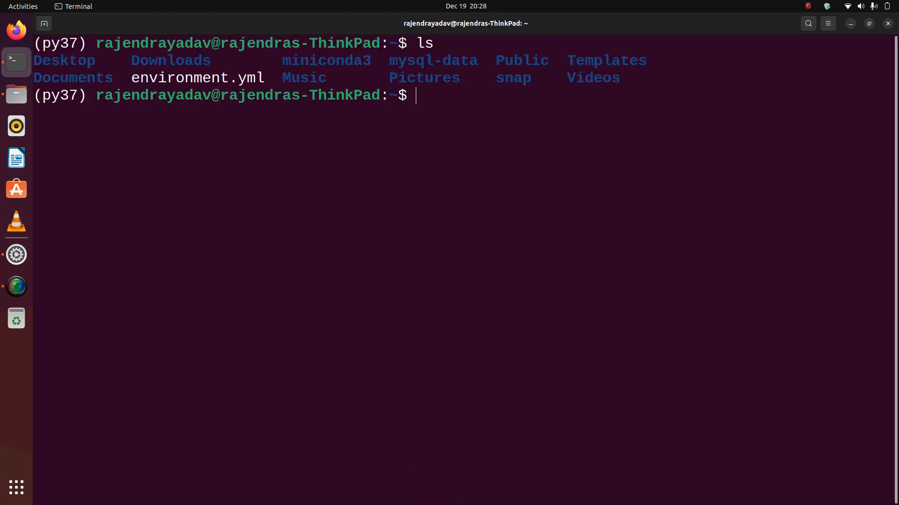
type("v")
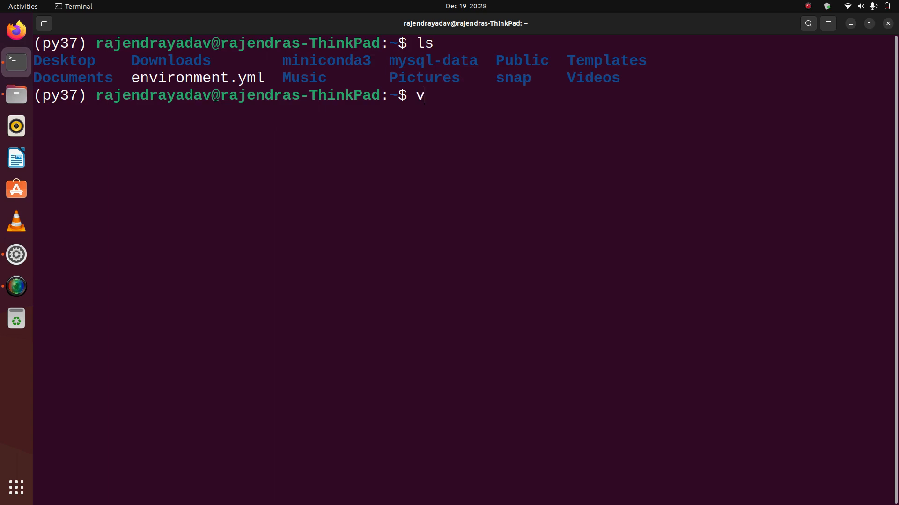
key("BackSpace")
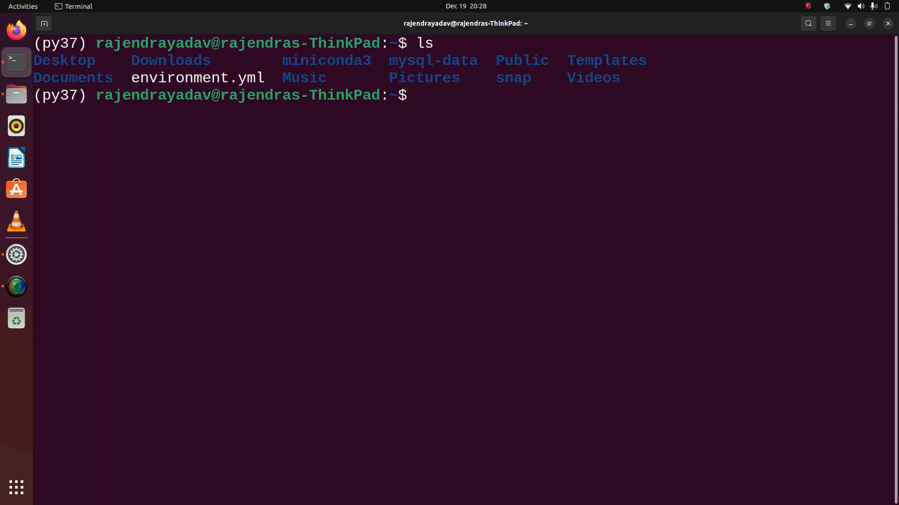
type("cd ..")
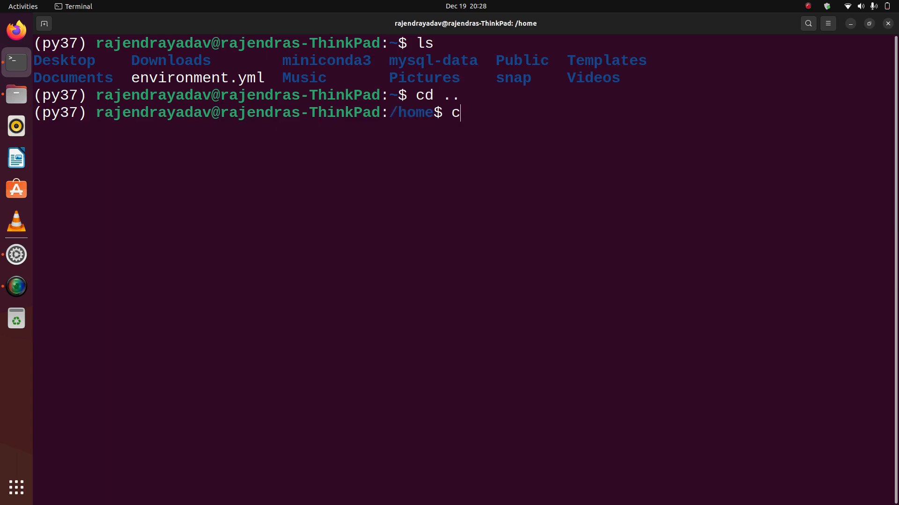
key("Return")
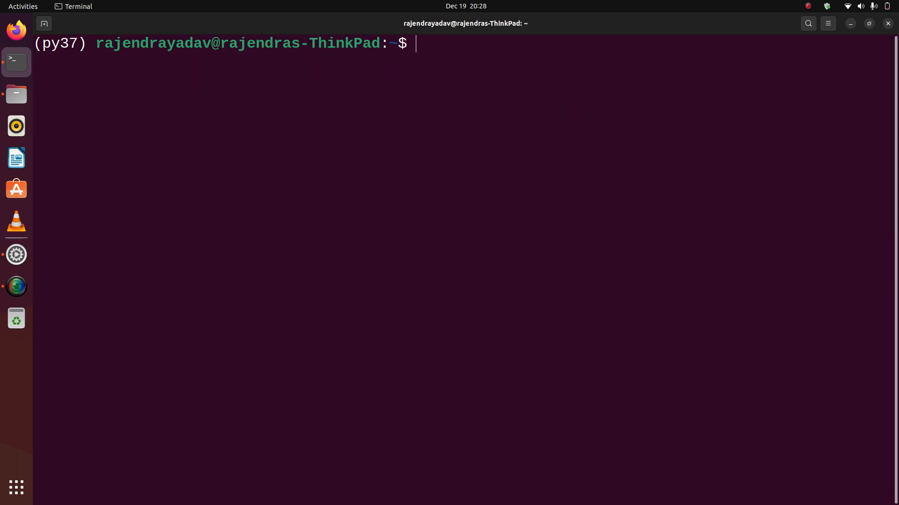
Discard the unfinished conda env command and begin typing conda deactivate.
type("conda env")
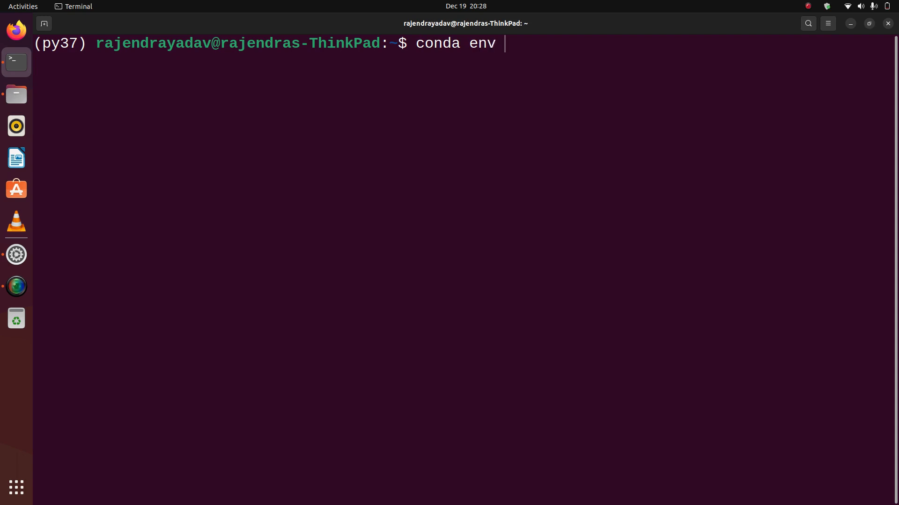
key("BackSpace")
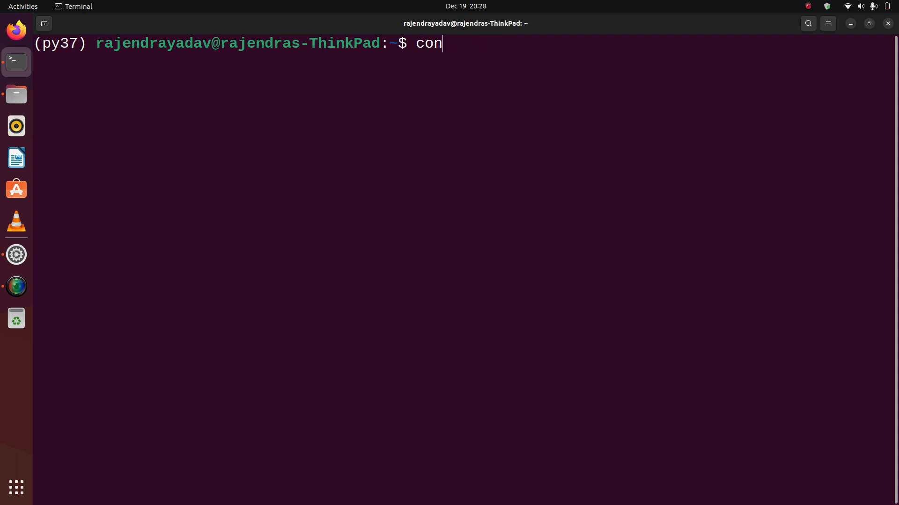
key("ctrl+u")
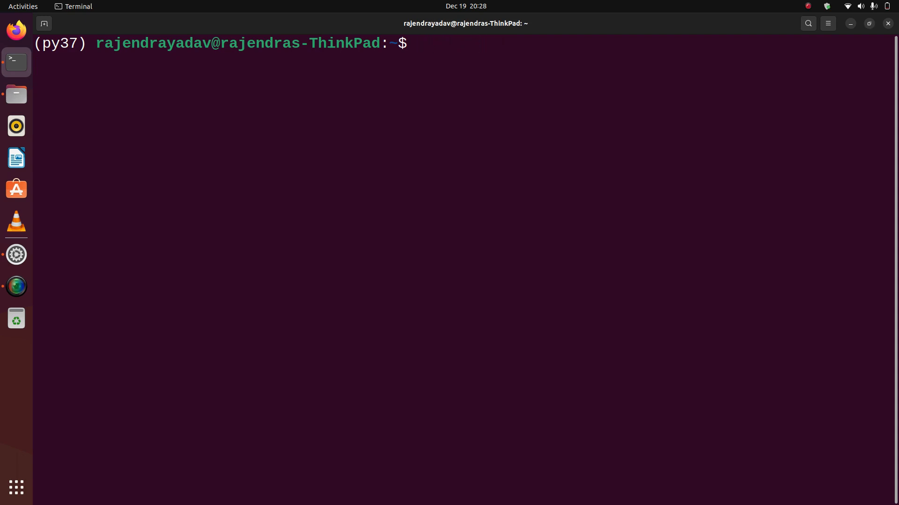
type("conda")
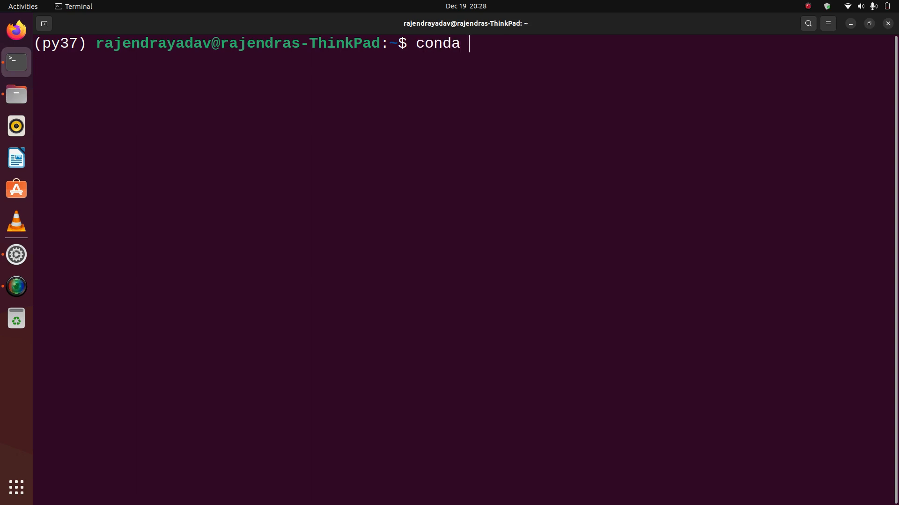
type("e")
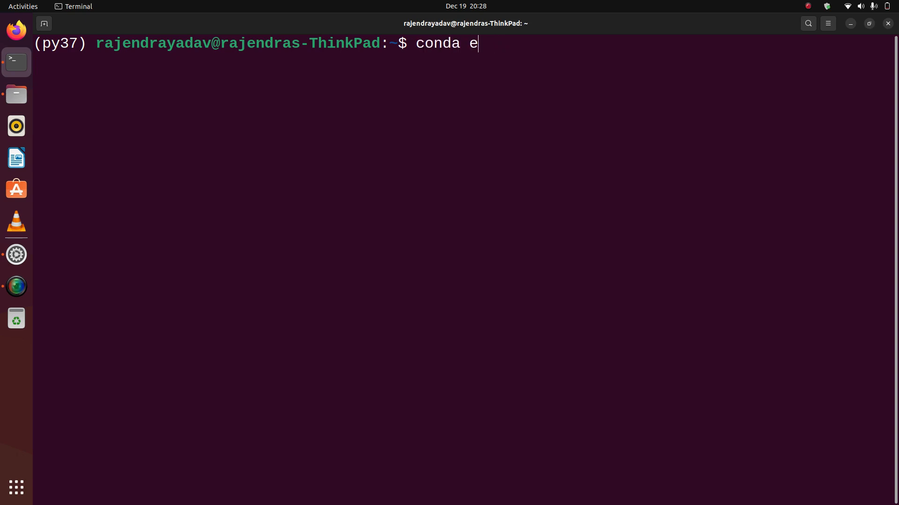
type("deac")
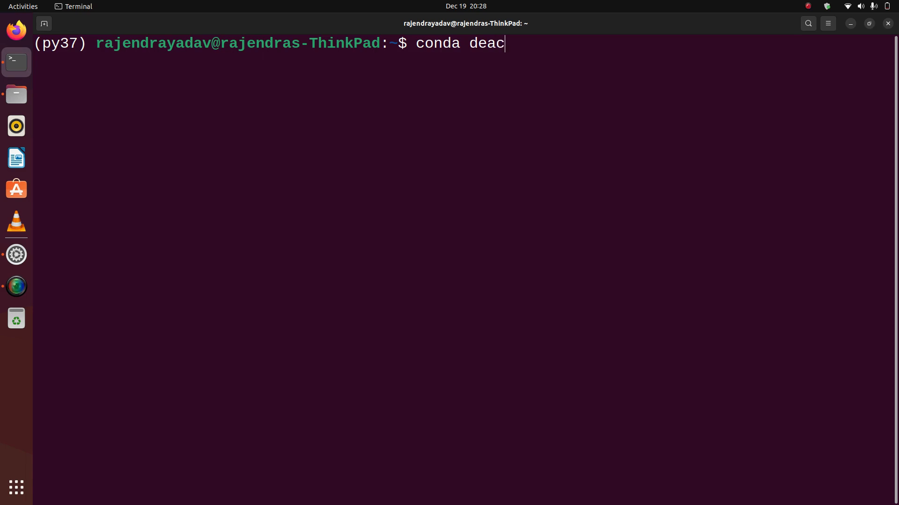
Deactivate py37 and attempt removing it with conda env remove -n py37 --all.
key("Return")
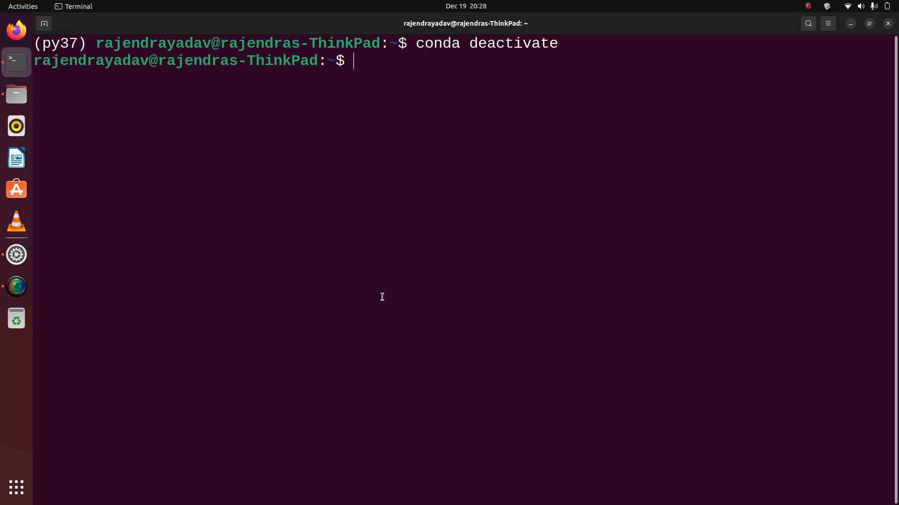
type("conda")
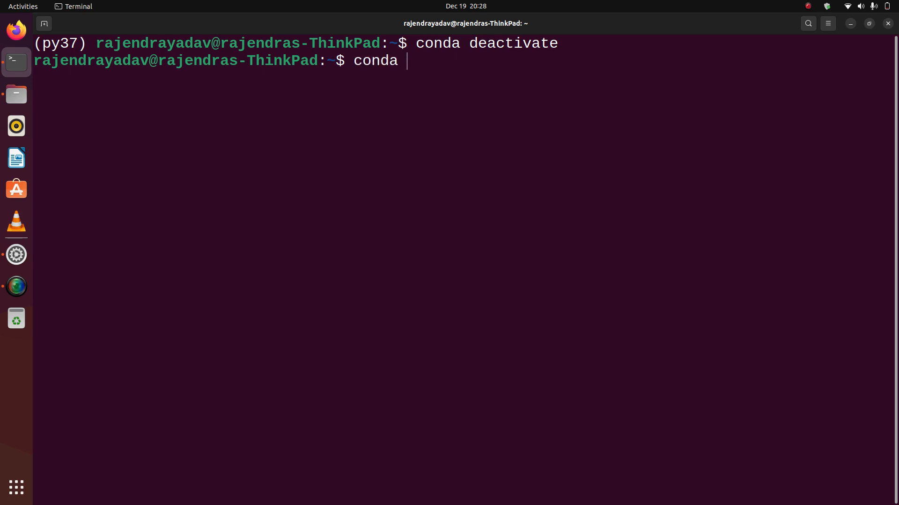
type("env rm")
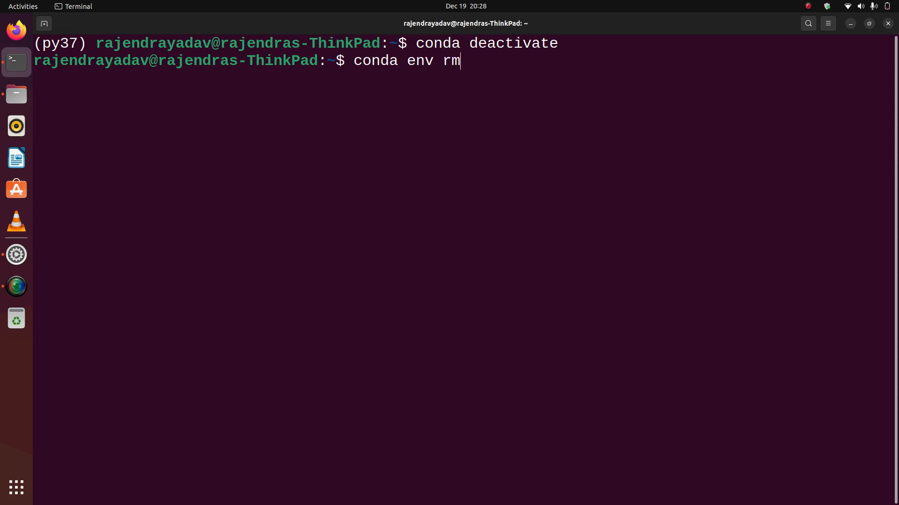
type("e")
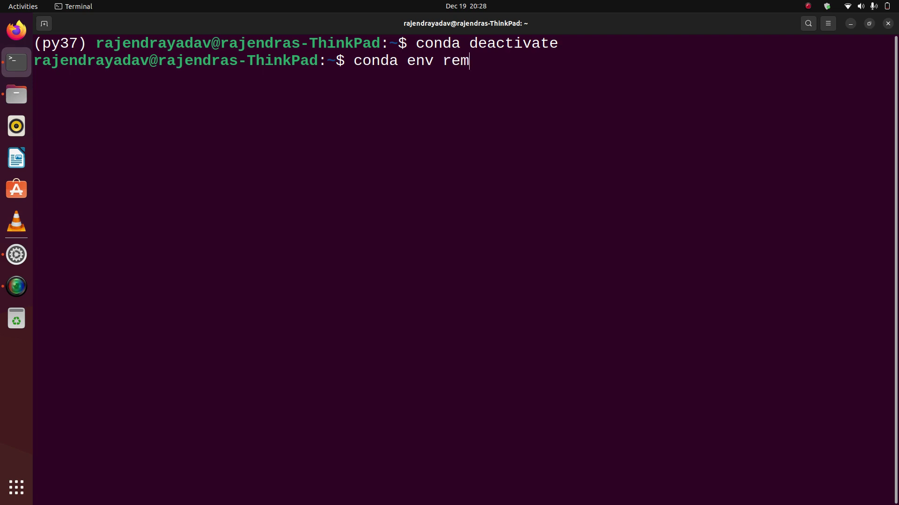
type("ove")
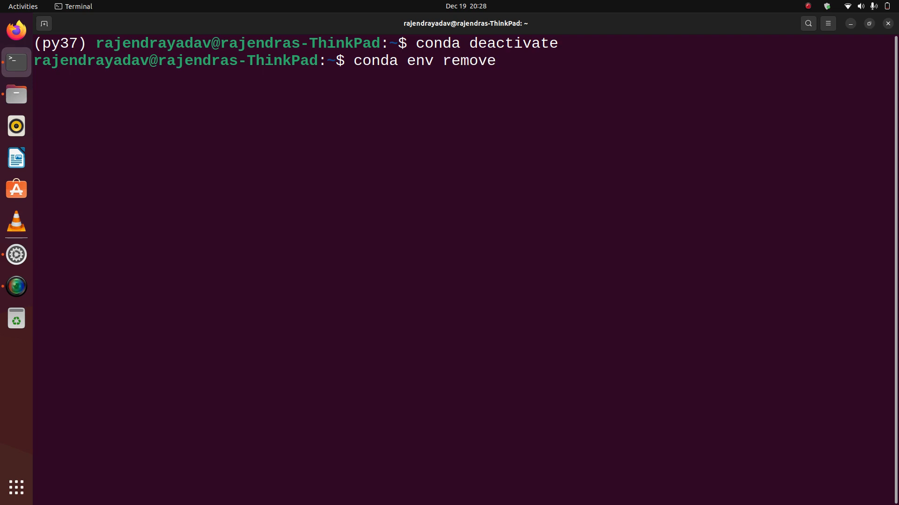
type("py")
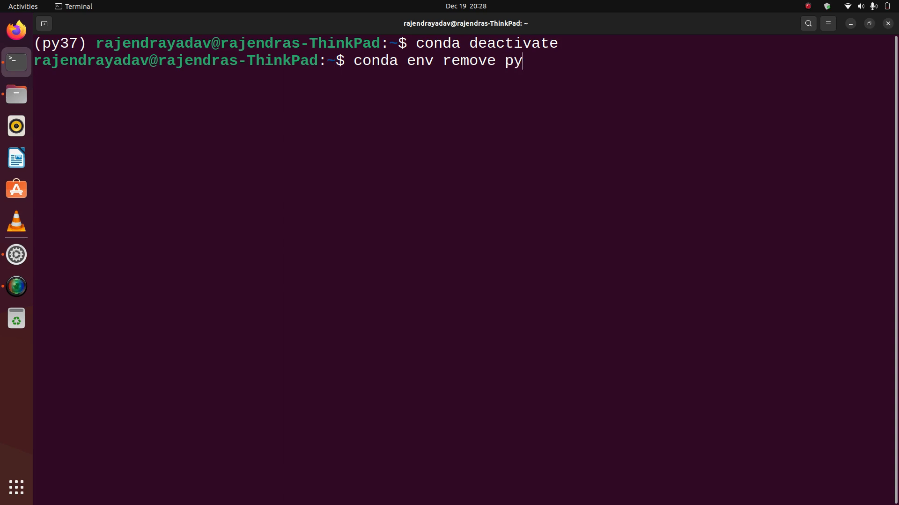
type("37 --")
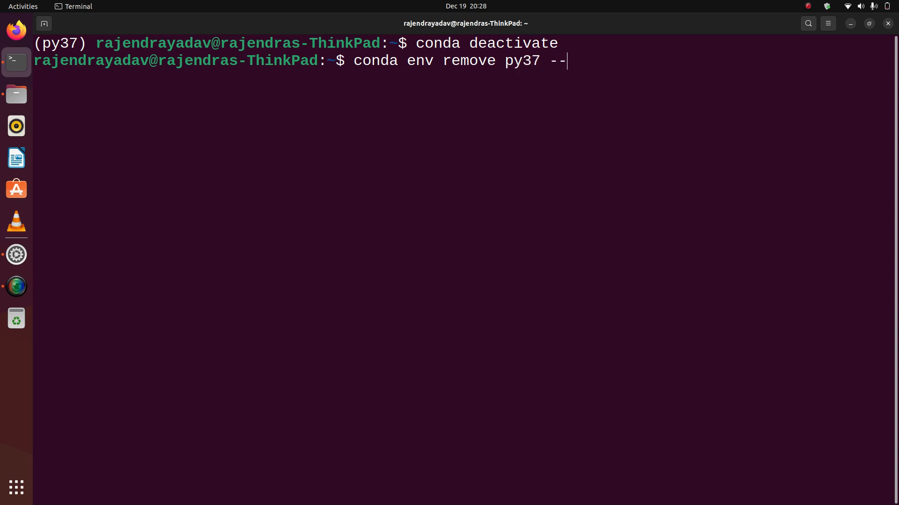
type("all")
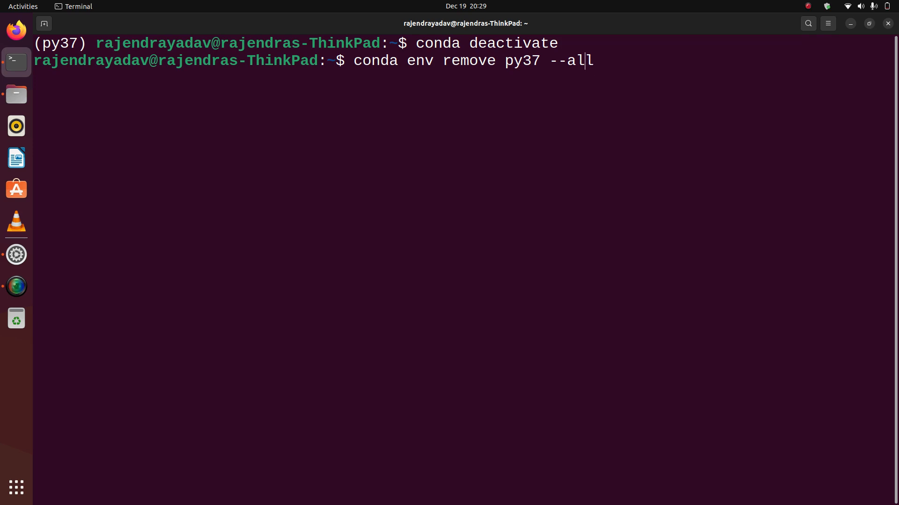
type("-n")
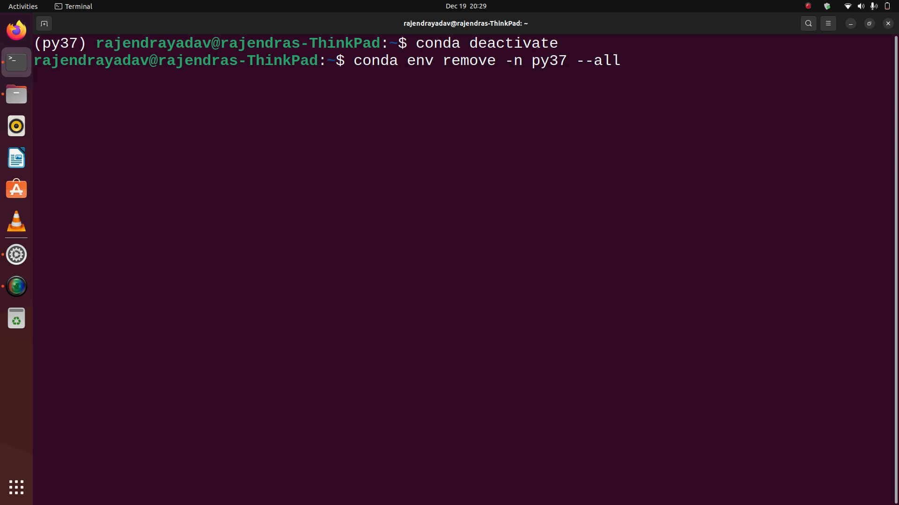
key("Return")
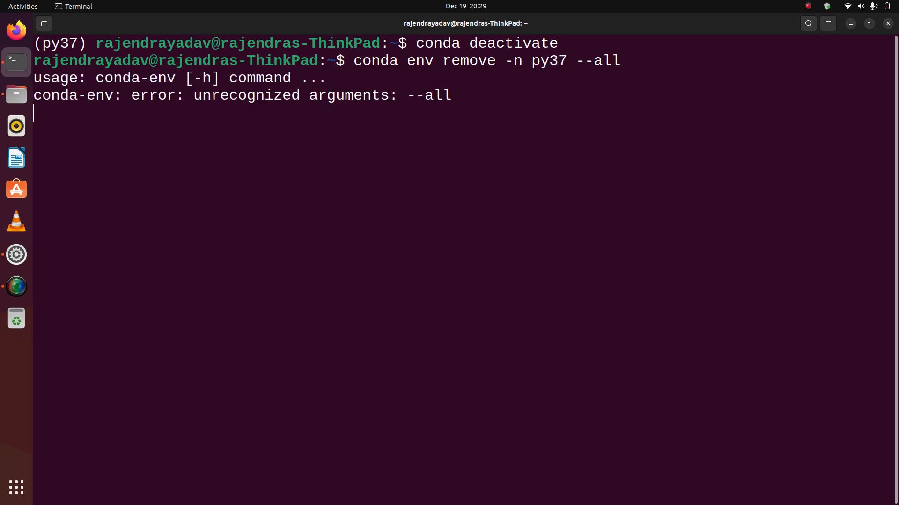
Drop the invalid --all option and remove py37 by name.
type("conda env remove -n py37 --a")
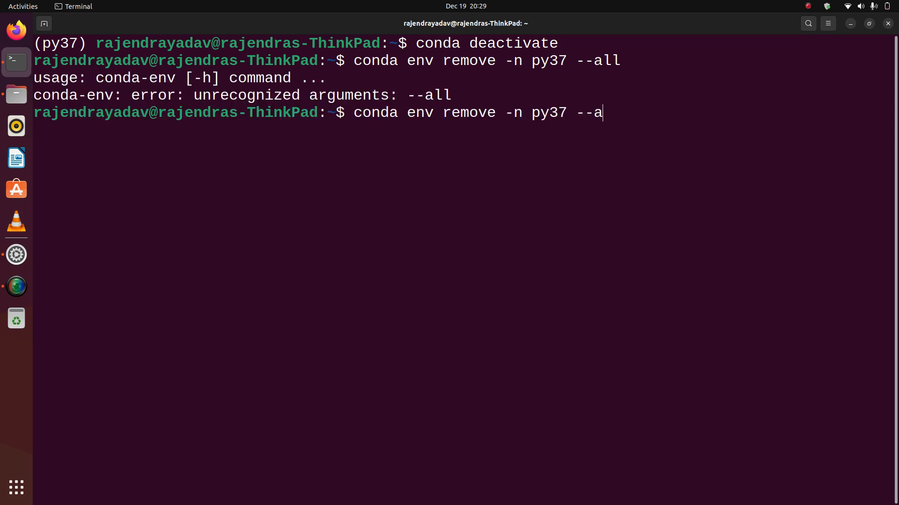
key("BackSpace")
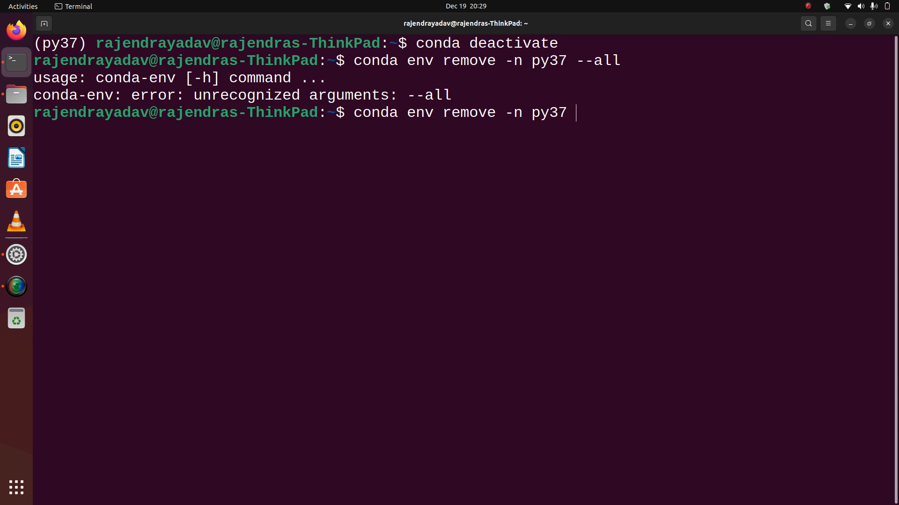
key("Return")
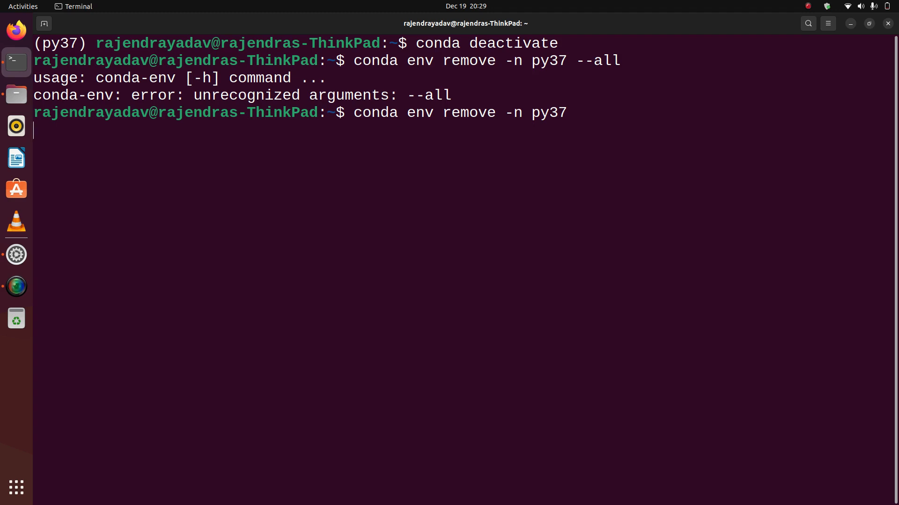
key("Return")
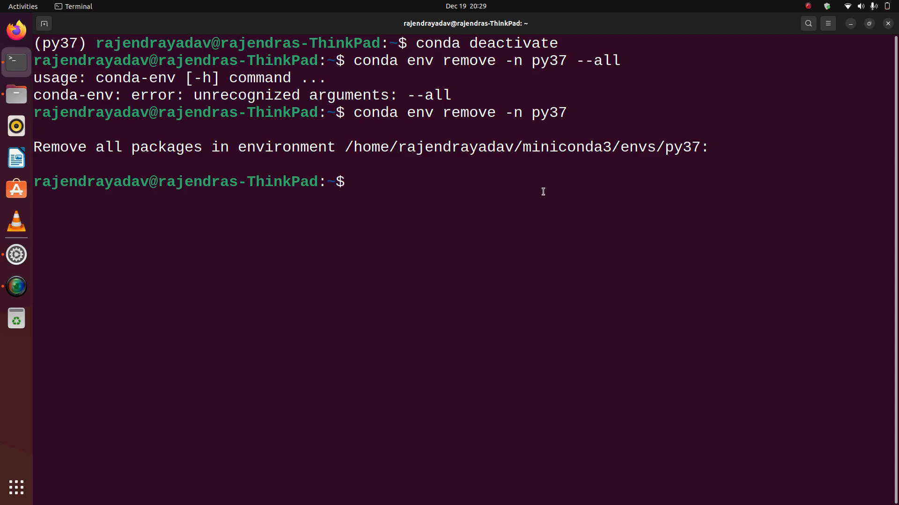
List conda environments, confirming only base and myblog remain, then clear the screen.
type("conda")
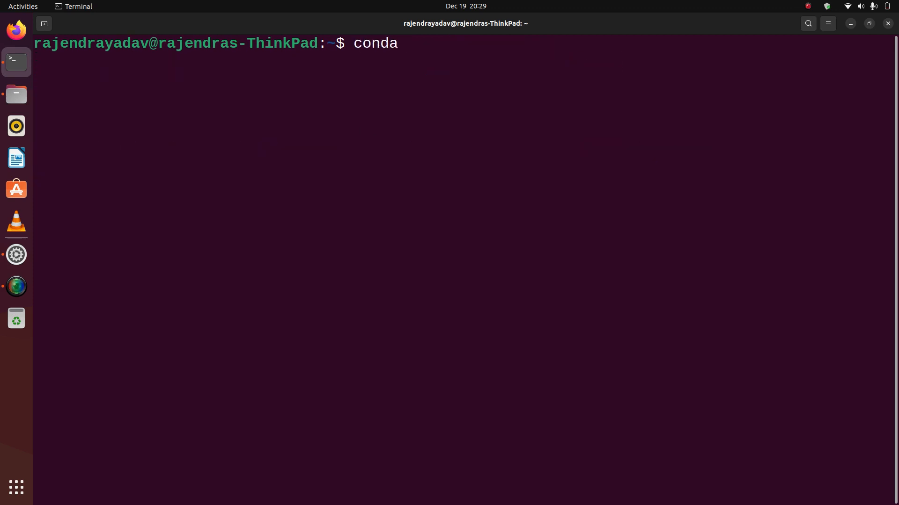
type("env list")
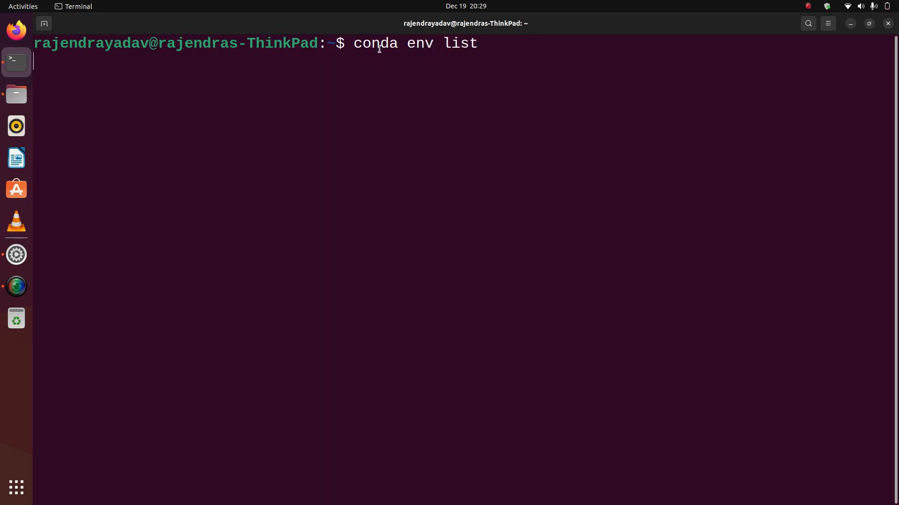
key("Return")
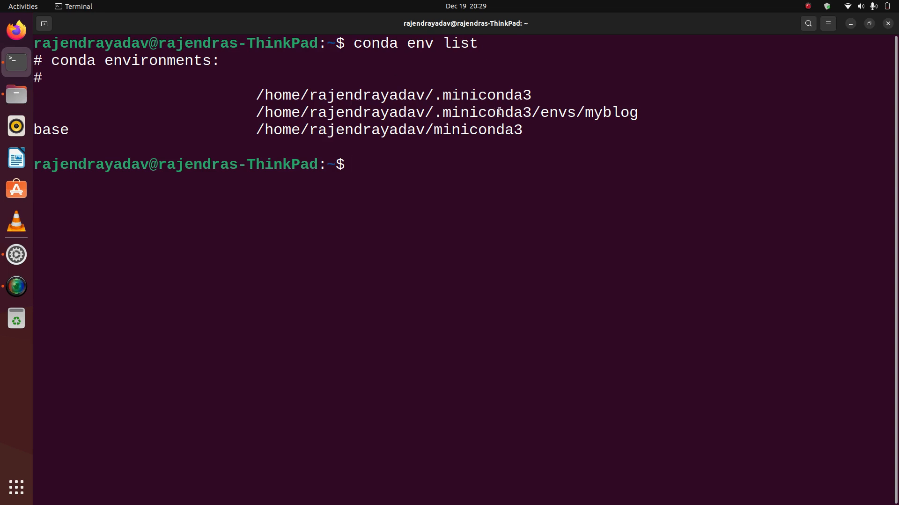
double_click(389, 129)
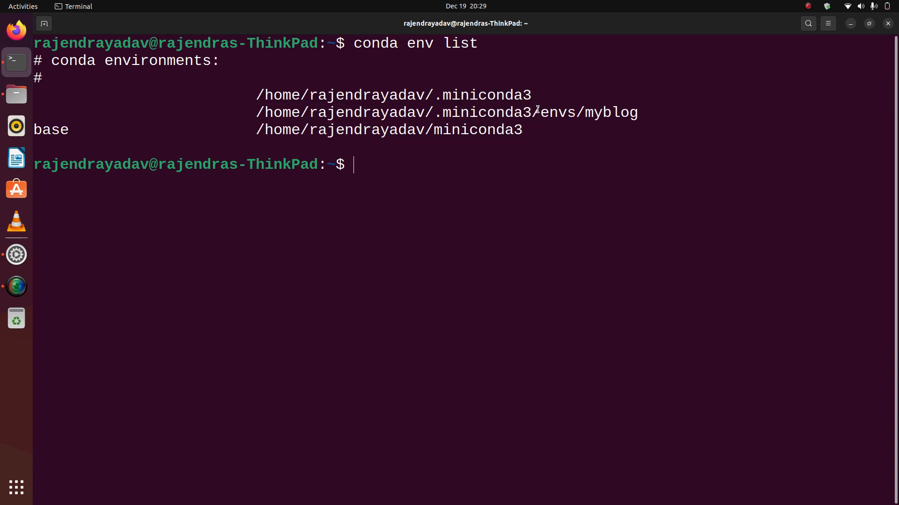
mouse_move(556, 152)
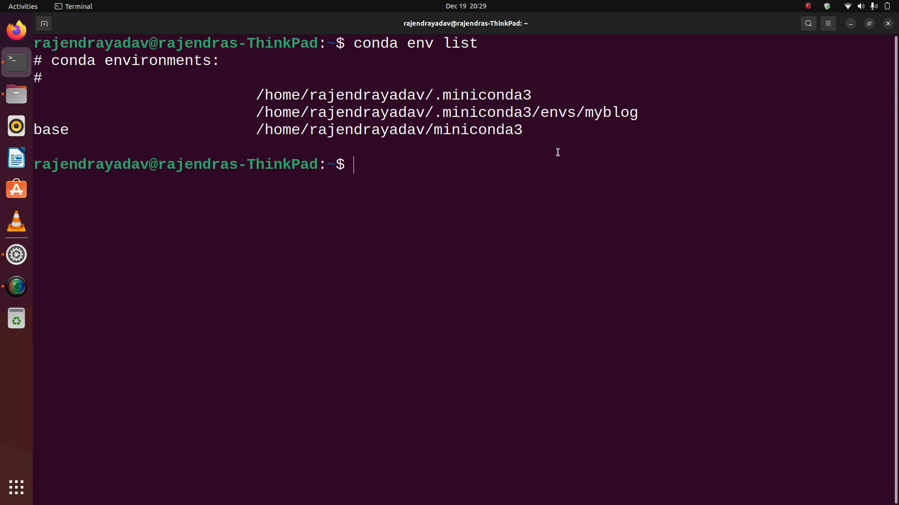
mouse_move(473, 202)
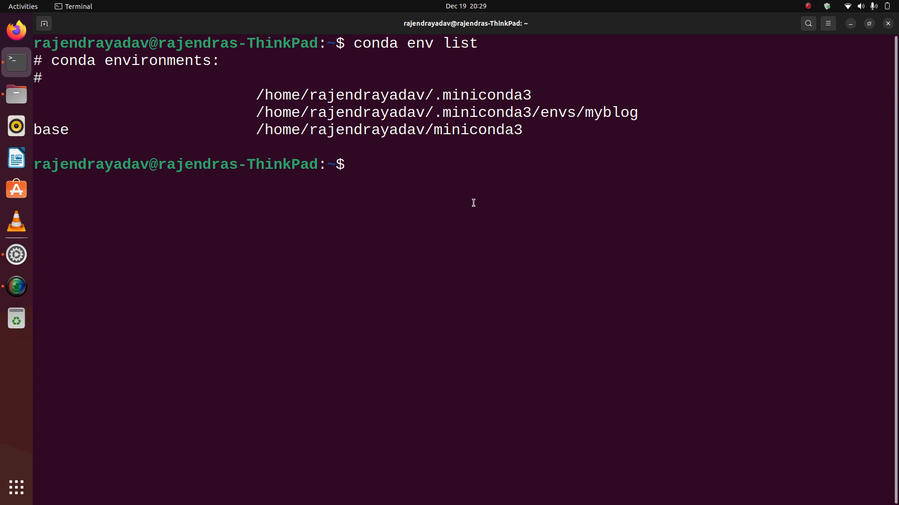
type("clear")
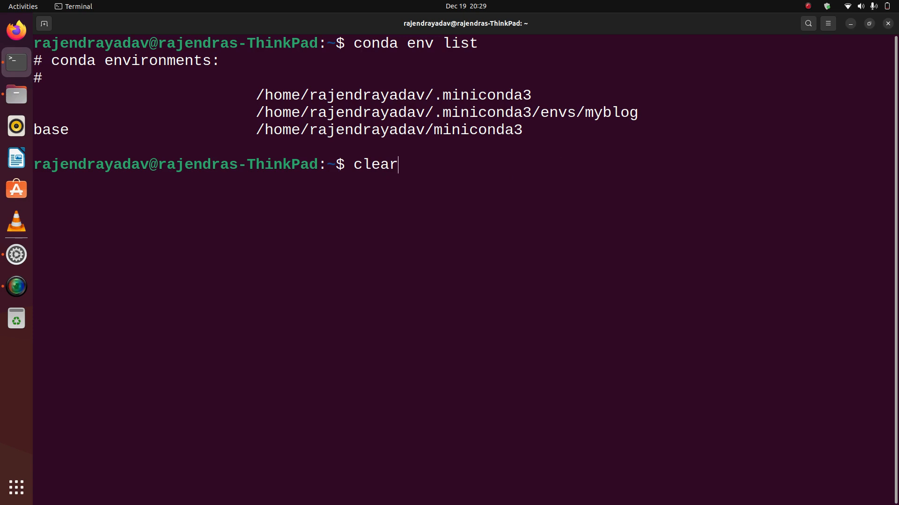
key("Return")
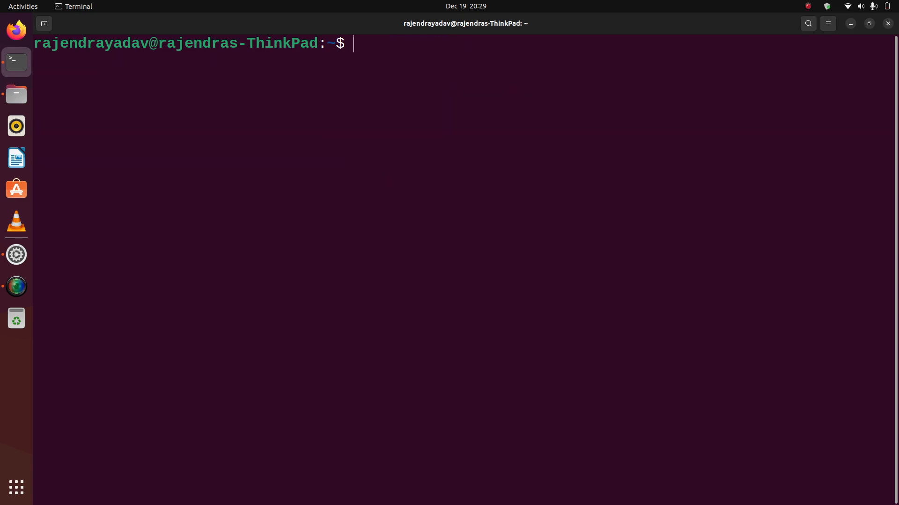
Run conda env create -f environment.yml and wait for the transaction to finish.
type("conda")
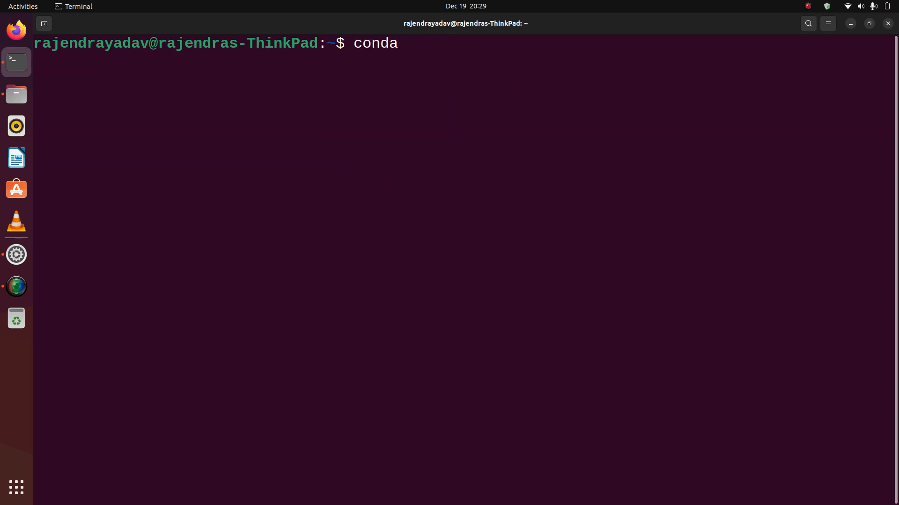
type("env")
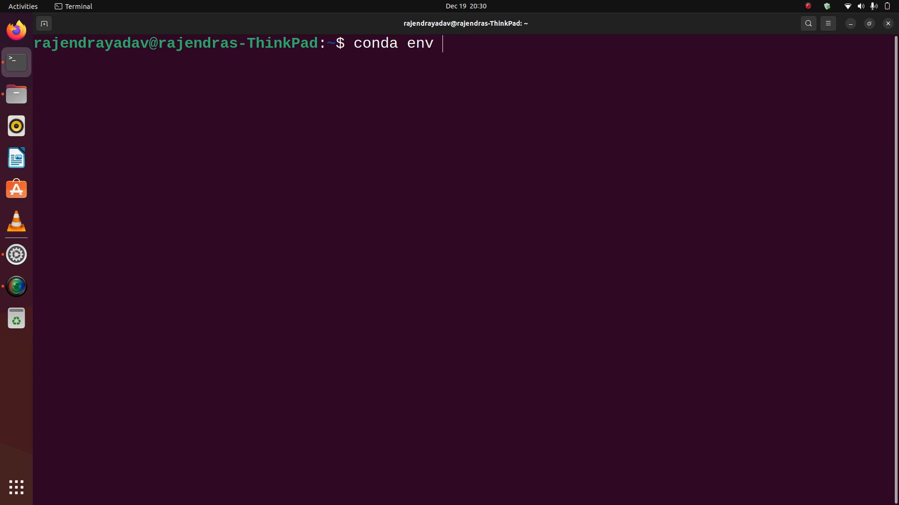
type("create -f")
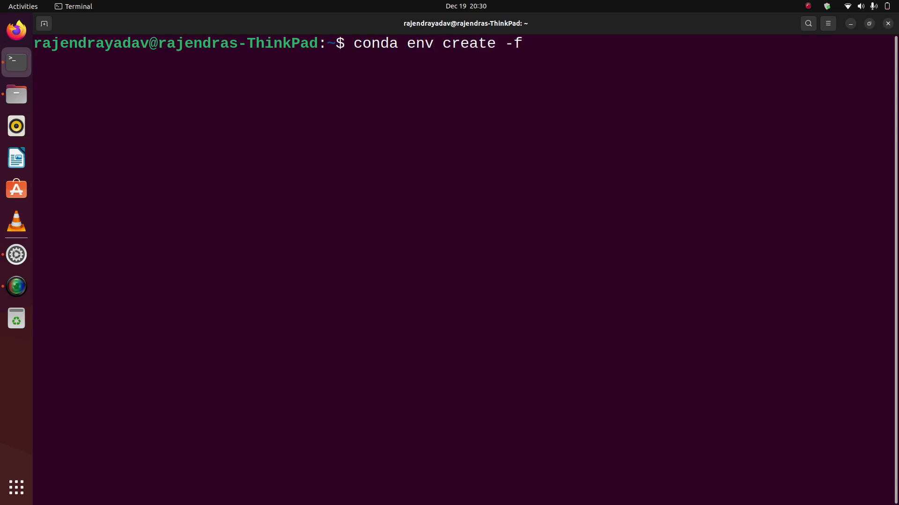
type("environment.yml")
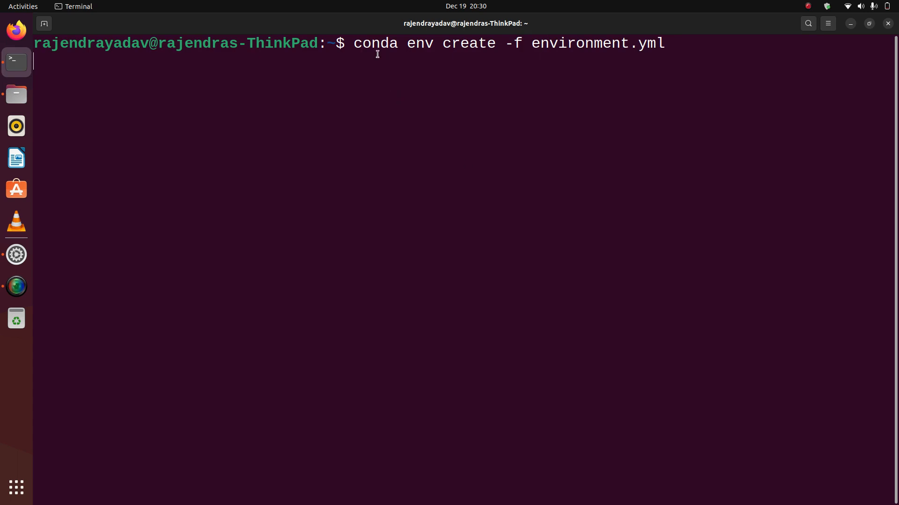
key("Return")
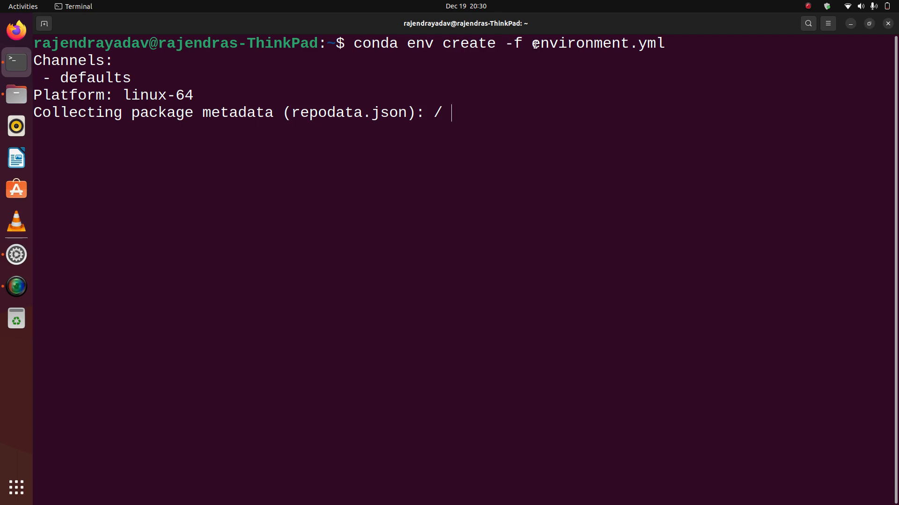
double_click(596, 43)
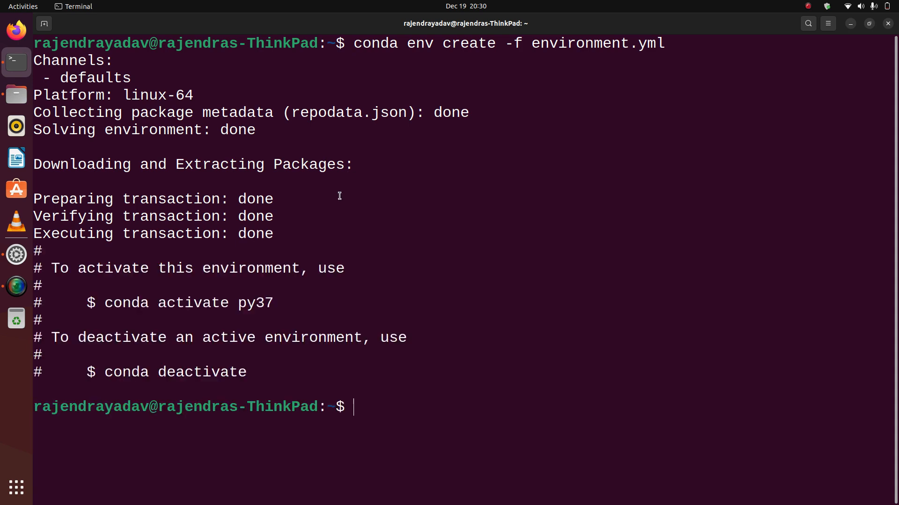
mouse_move(153, 217)
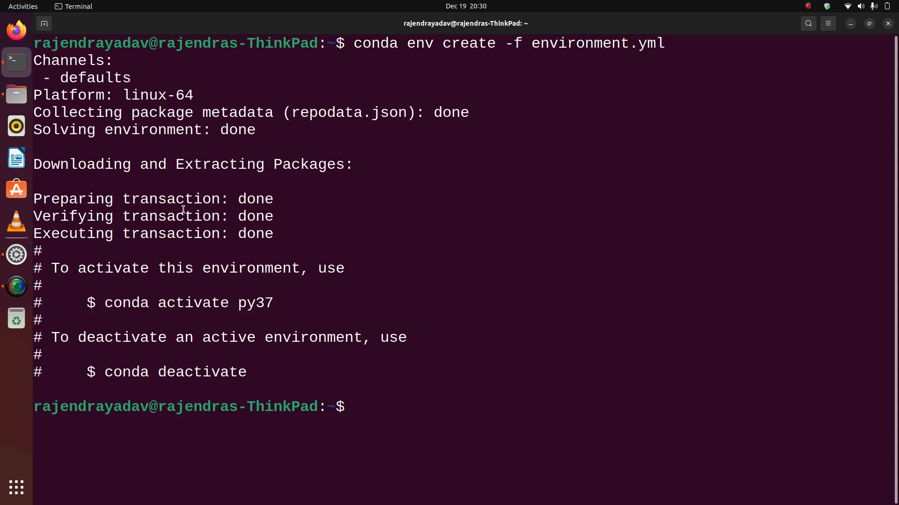
mouse_move(136, 182)
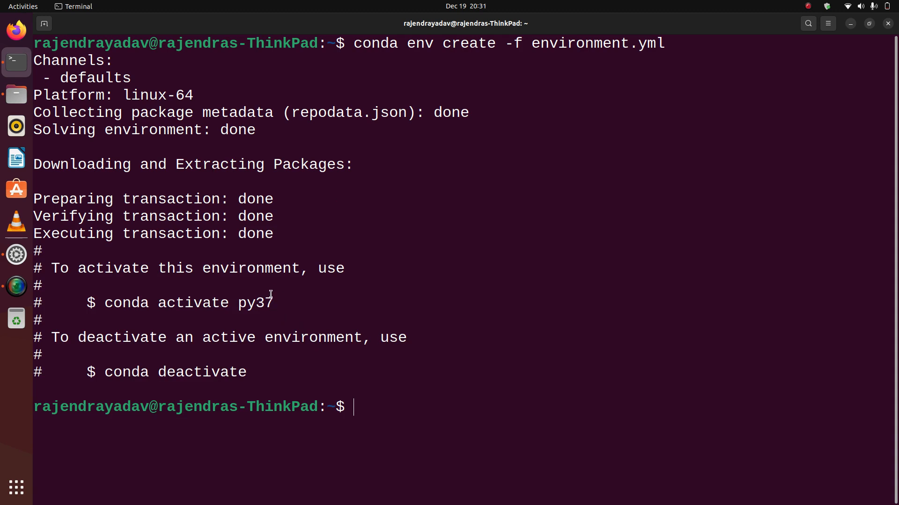
mouse_move(351, 329)
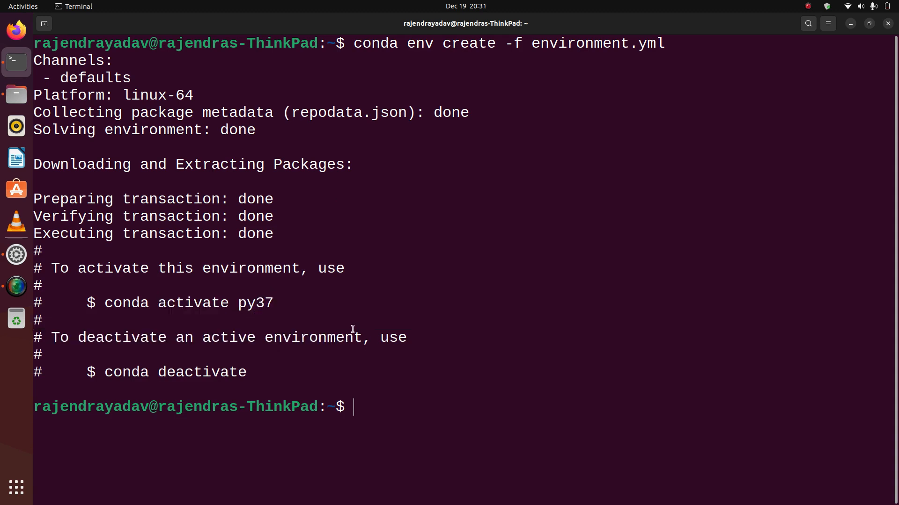
type("conda")
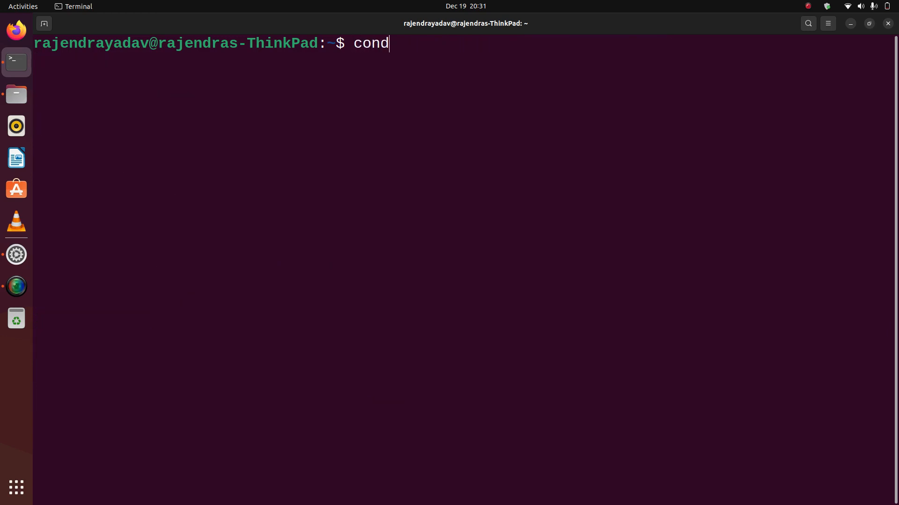
List conda environments, confirming py37 is back alongside base.
type("a env list")
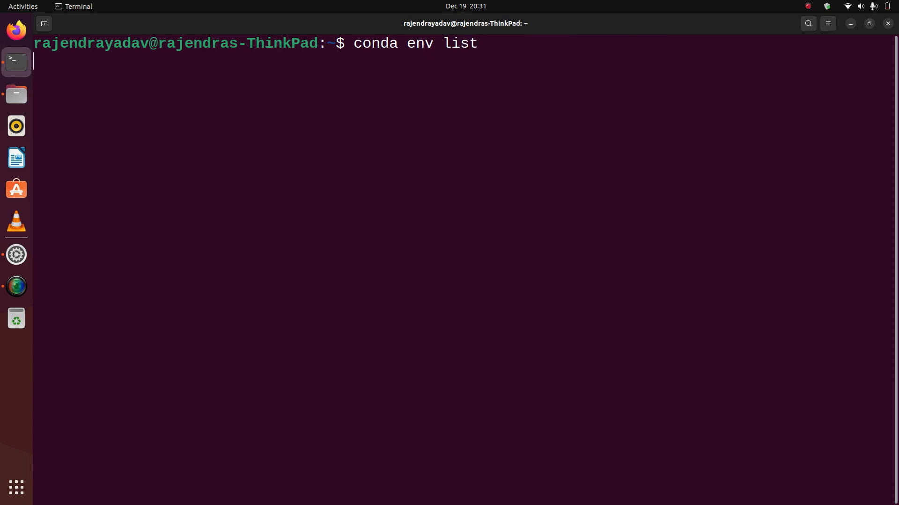
mouse_move(365, 73)
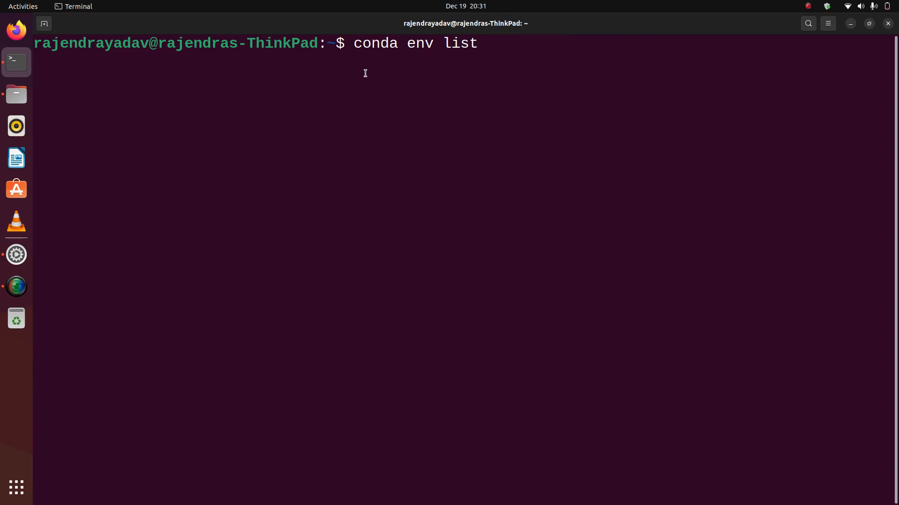
key("Return")
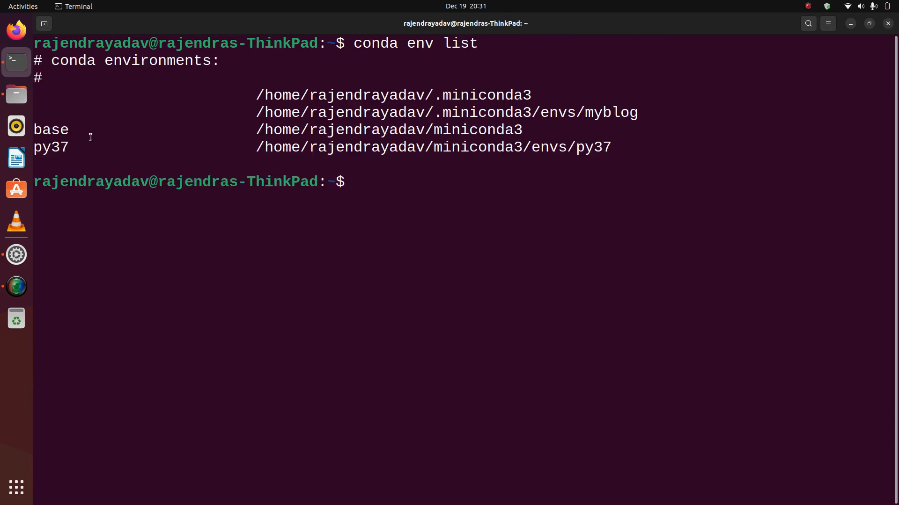
double_click(50, 147)
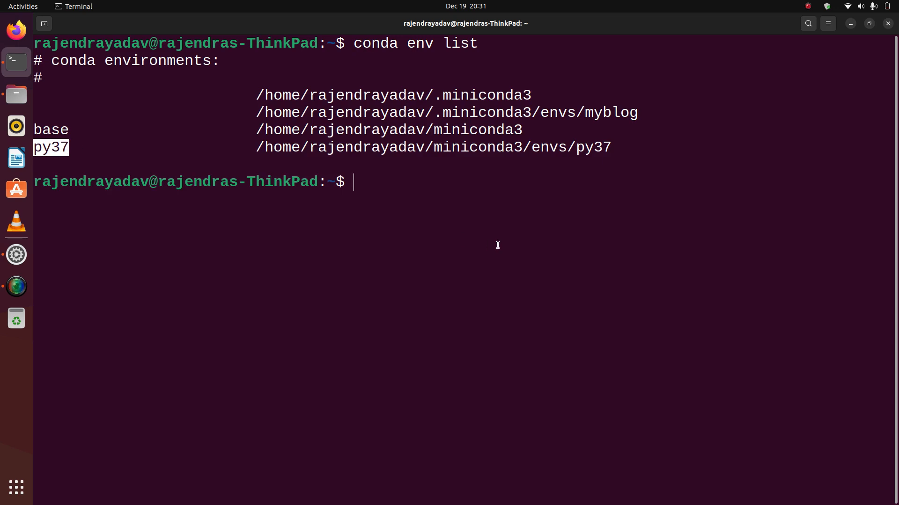
Activate the recreated py37 environment with conda activate.
type("conda")
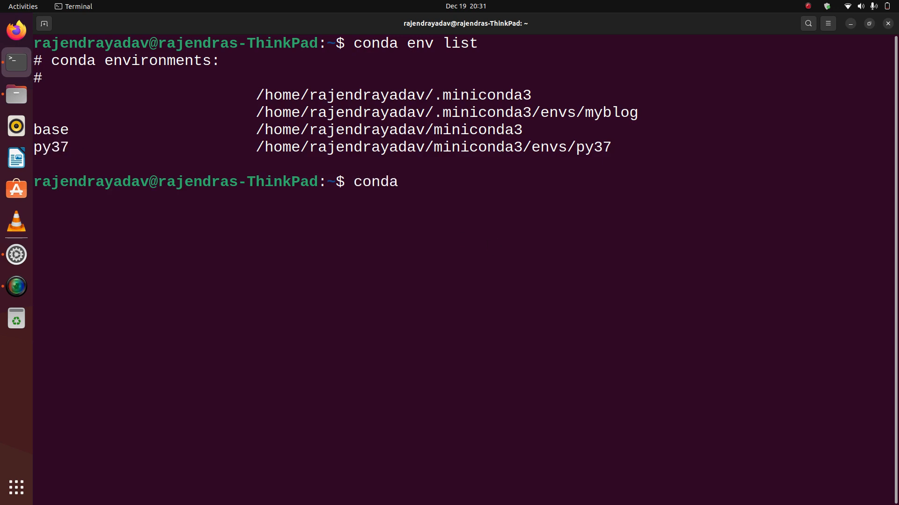
type("activate py37")
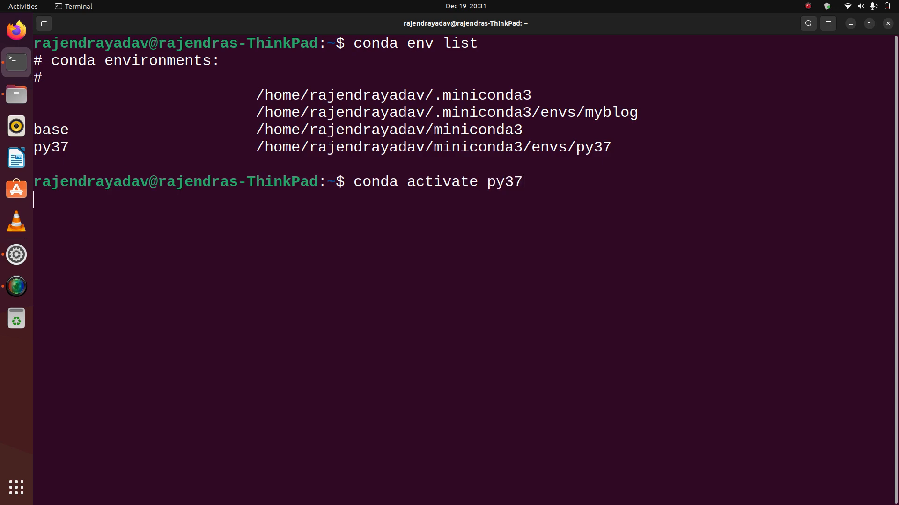
key("Return")
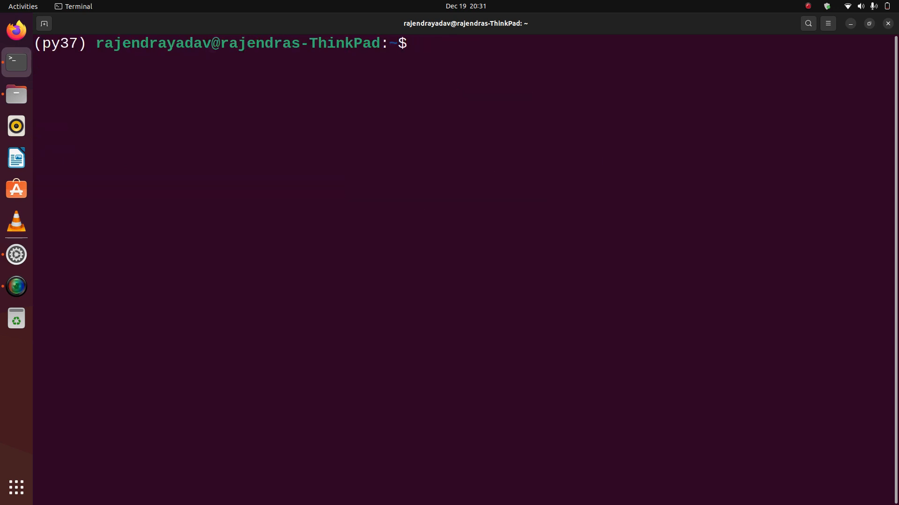
Run python --version in py37 to confirm Python 3.7.16.
type("pytyo")
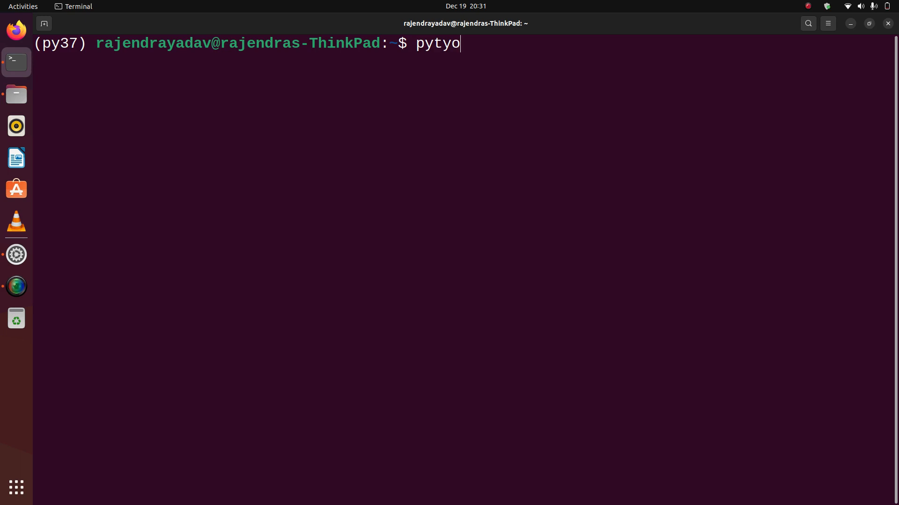
type("hon --versio")
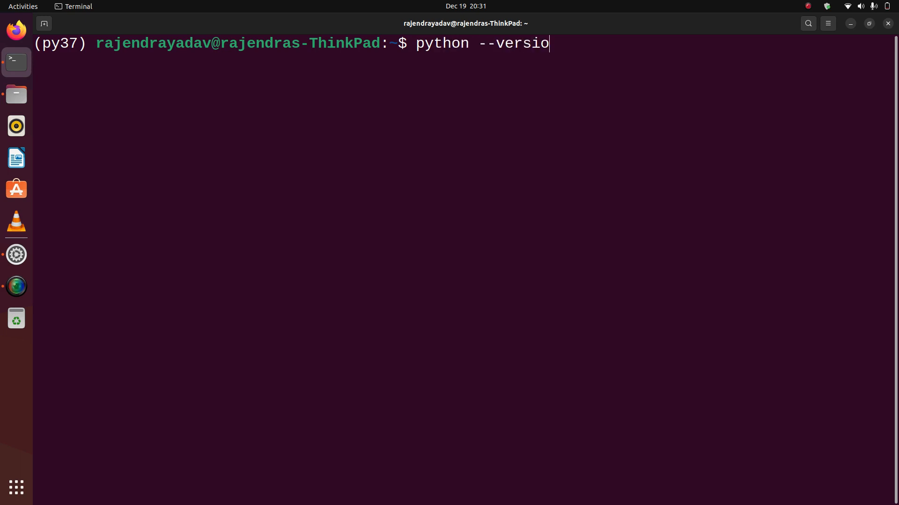
key("Return")
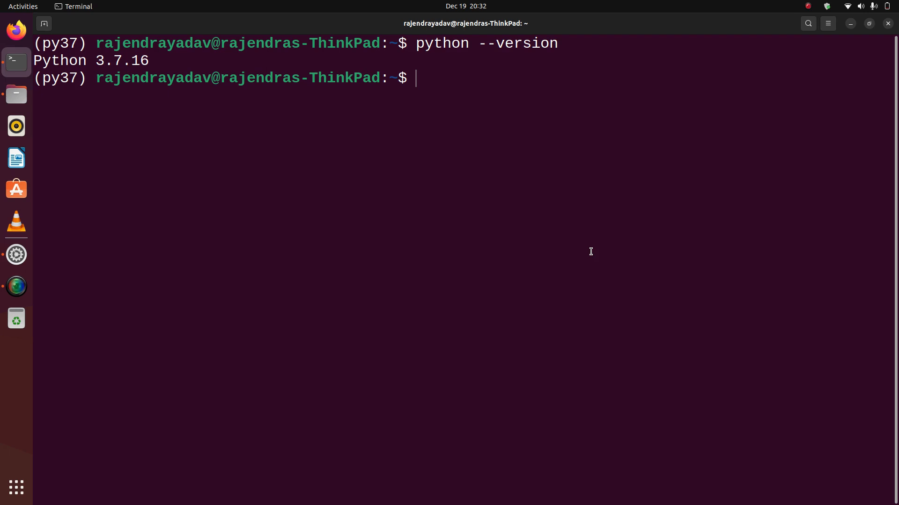
mouse_move(771, 84)
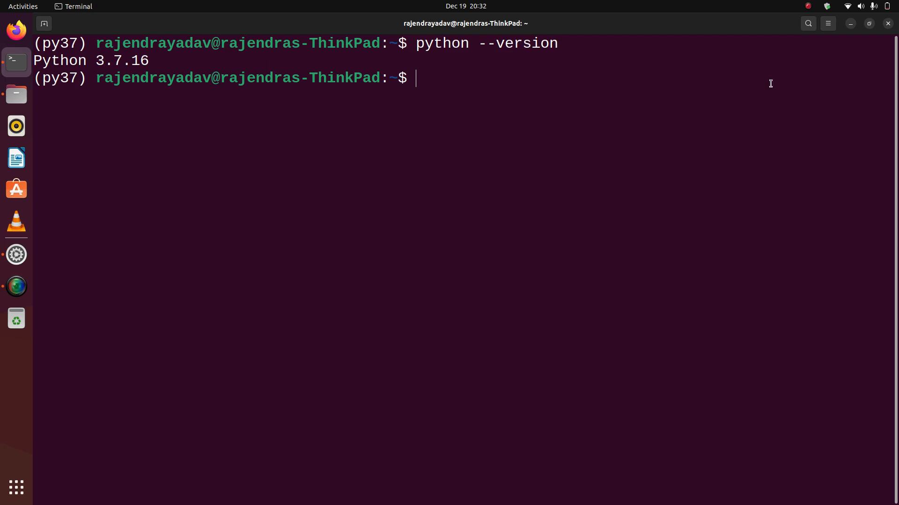